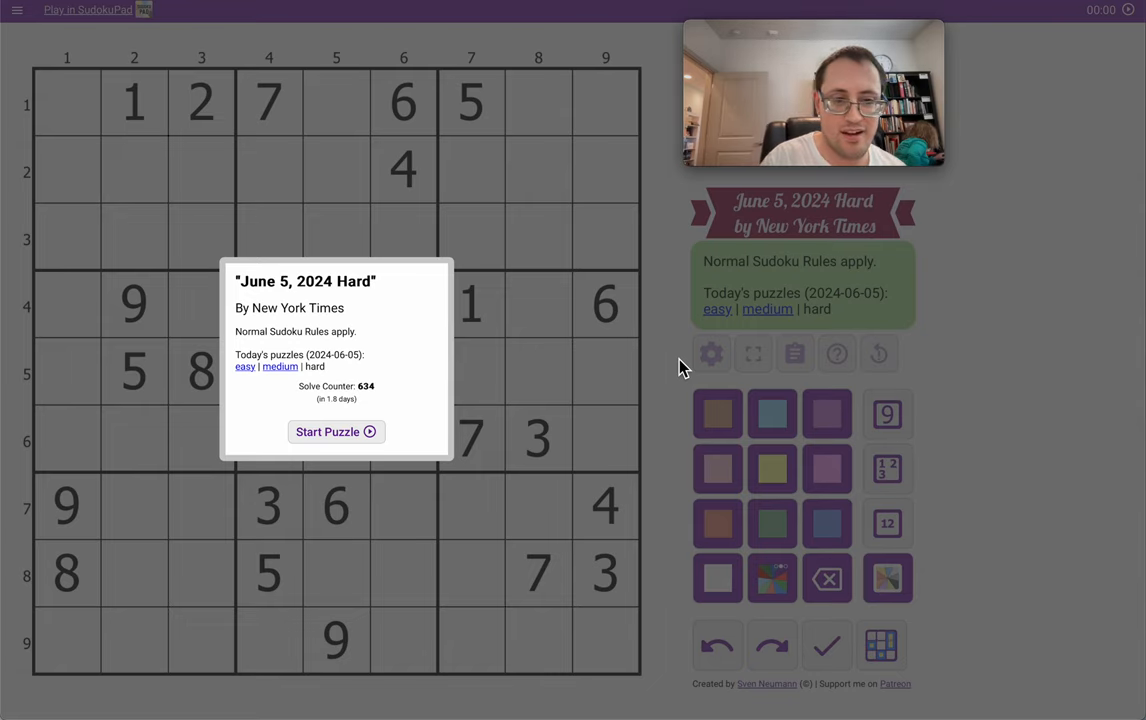
{"action": "mouse_move", "coordinate": [404, 436]}
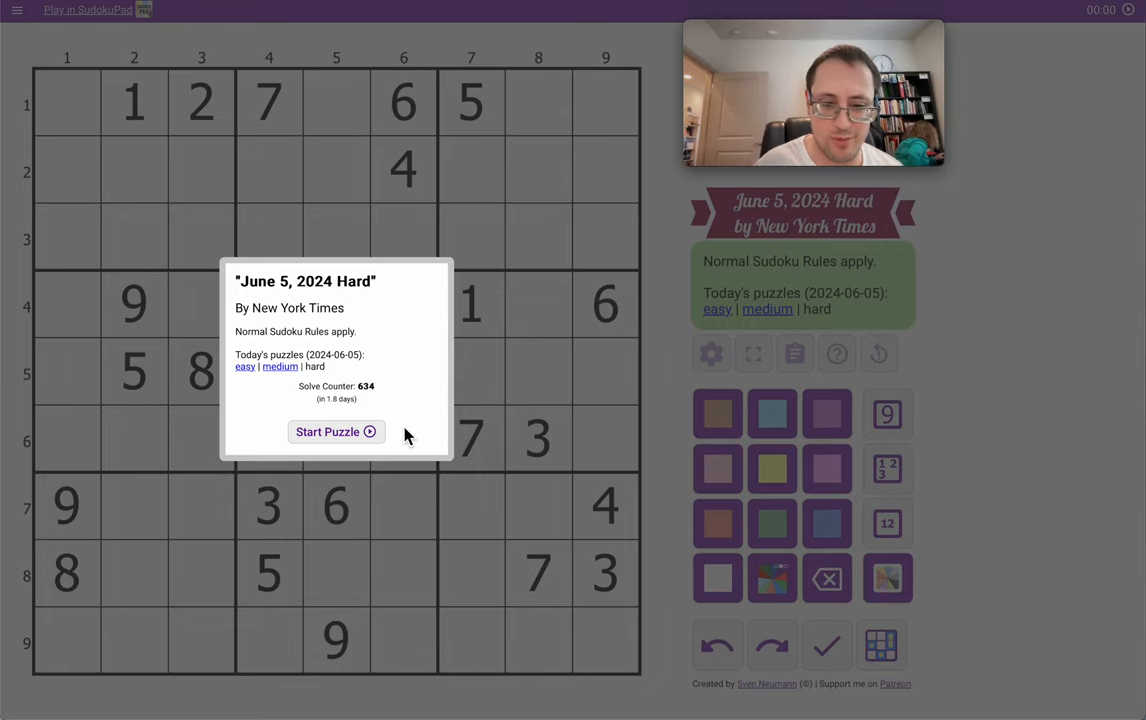
Start the June 5, 2024 Hard NYT puzzle from the intro card
{"action": "left_click", "coordinate": [336, 432]}
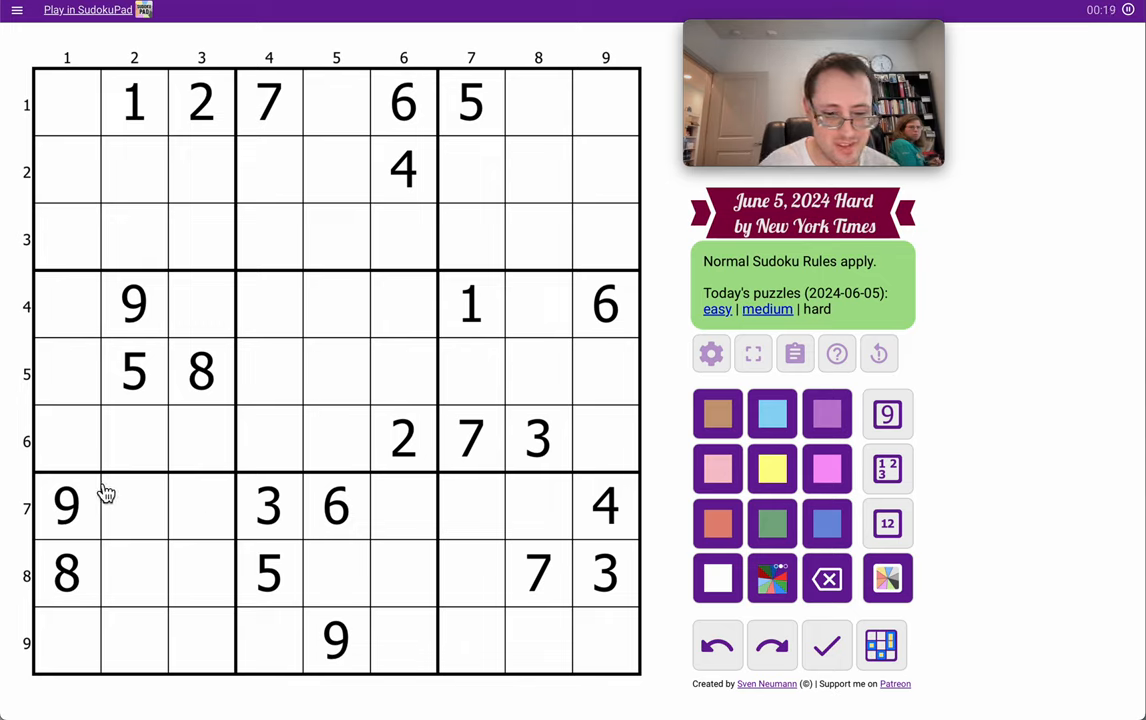
Place 9 in R8C7 and corner-mark 3 in R9C1–3 and 9 in R2–3C3
{"action": "left_click", "coordinate": [472, 572]}
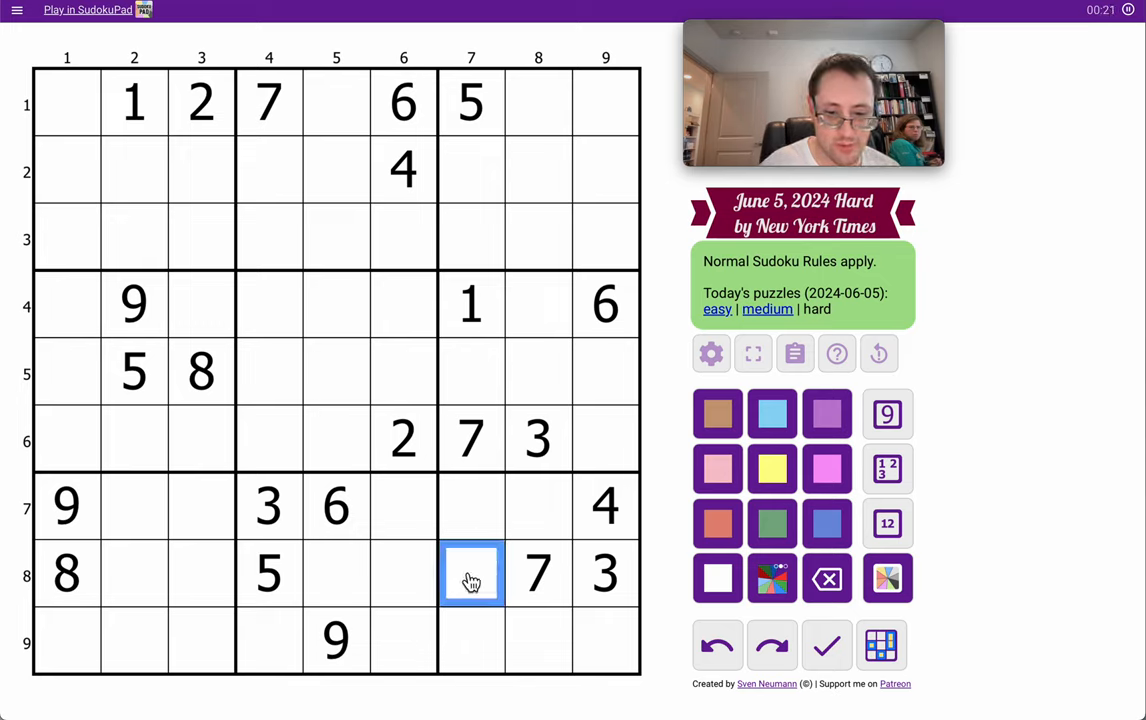
{"action": "left_click", "coordinate": [886, 414]}
{"action": "type", "text": "9"}
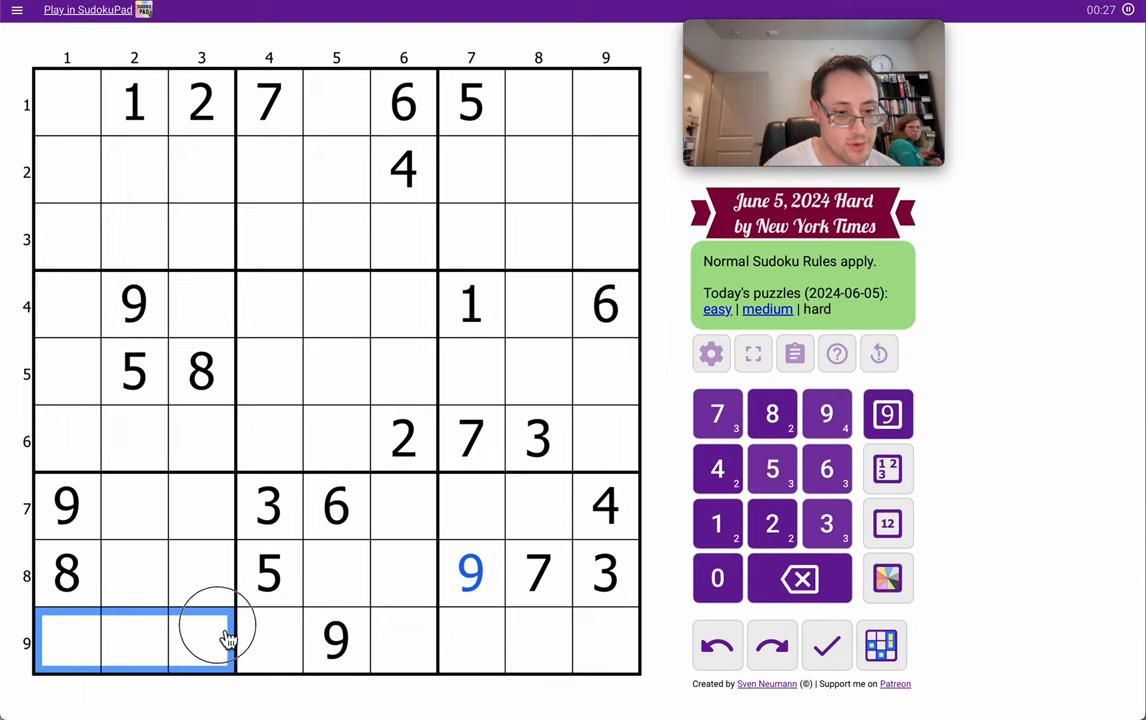
{"action": "left_click", "coordinate": [826, 524]}
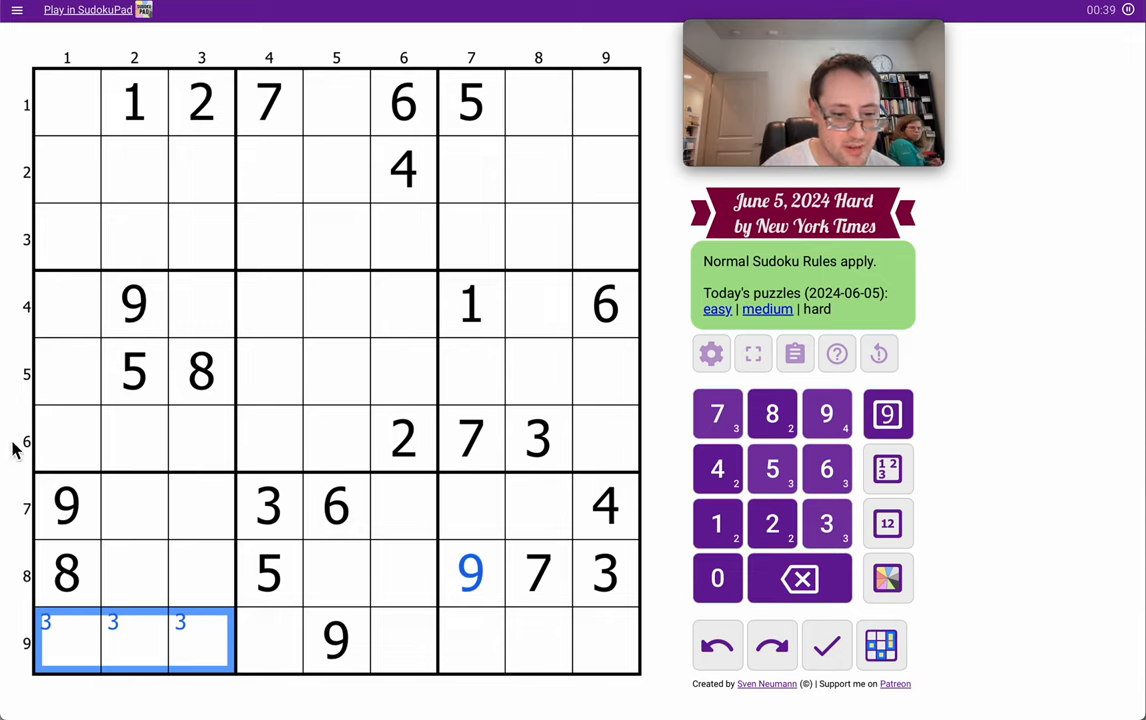
{"action": "left_click", "coordinate": [336, 640]}
{"action": "type", "text": "9"}
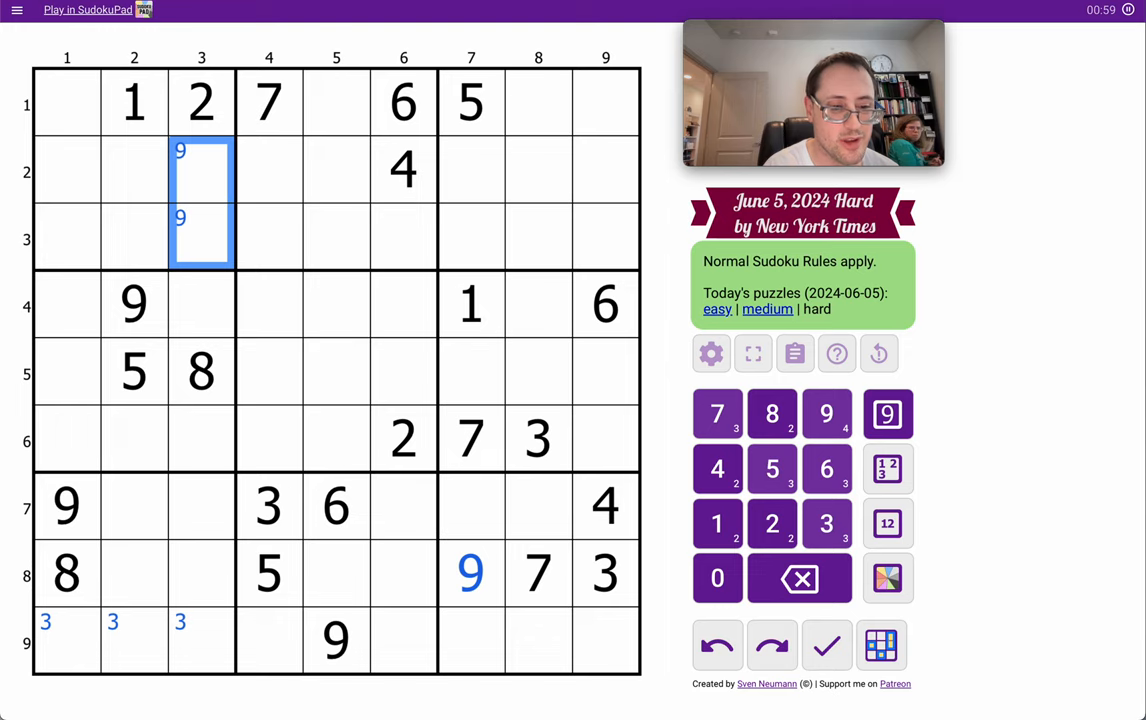
Corner-mark 8 in R2–3C2, 3 in R2–3C7, 7 in R2–3C9, 6 in R5–6C4, and centre-mark 34 in R1C1
{"action": "left_click", "coordinate": [134, 172]}
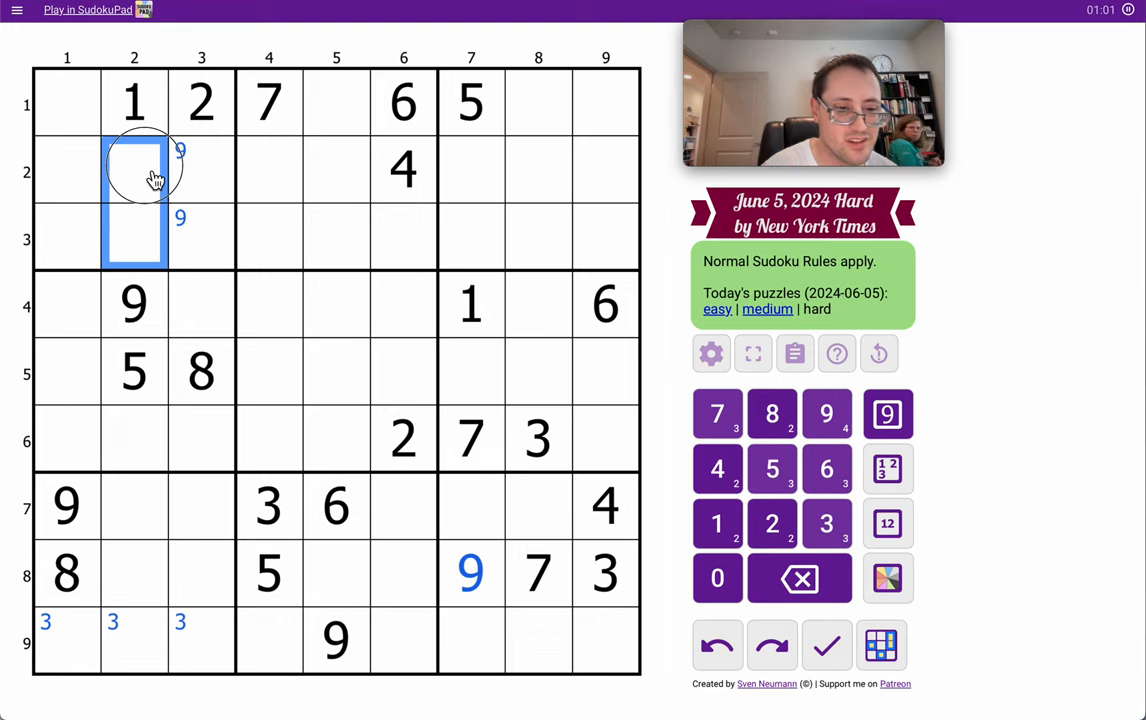
{"action": "left_click", "coordinate": [772, 414]}
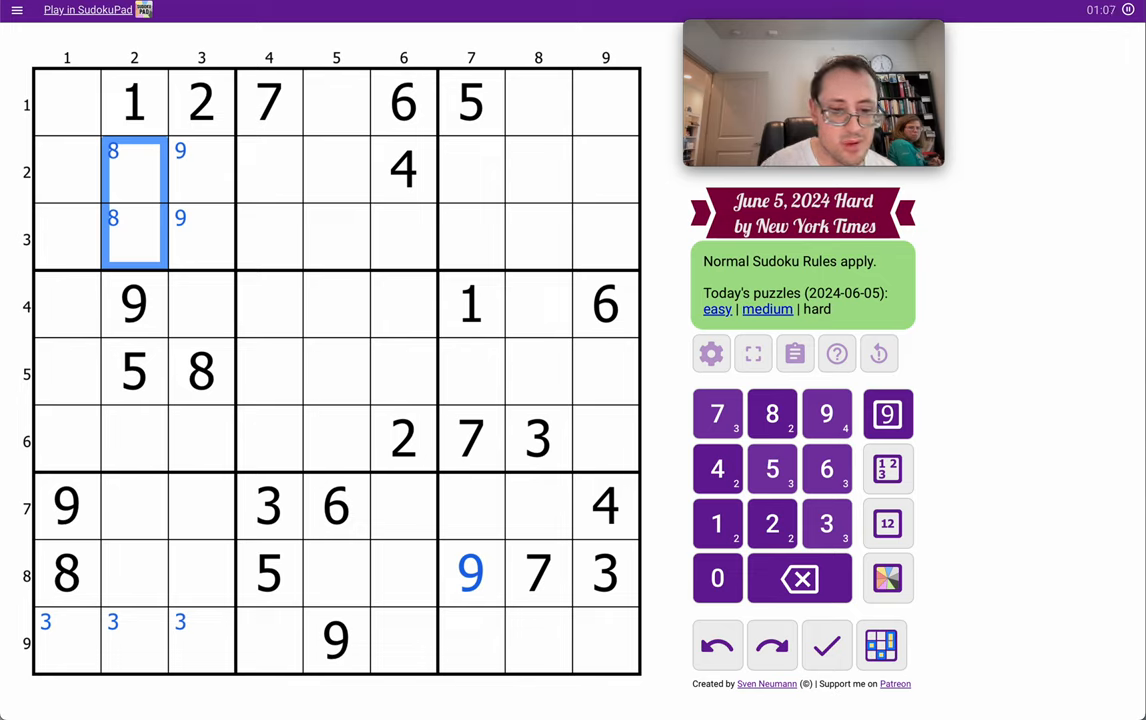
{"action": "left_click", "coordinate": [268, 370]}
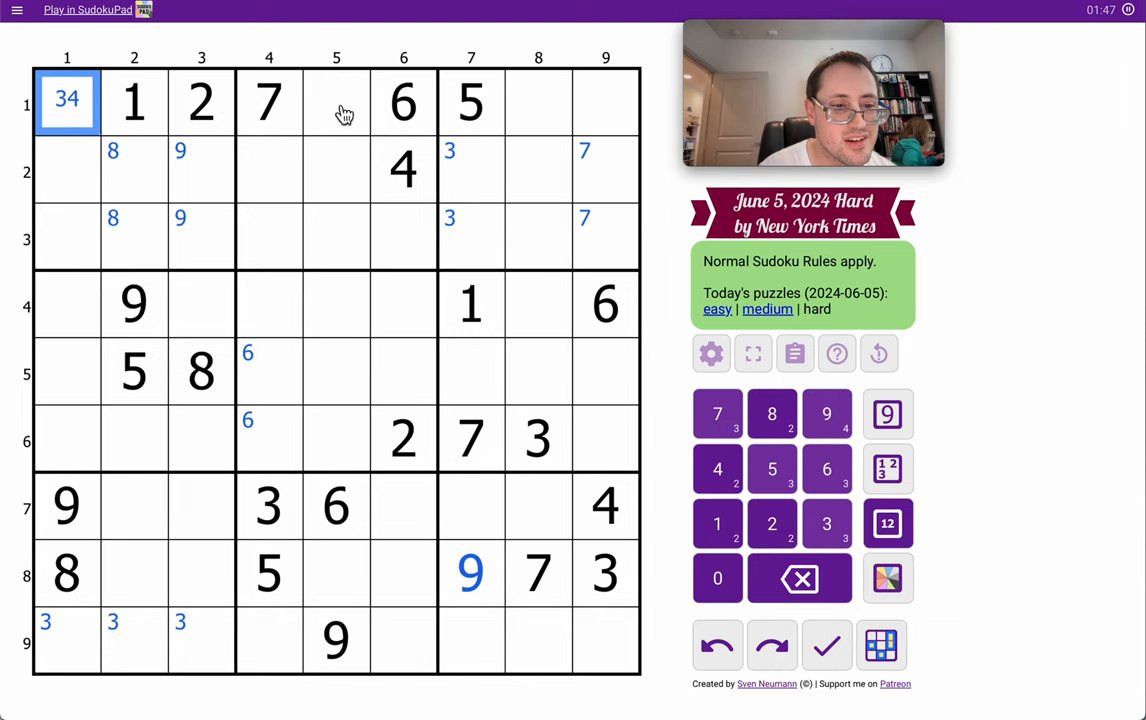
Centre-mark 38 in R1C5, 489 in R1C8 and 89 in R1C9
{"action": "left_click", "coordinate": [336, 102]}
{"action": "type", "text": "38"}
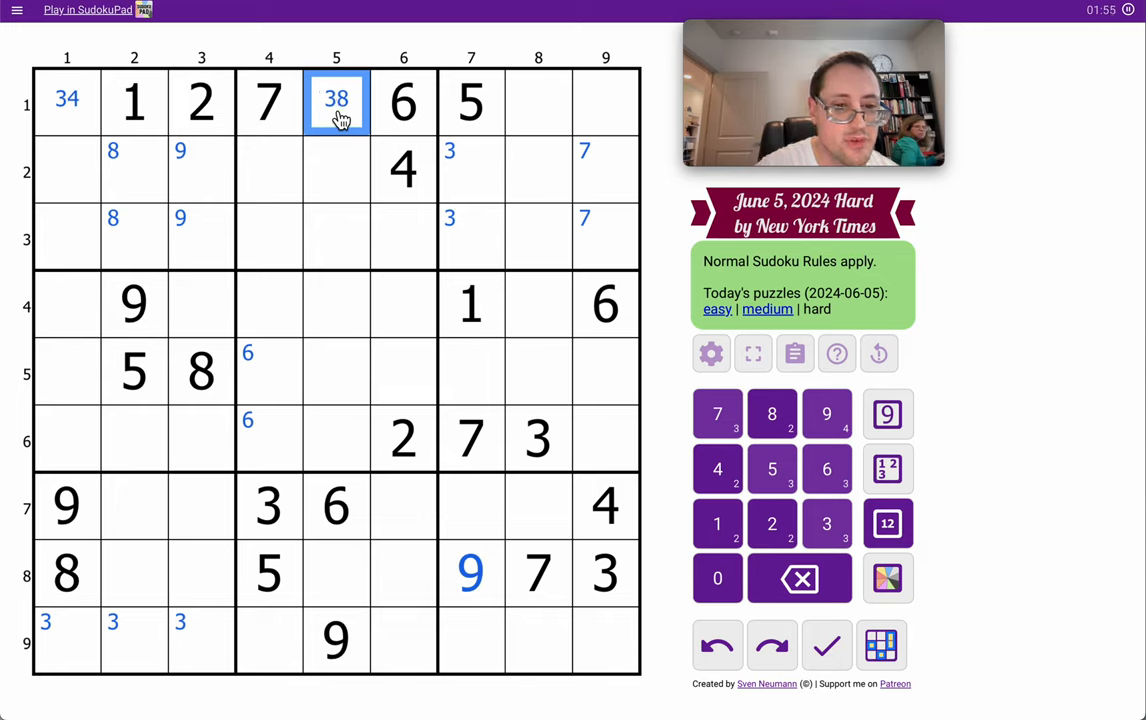
{"action": "left_click", "coordinate": [604, 100]}
{"action": "type", "text": "89"}
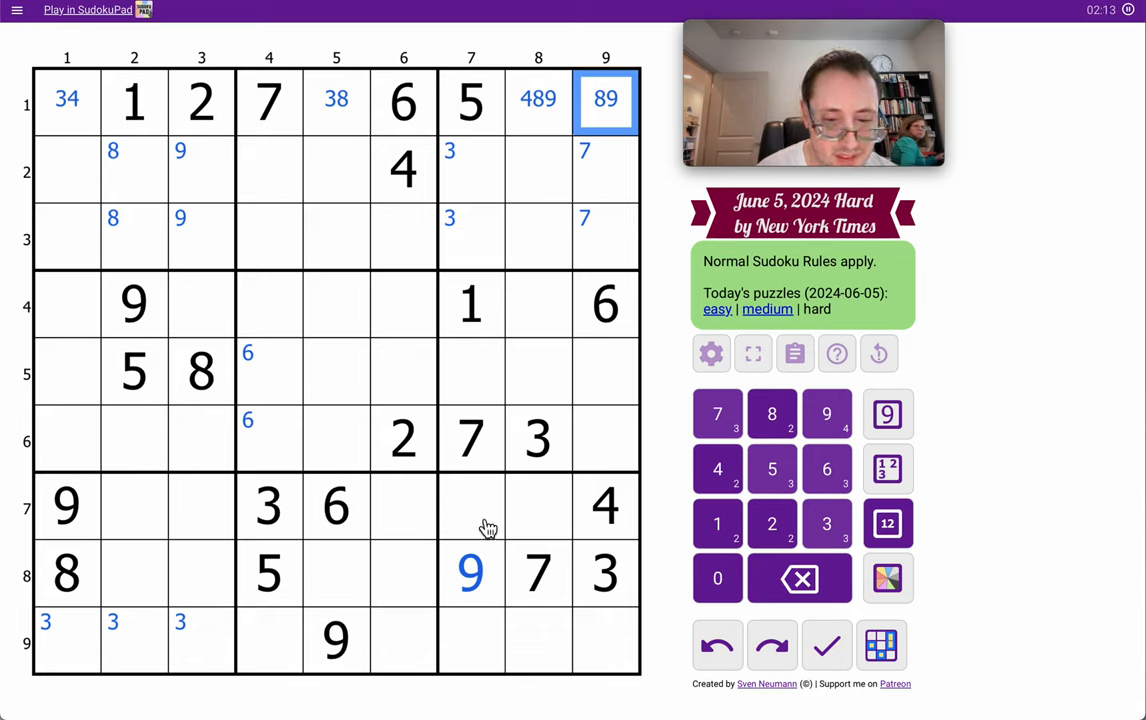
Corner-mark 6 in R9C7–8 and R8C2–3
{"action": "left_click", "coordinate": [504, 508]}
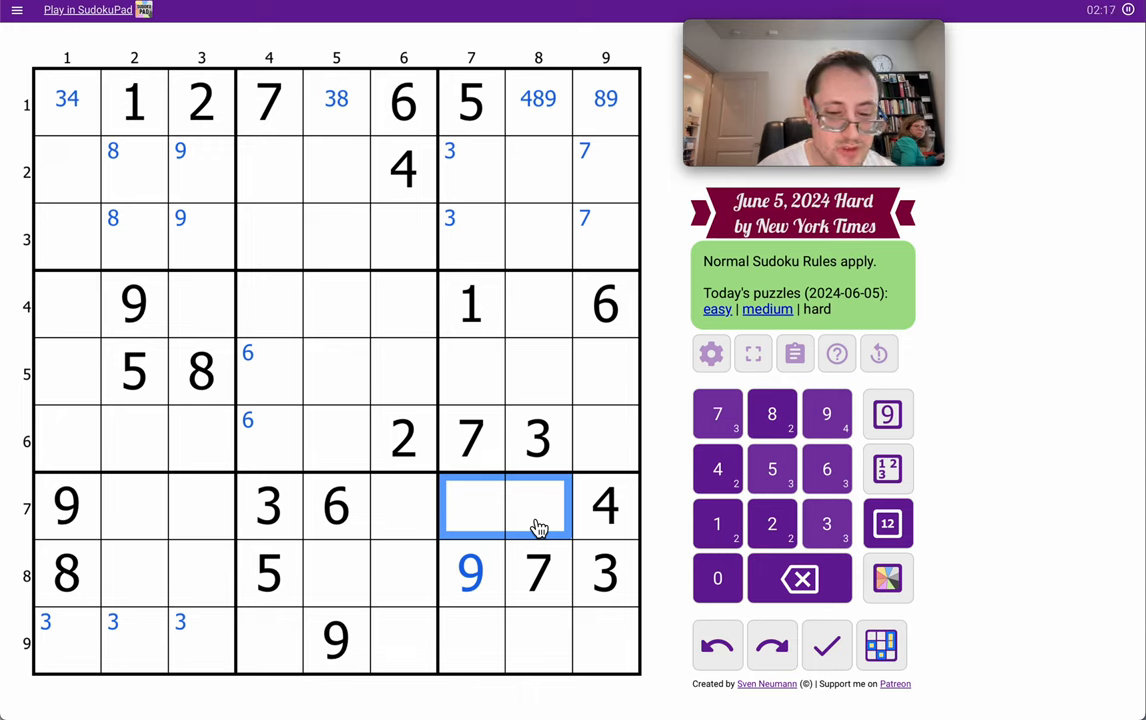
{"action": "mouse_move", "coordinate": [644, 648]}
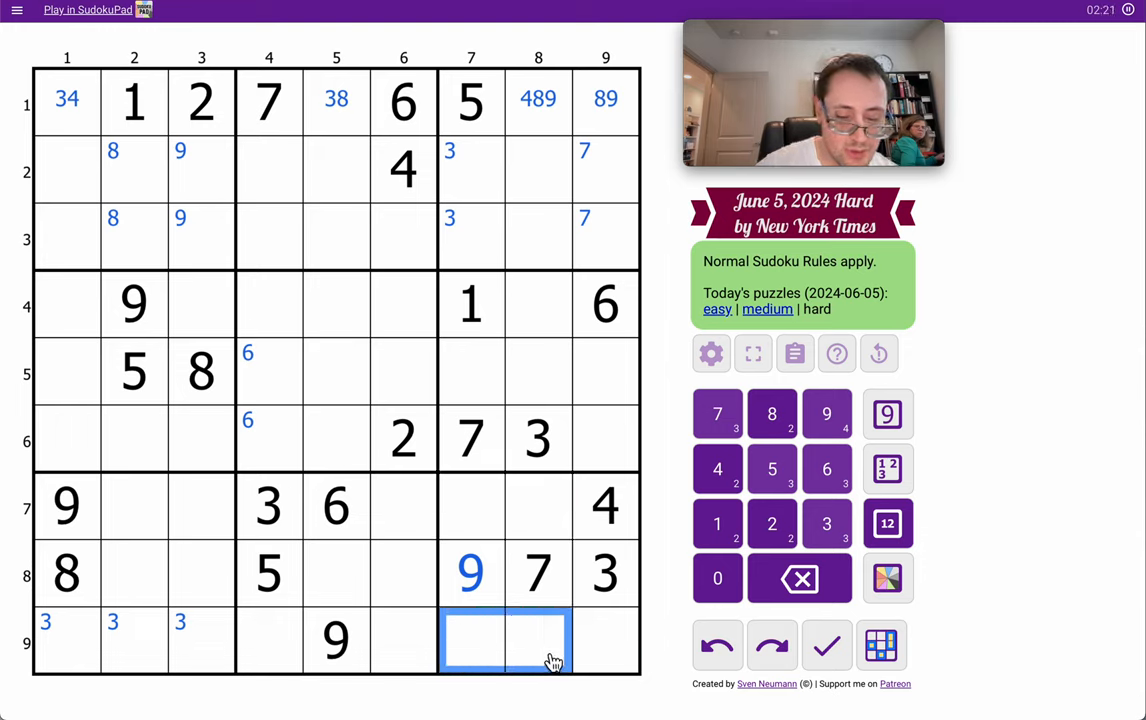
{"action": "left_click", "coordinate": [826, 468]}
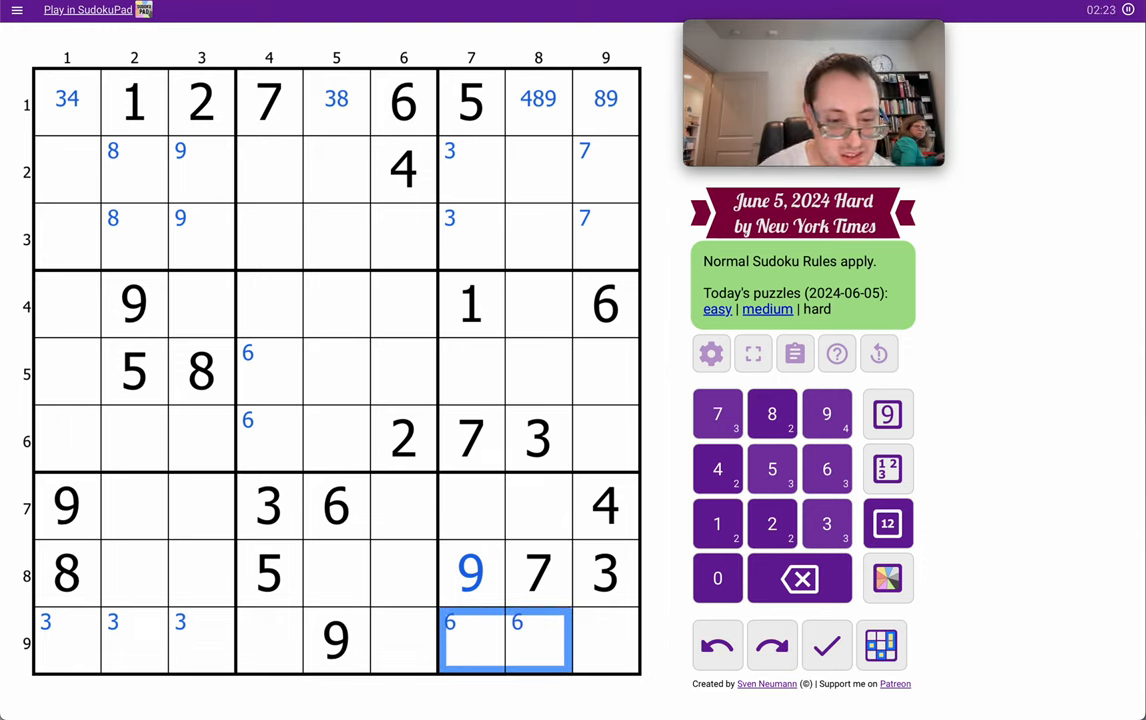
{"action": "left_click", "coordinate": [168, 572]}
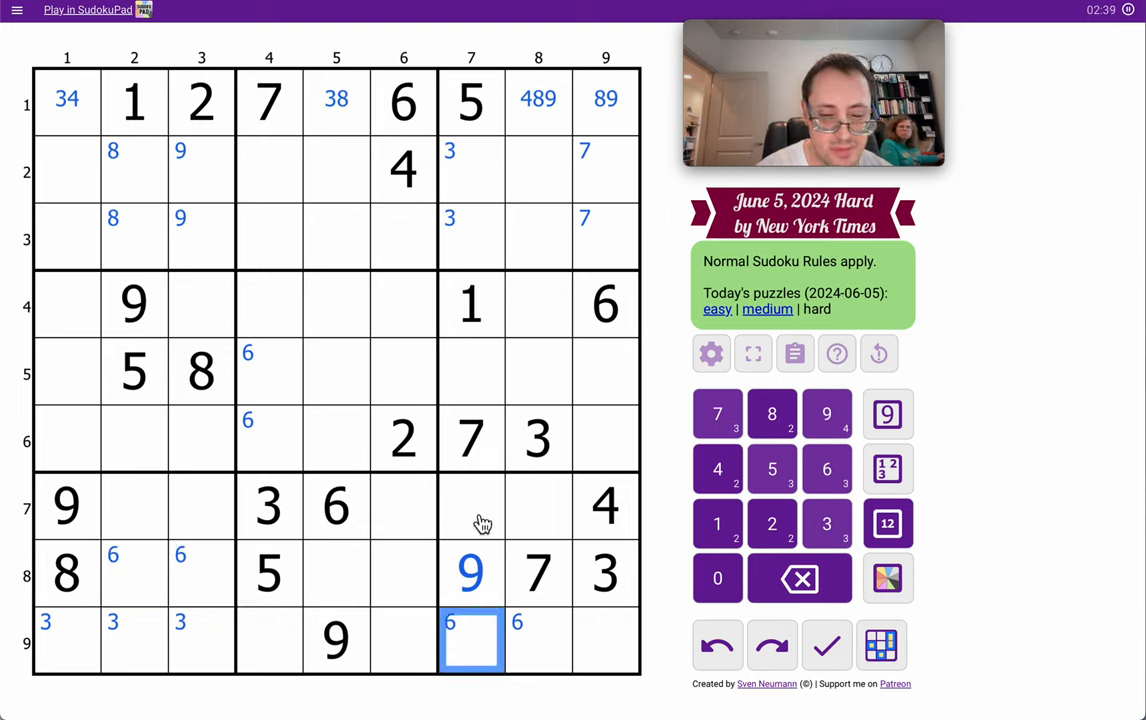
Centre-mark 24, 28, 268, 2368 and 23468 in column 7, place 1 in R8C6 and pencil row 8's empty cells
{"action": "left_click", "coordinate": [472, 506]}
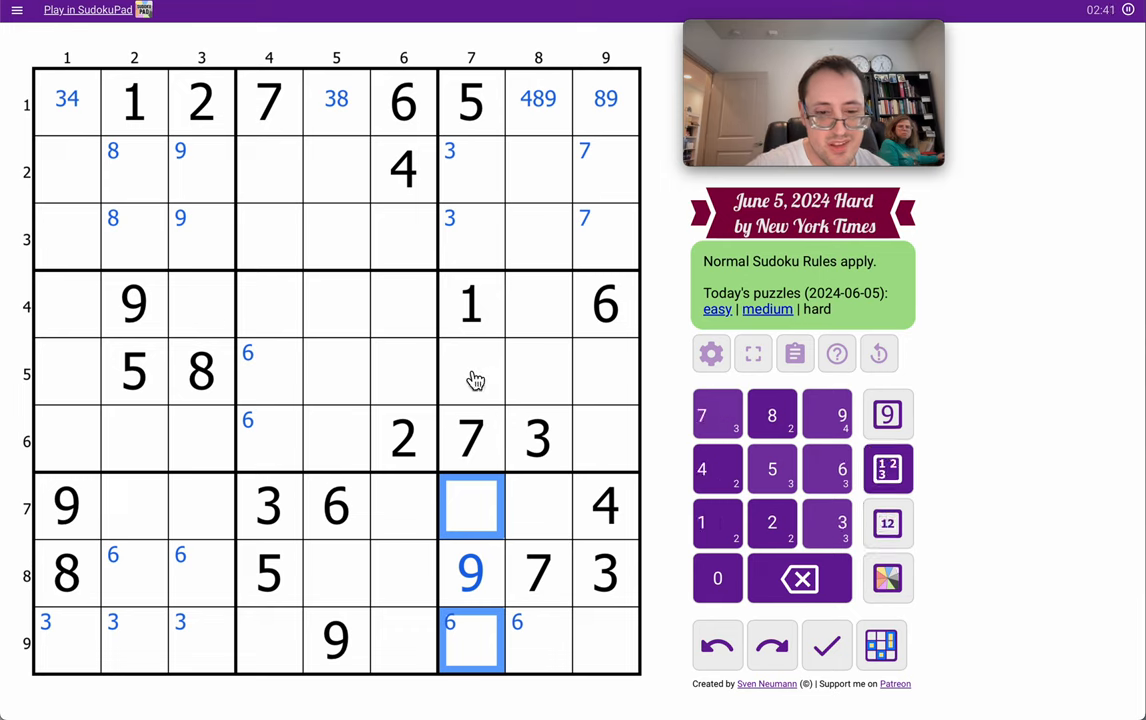
{"action": "left_click", "coordinate": [886, 524]}
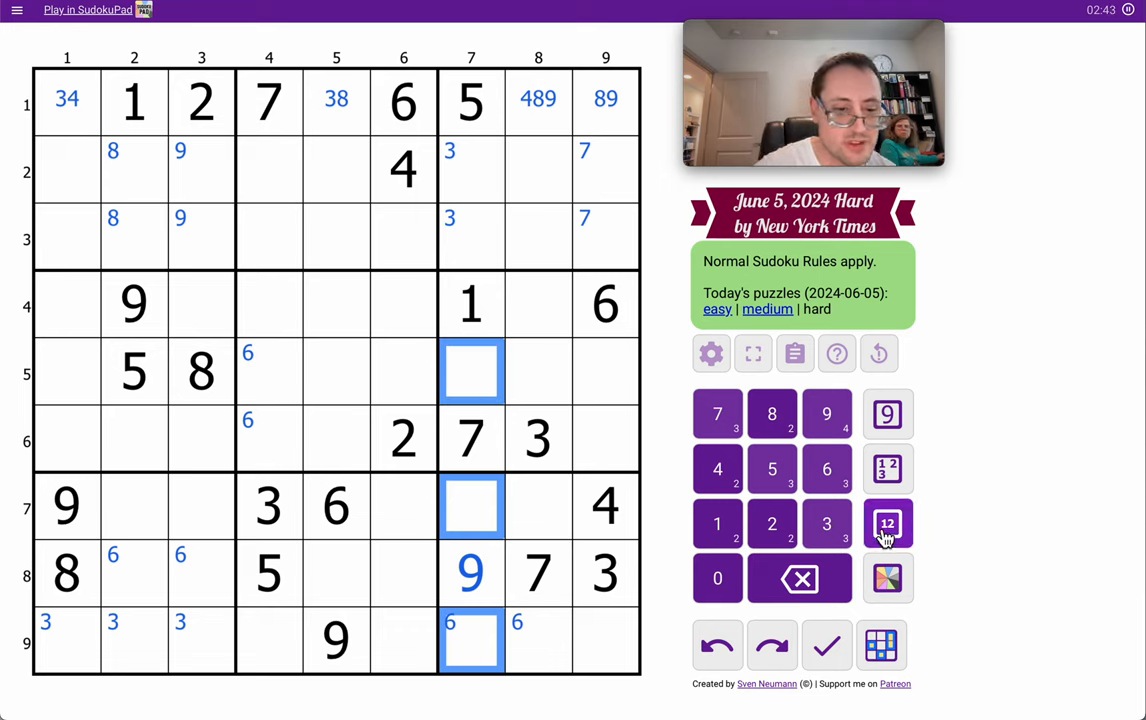
{"action": "left_click", "coordinate": [886, 524]}
{"action": "type", "text": "2468"}
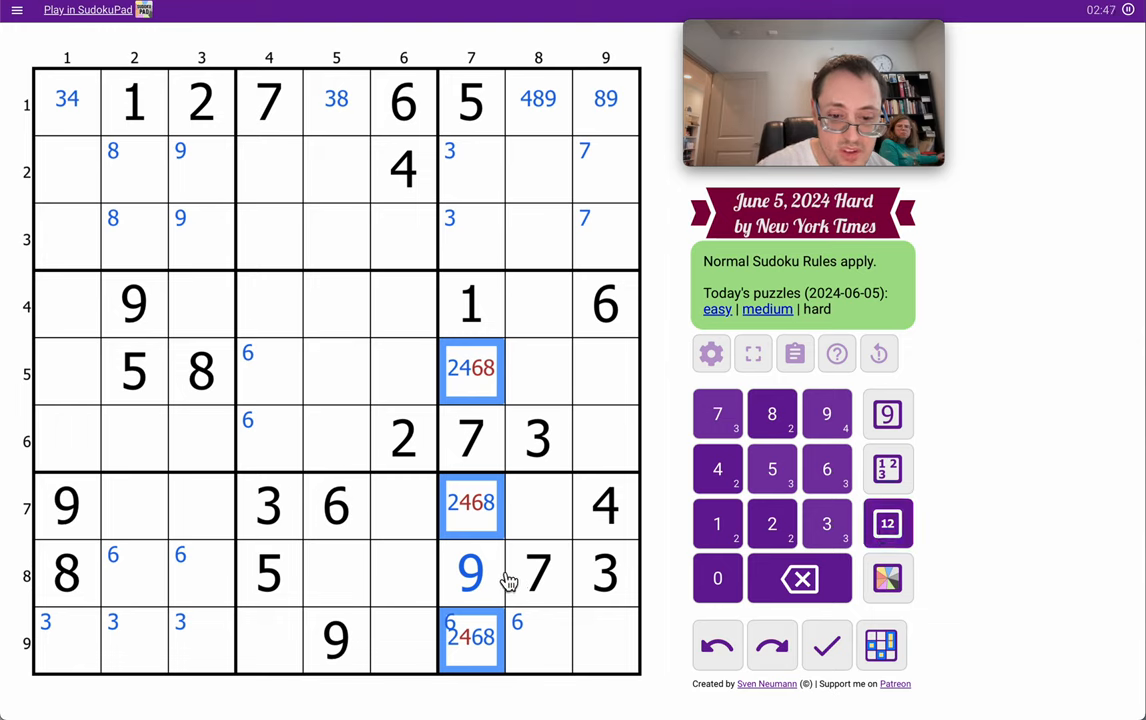
{"action": "left_click", "coordinate": [472, 504]}
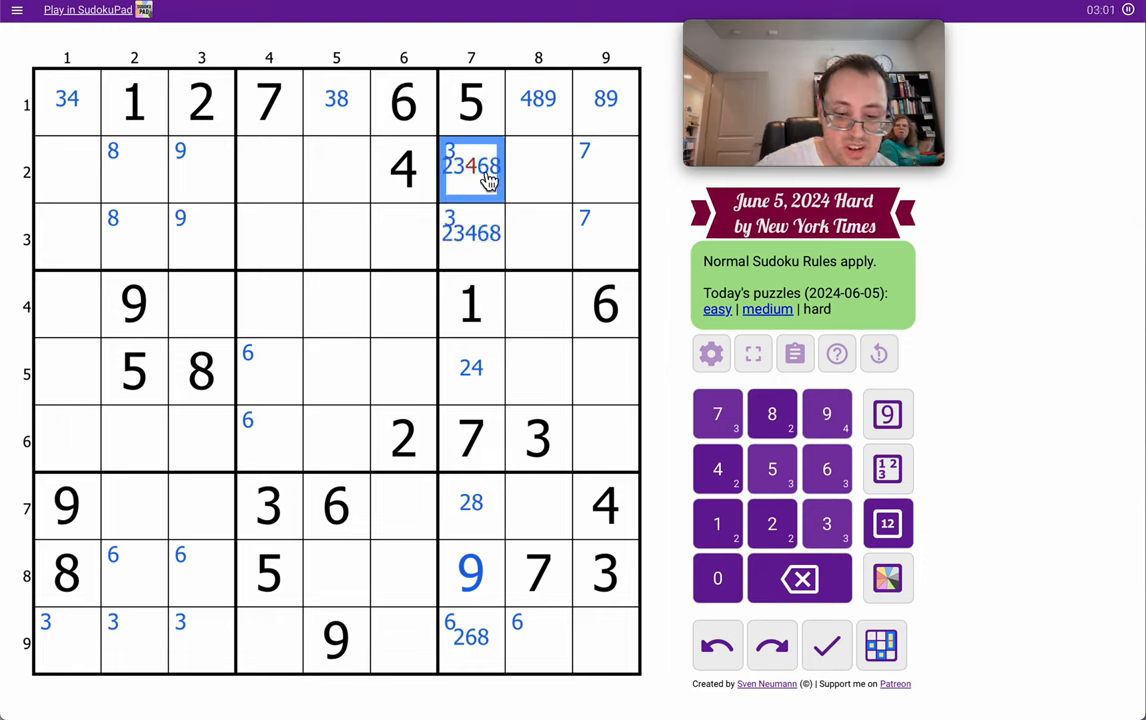
{"action": "left_click", "coordinate": [716, 468]}
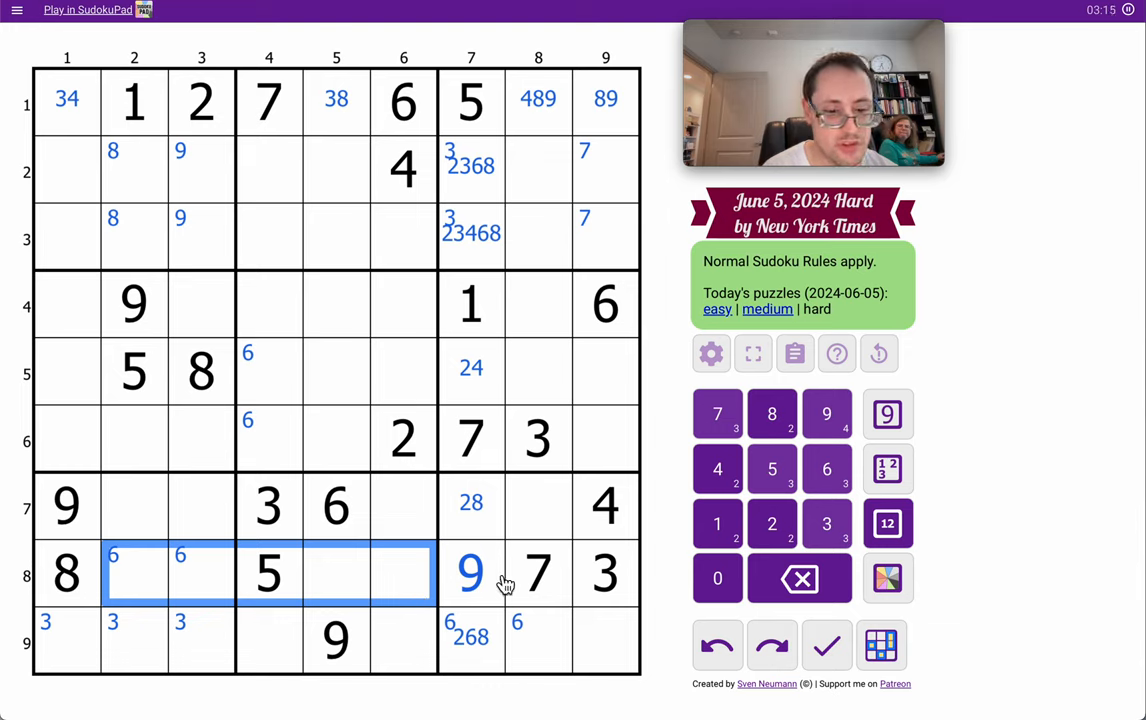
{"action": "mouse_move", "coordinate": [238, 584]}
{"action": "type", "text": " 1246"}
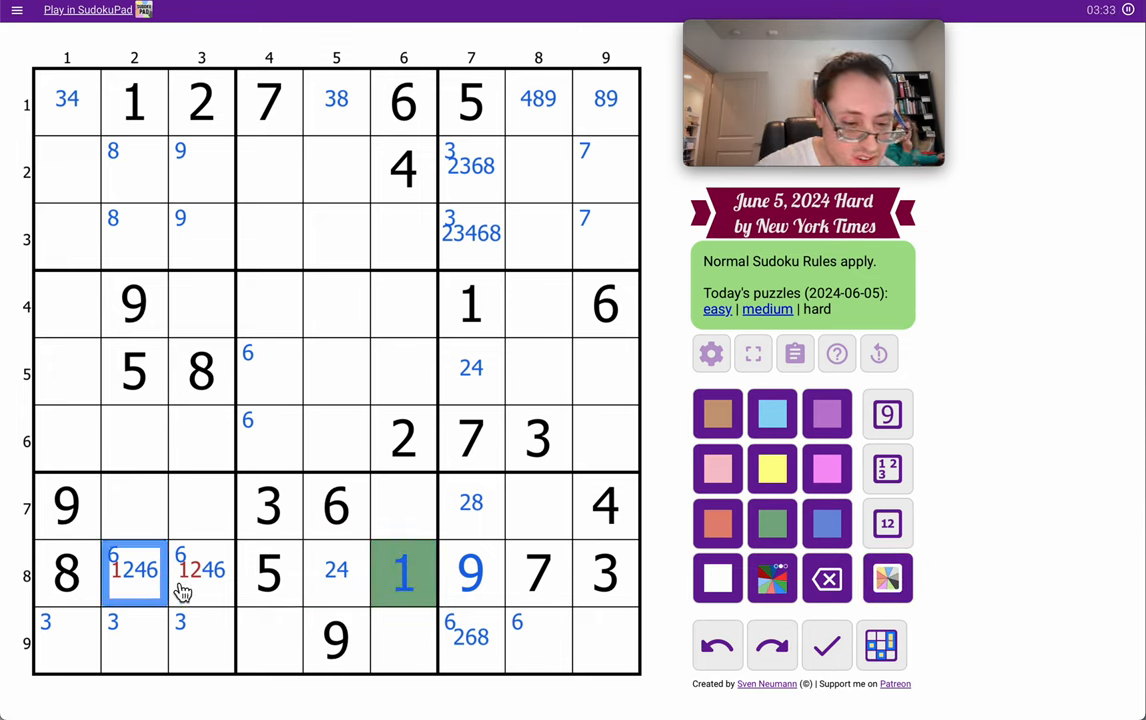
Remove 1 from R8C2–3 candidates and shade R8C2, R8C3 and R8C5 green
{"action": "left_click", "coordinate": [888, 524]}
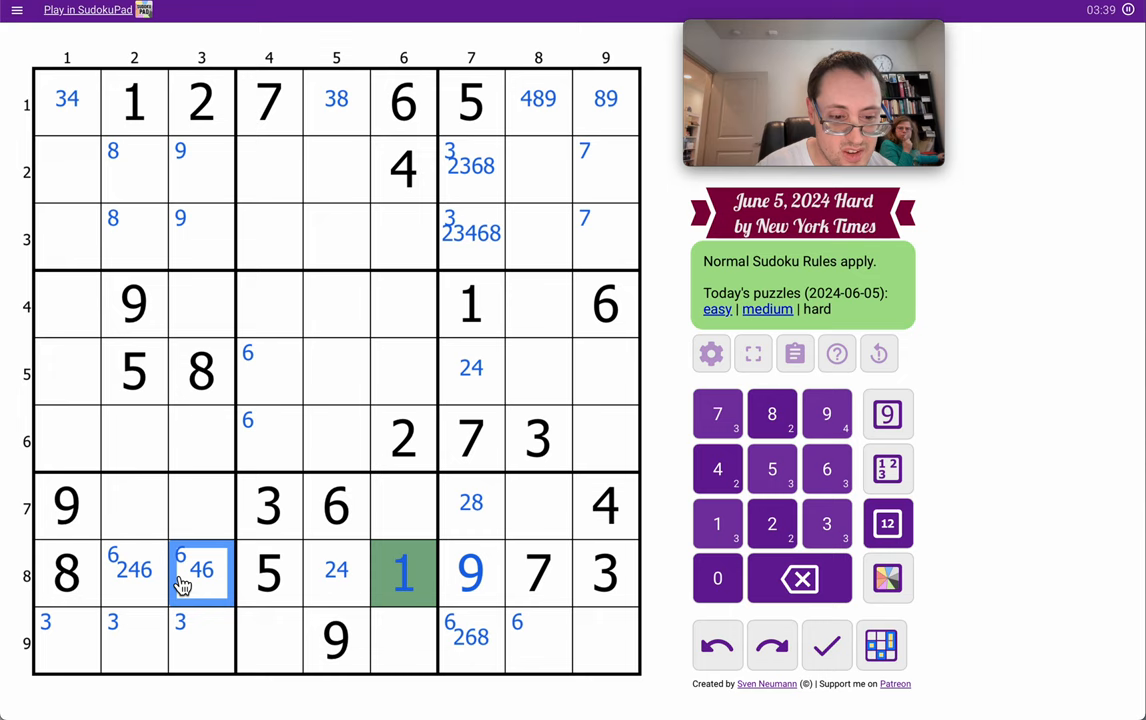
{"action": "left_click", "coordinate": [888, 578]}
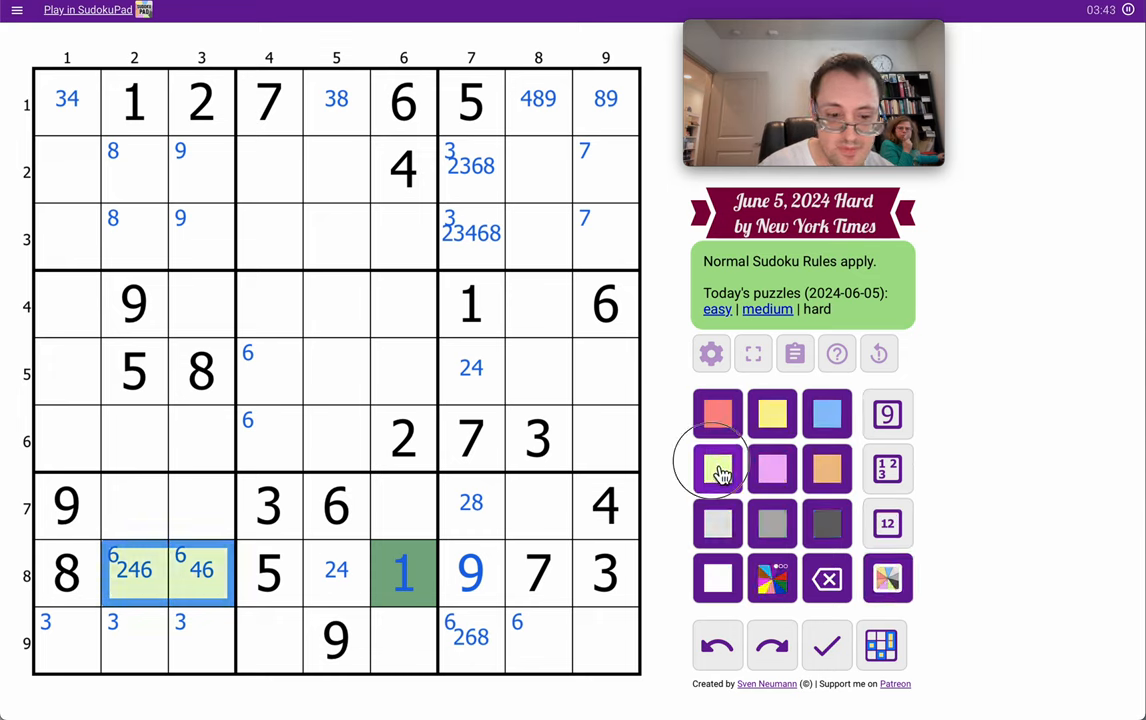
{"action": "left_click", "coordinate": [336, 572]}
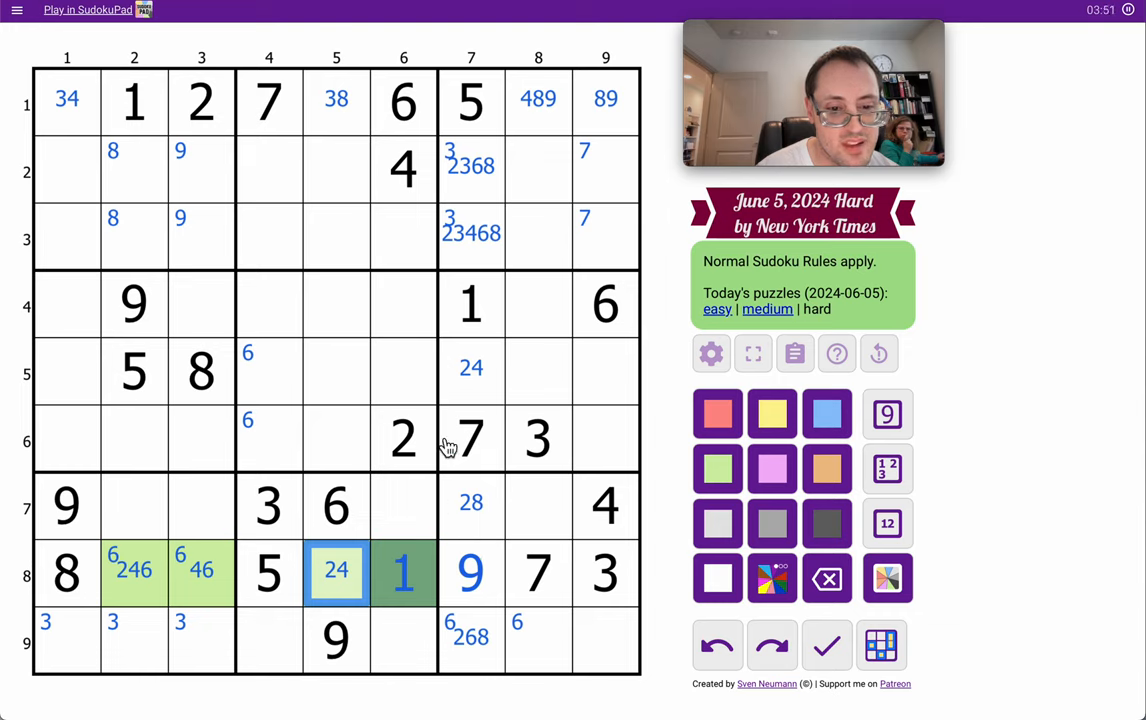
{"action": "mouse_move", "coordinate": [432, 512]}
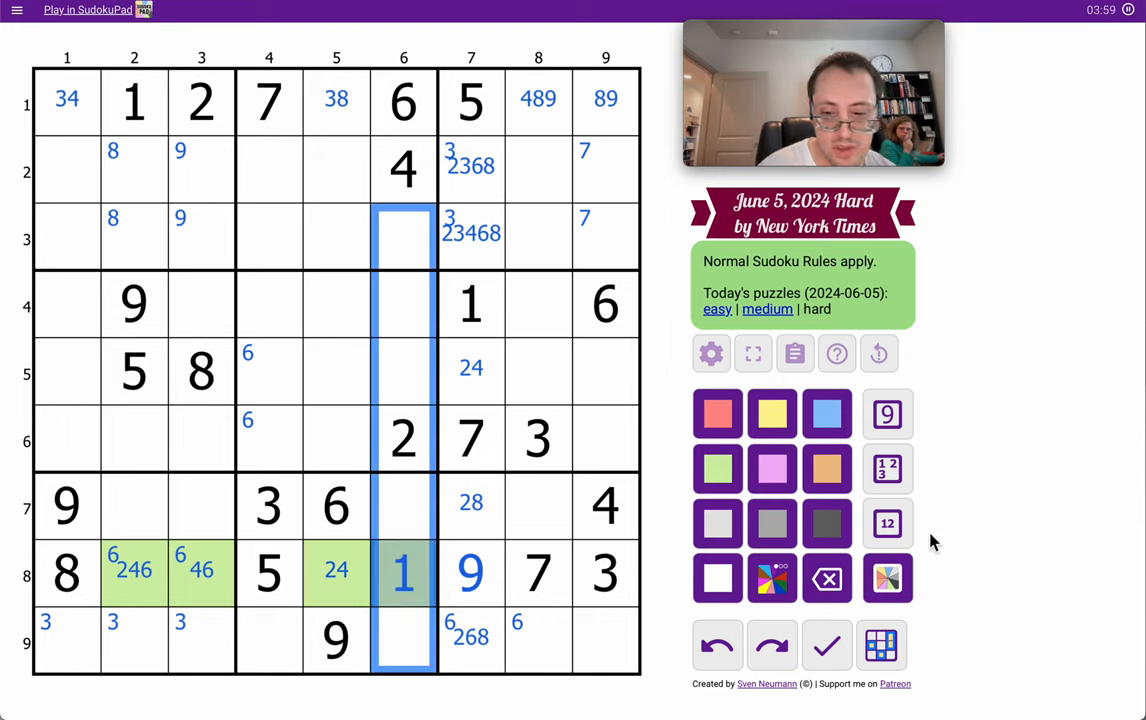
Pencil and trim column 6's candidates, then mark 146 and 46 in row 6 of box 4
{"action": "left_click", "coordinate": [888, 524]}
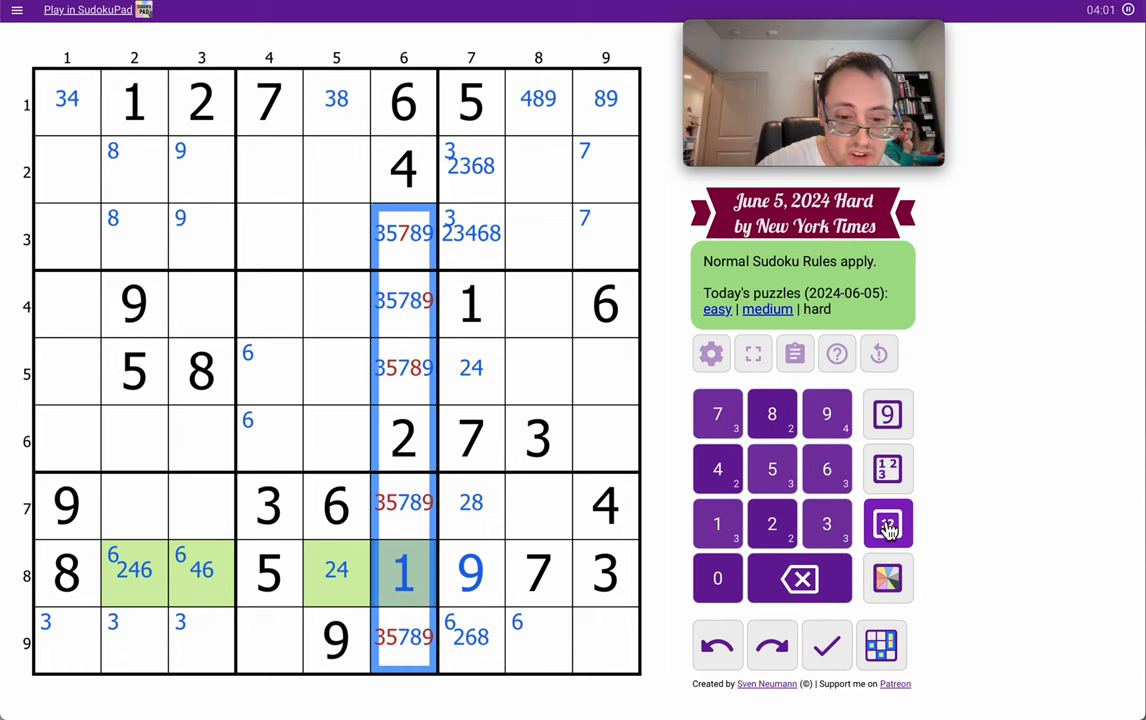
{"action": "left_click", "coordinate": [888, 524]}
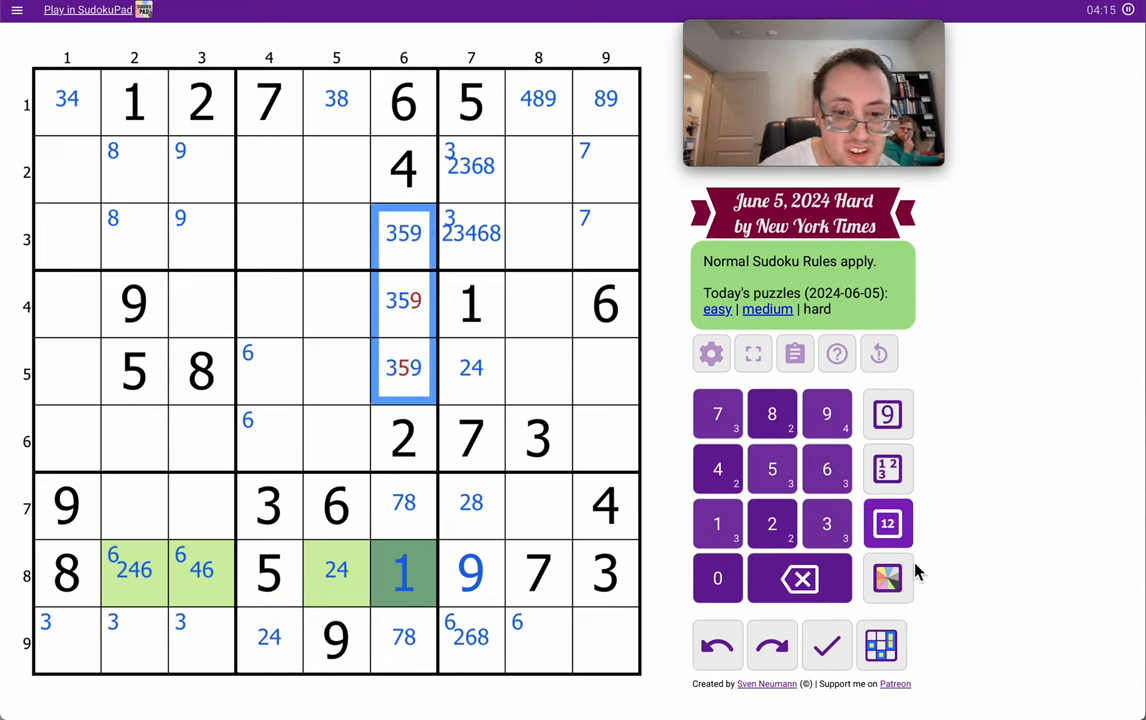
{"action": "left_click", "coordinate": [888, 578]}
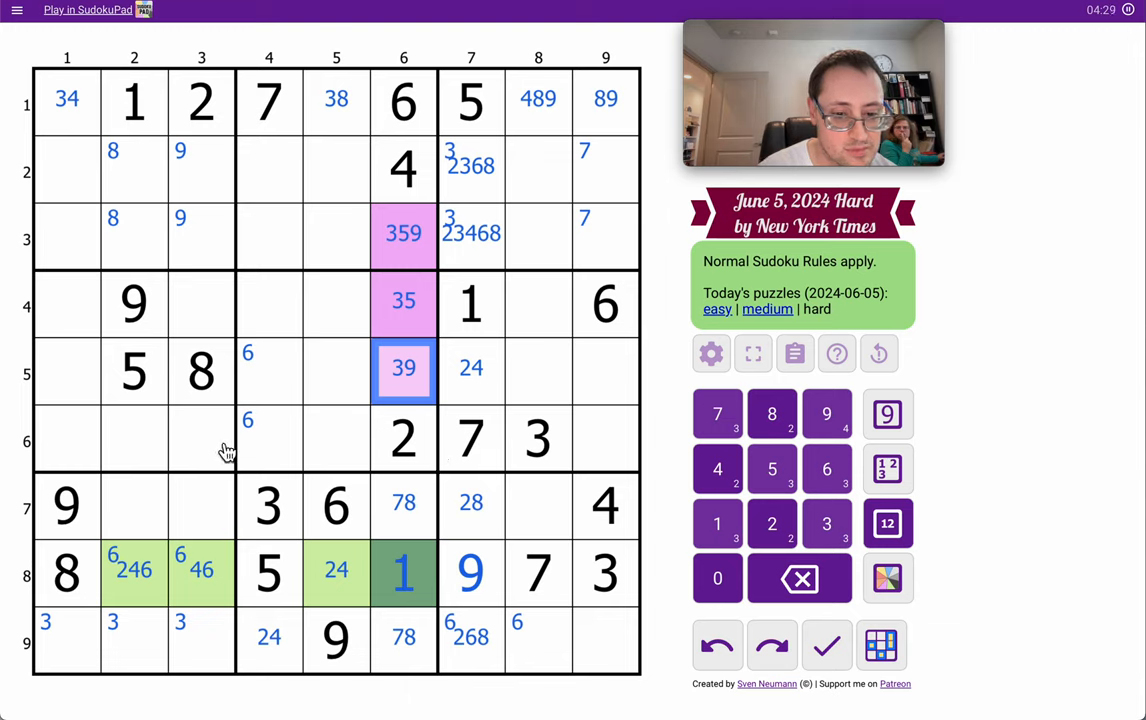
{"action": "left_click", "coordinate": [134, 440]}
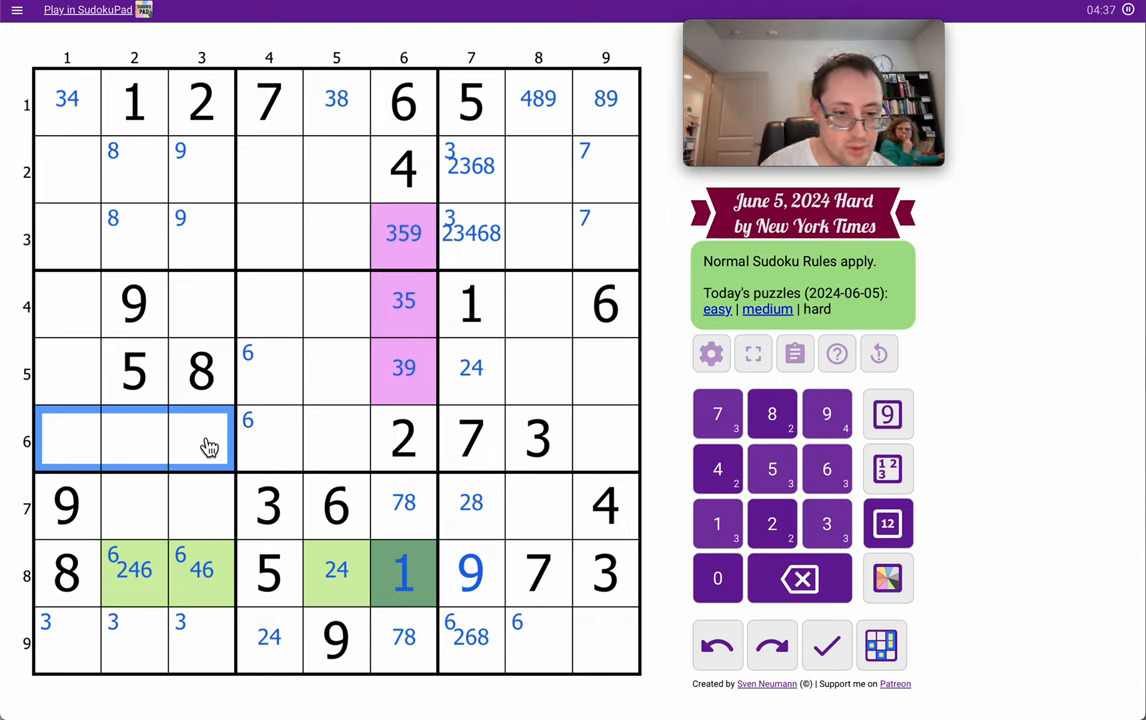
{"action": "left_click", "coordinate": [888, 524]}
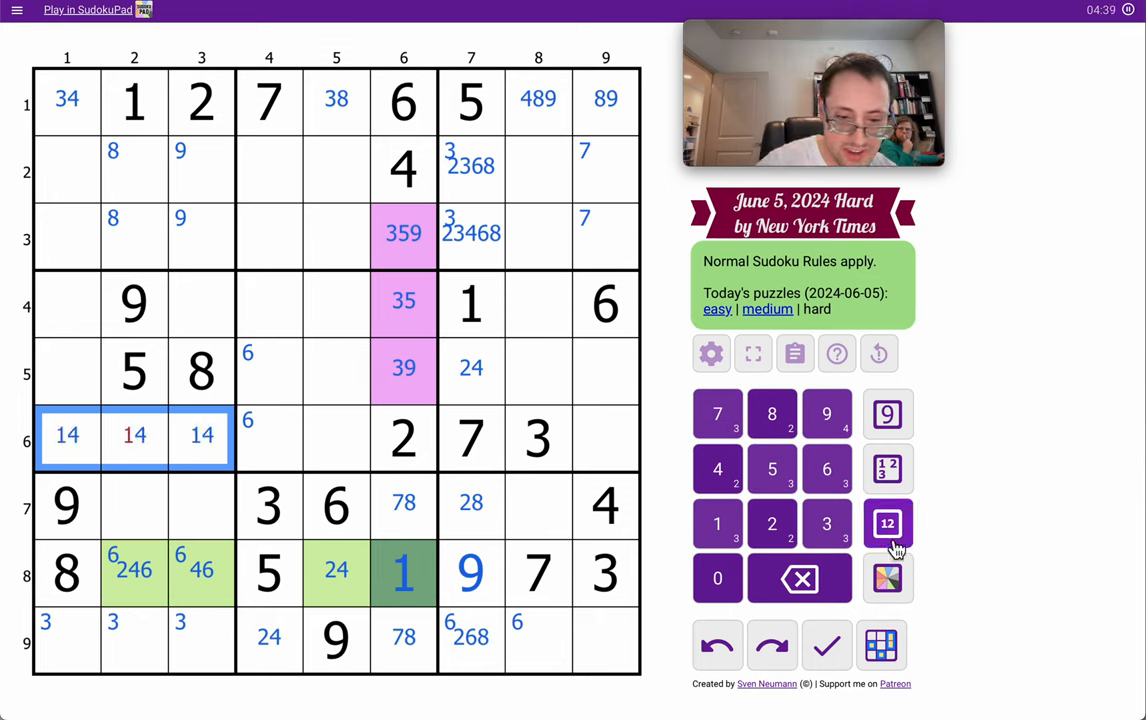
{"action": "left_click", "coordinate": [888, 578]}
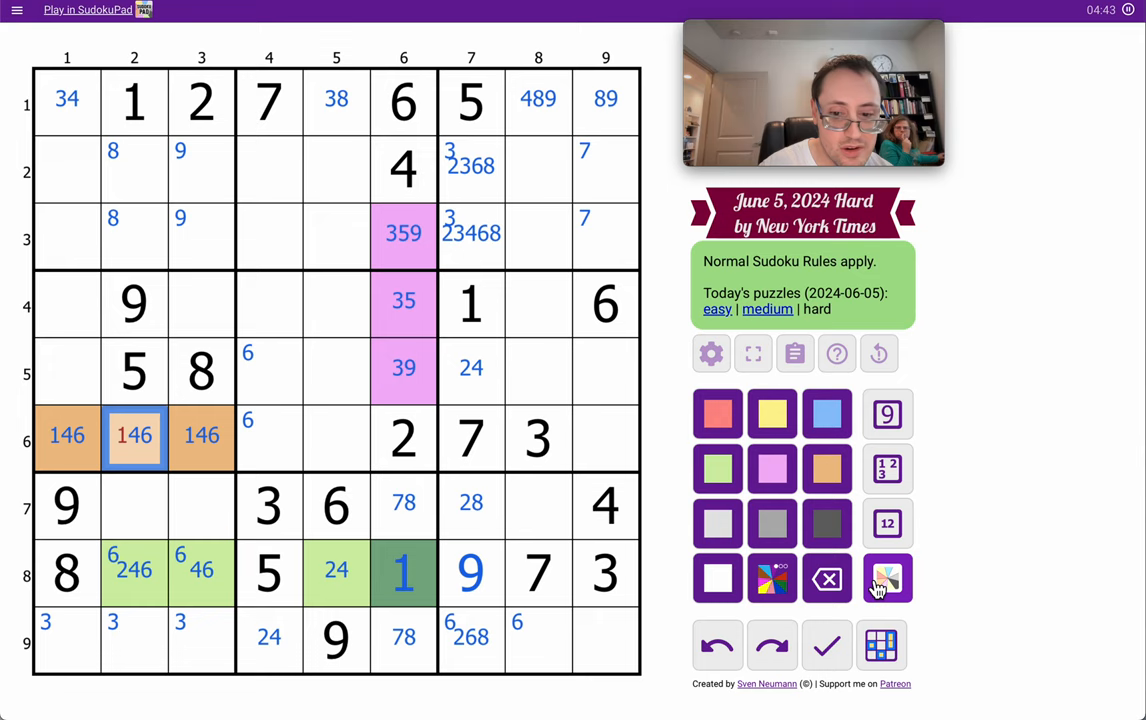
{"action": "left_click", "coordinate": [886, 524]}
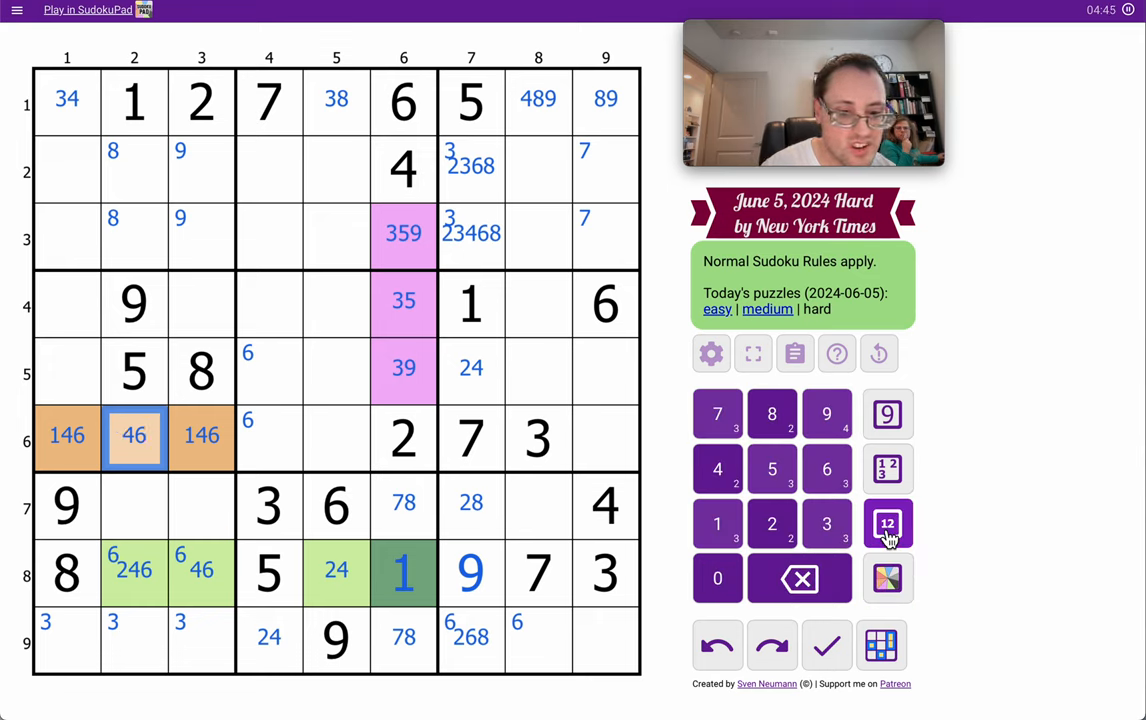
{"action": "left_click", "coordinate": [888, 524]}
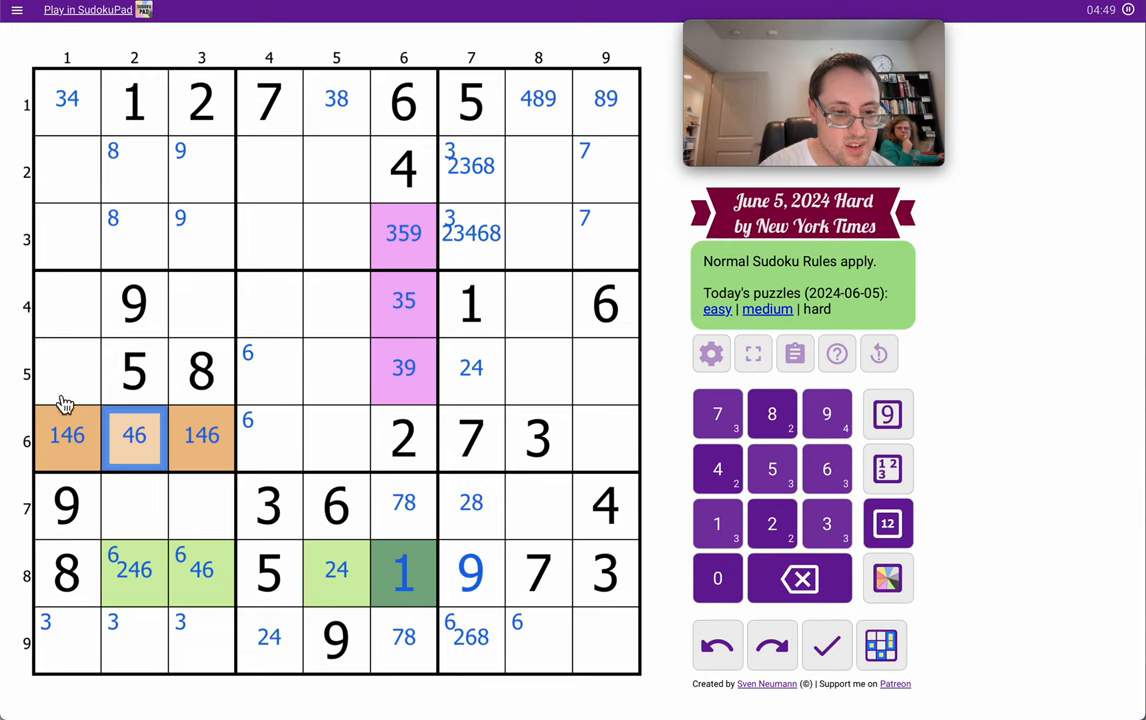
Colour R4C1, R4C3 and R5C1 red with candidates 237/37, and pencil 589 into R6C4, R6C5 and R6C9
{"action": "left_click", "coordinate": [200, 304]}
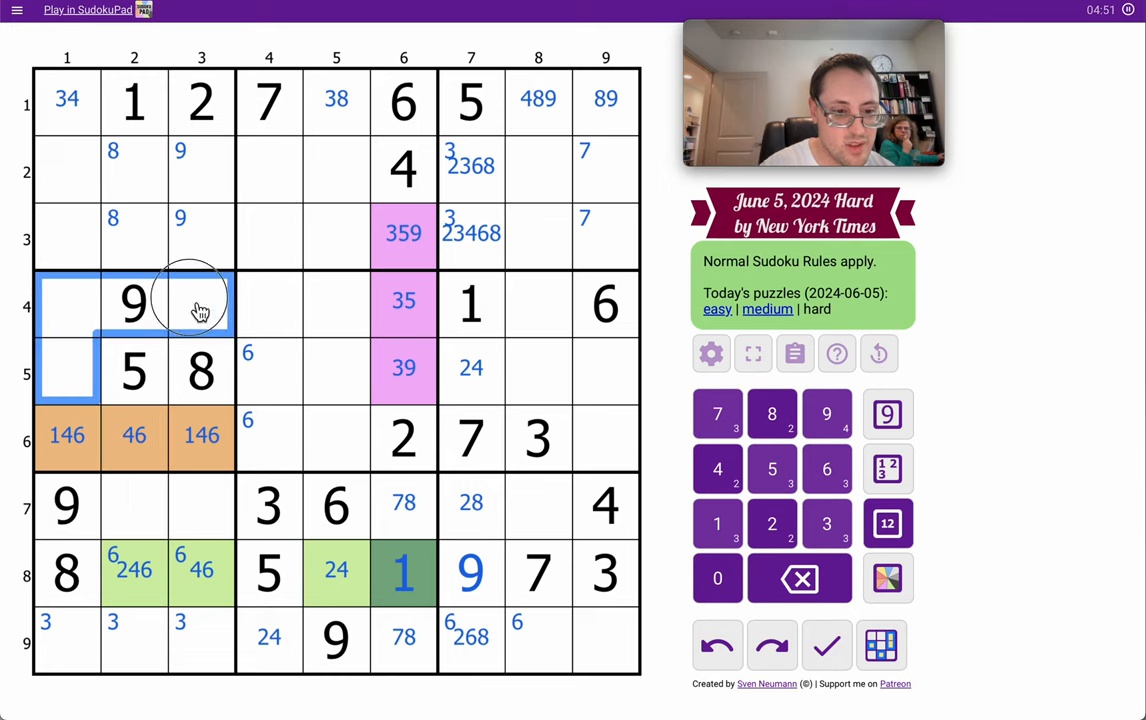
{"action": "left_click", "coordinate": [888, 578]}
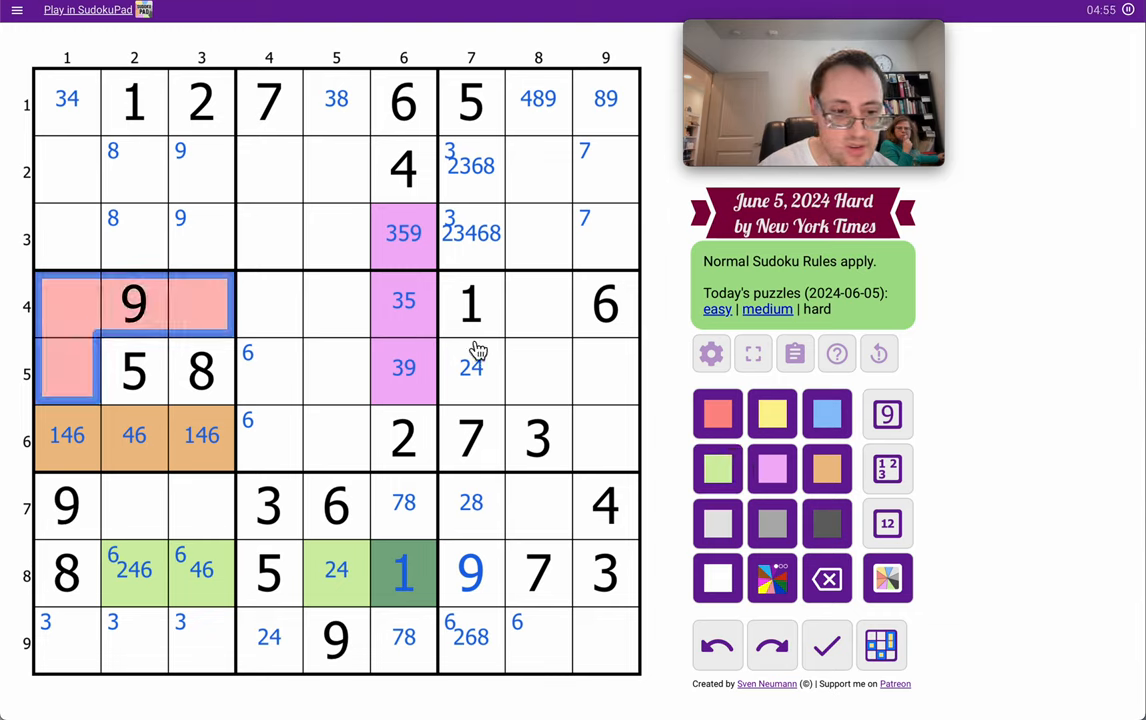
{"action": "left_click", "coordinate": [132, 304]}
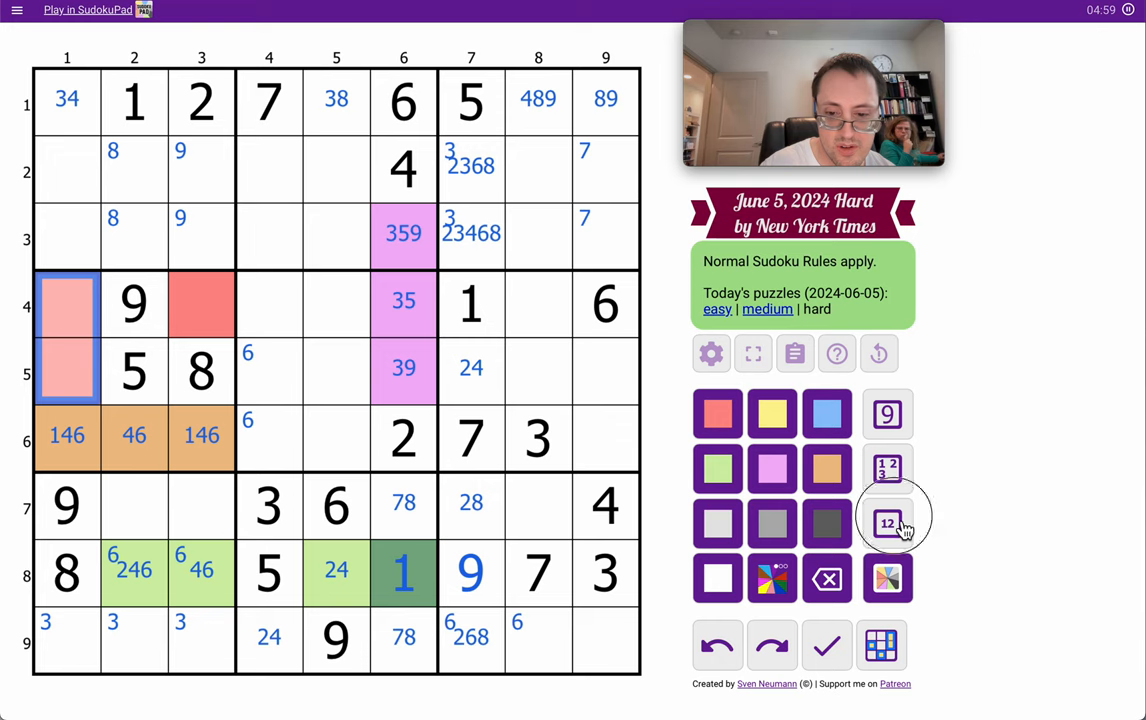
{"action": "left_click", "coordinate": [888, 524]}
{"action": "type", "text": "37"}
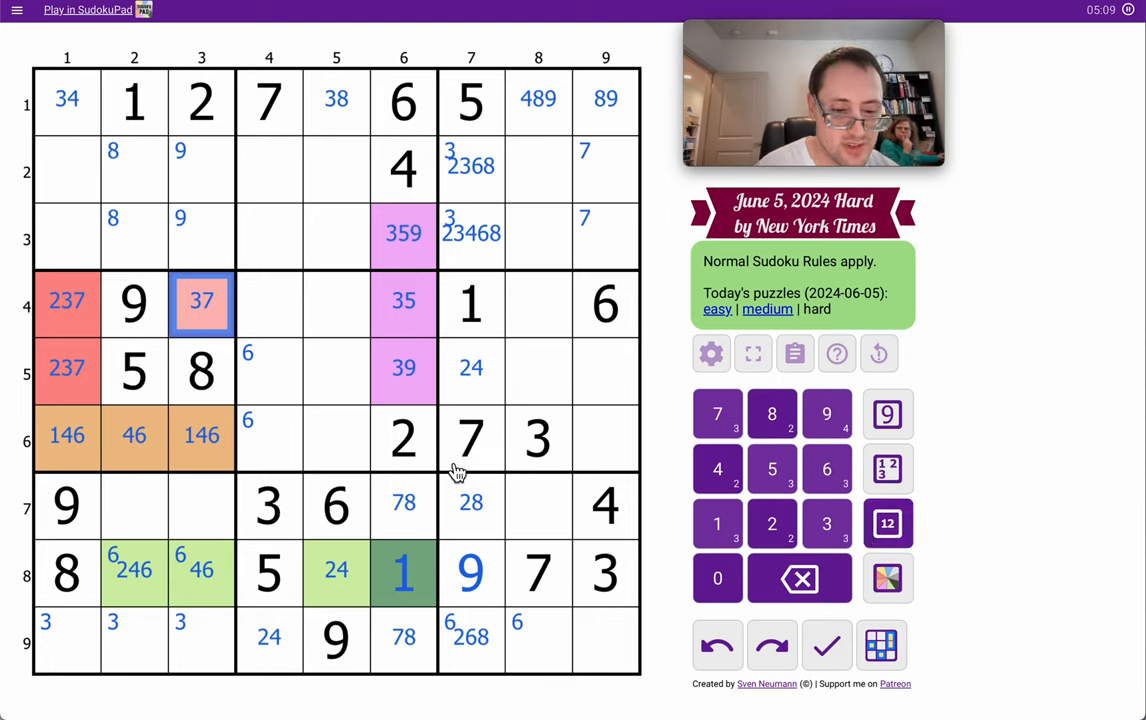
{"action": "left_click", "coordinate": [604, 436]}
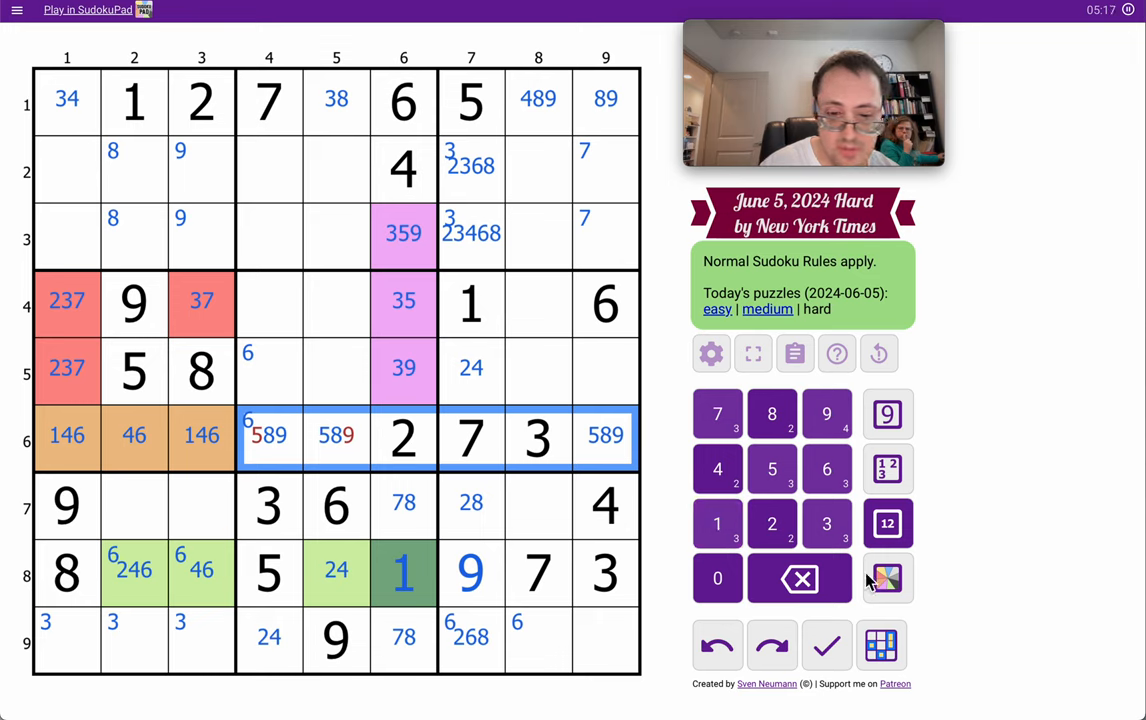
Paint row 6's open cells yellow and narrow R6C4 and R6C5 to 89 and 58
{"action": "left_click", "coordinate": [888, 578]}
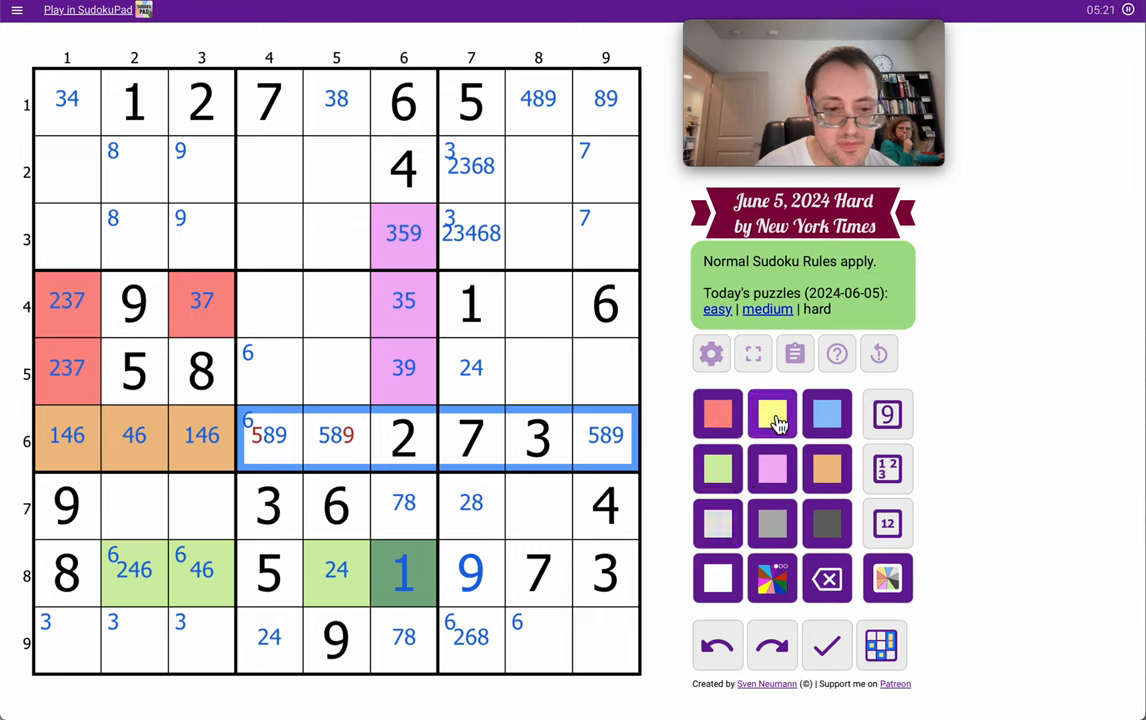
{"action": "left_click", "coordinate": [772, 412]}
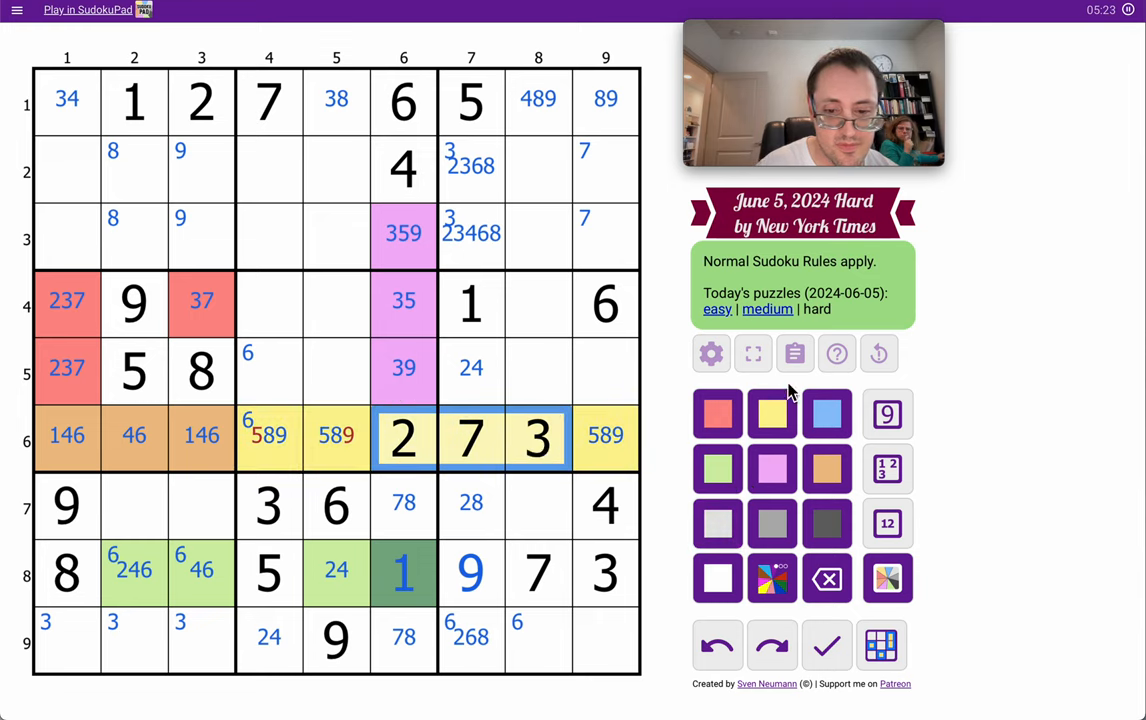
{"action": "left_click", "coordinate": [268, 436]}
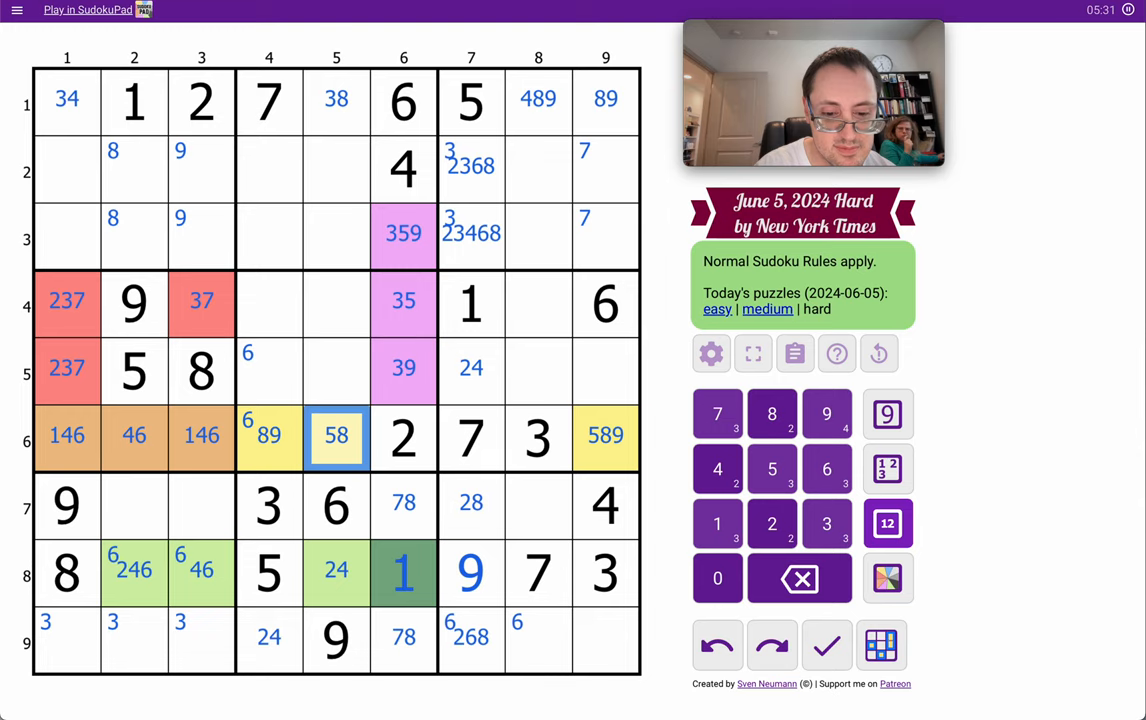
Pencil candidates 2 and 7 into R7C2
{"action": "left_click", "coordinate": [888, 524]}
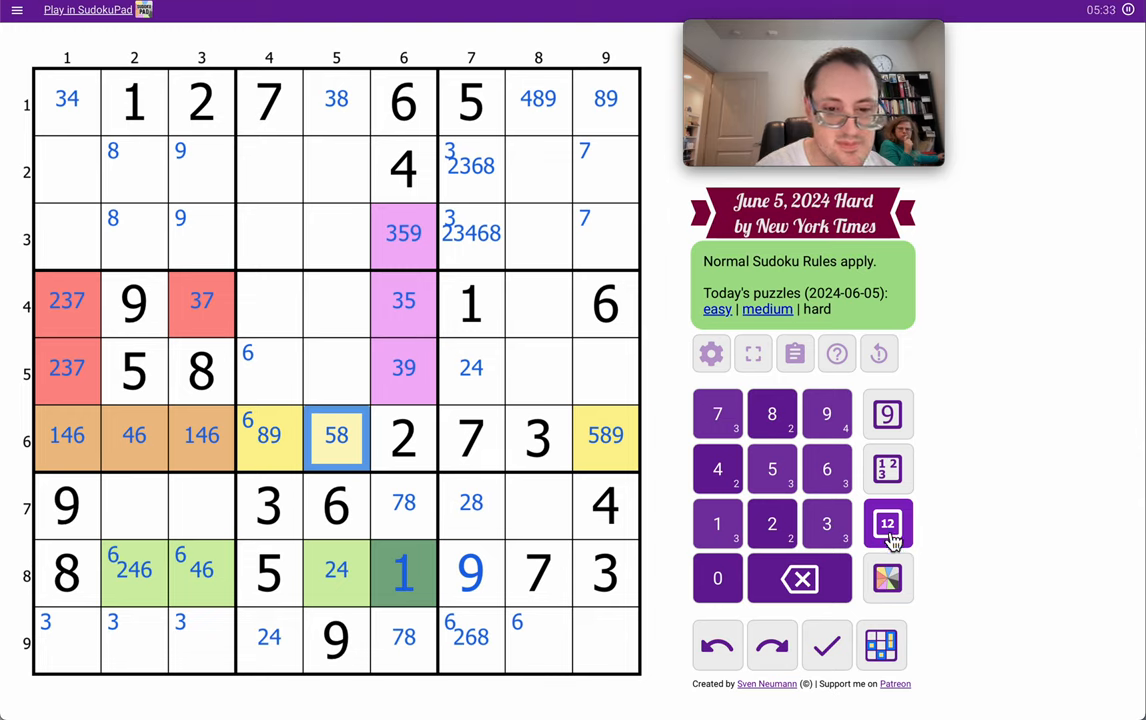
{"action": "left_click", "coordinate": [888, 524]}
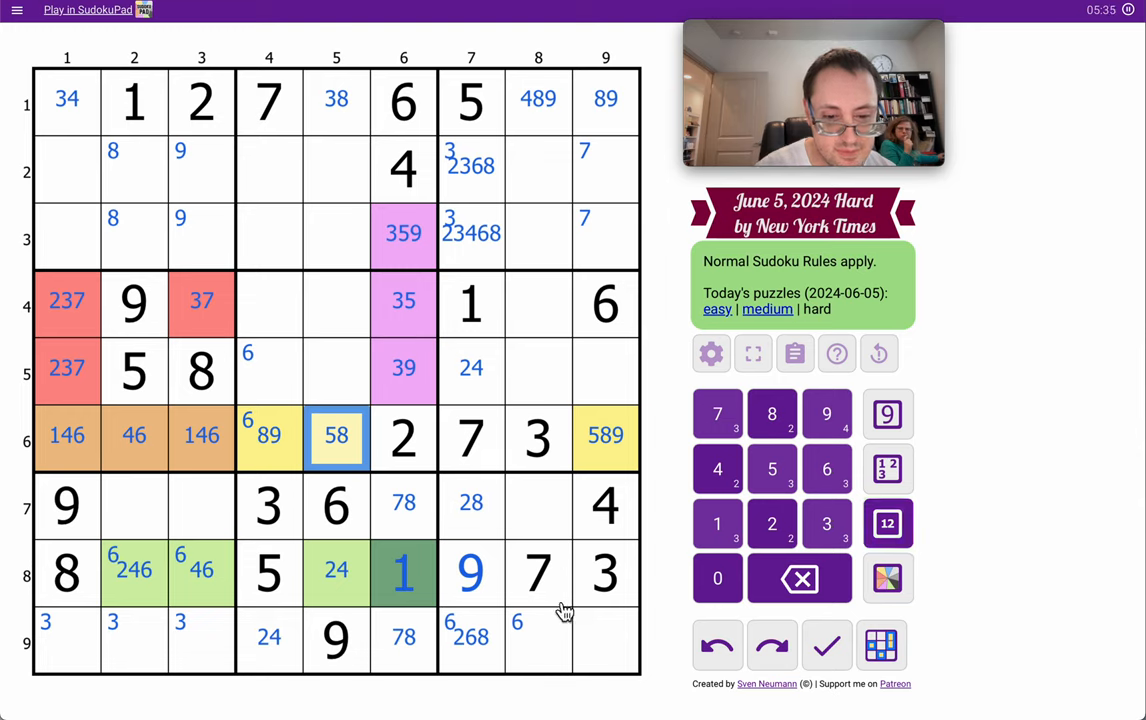
{"action": "left_click", "coordinate": [538, 640]}
{"action": "type", "text": "27"}
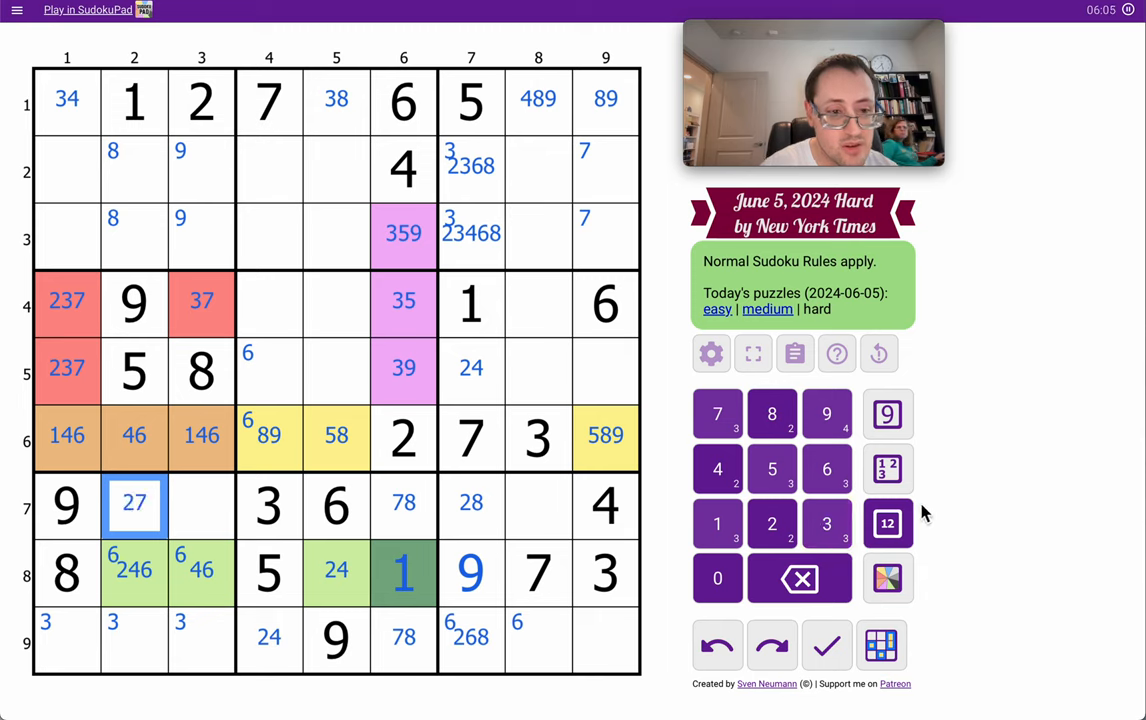
Pencil 157 into R7C3 and 1258 into R7C8
{"action": "left_click", "coordinate": [200, 504]}
{"action": "type", "text": "157"}
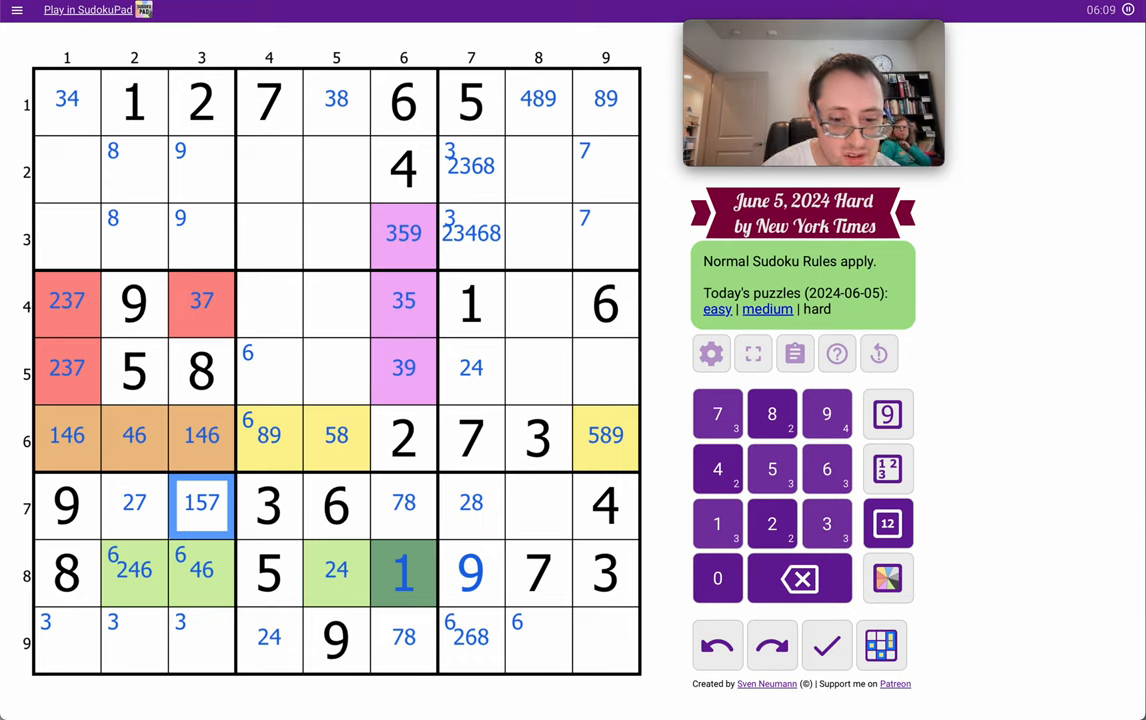
{"action": "left_click", "coordinate": [538, 504]}
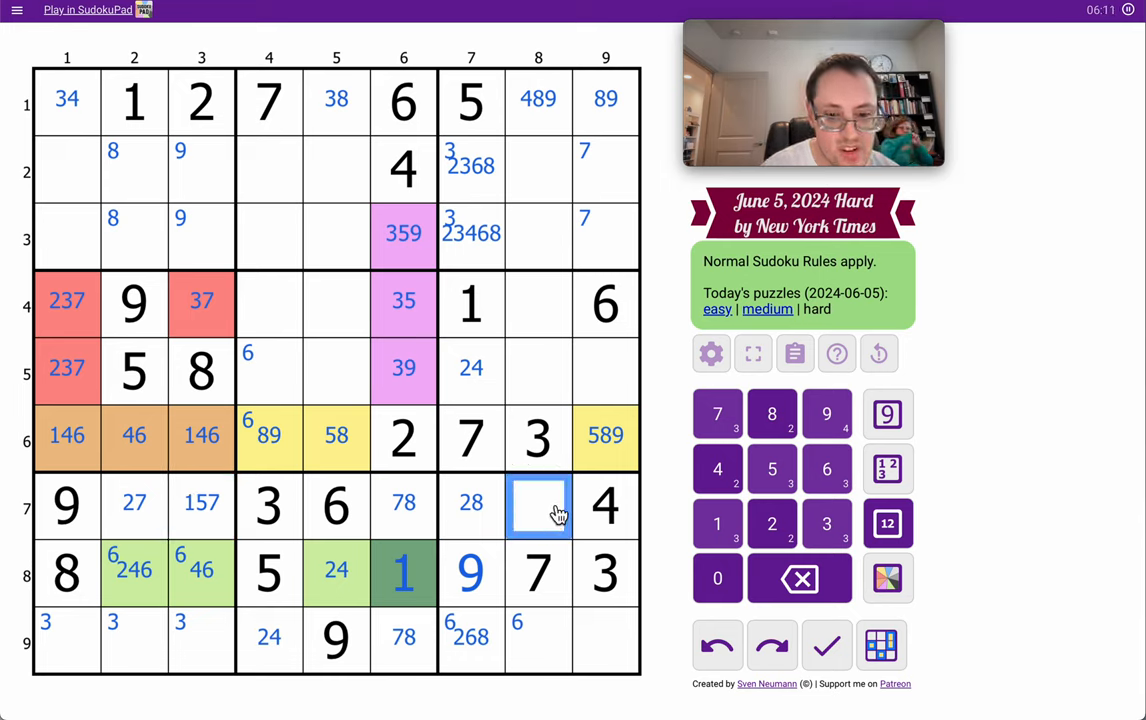
{"action": "left_click", "coordinate": [886, 524]}
{"action": "type", "text": "1258"}
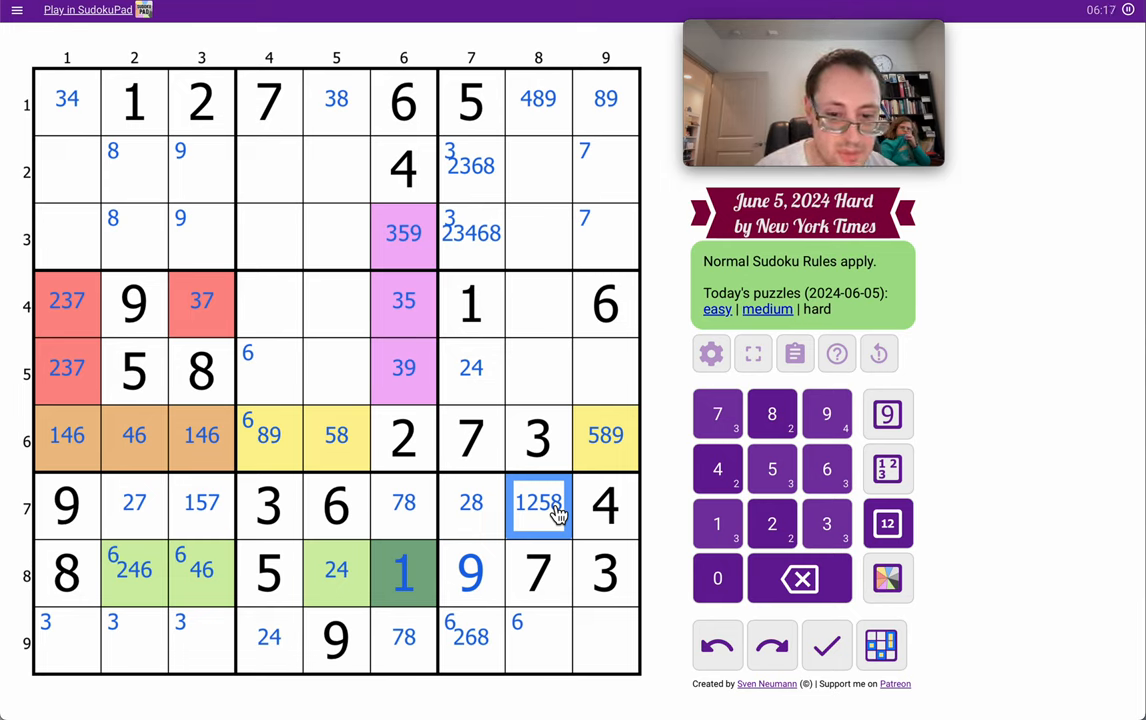
{"action": "mouse_move", "coordinate": [588, 604]}
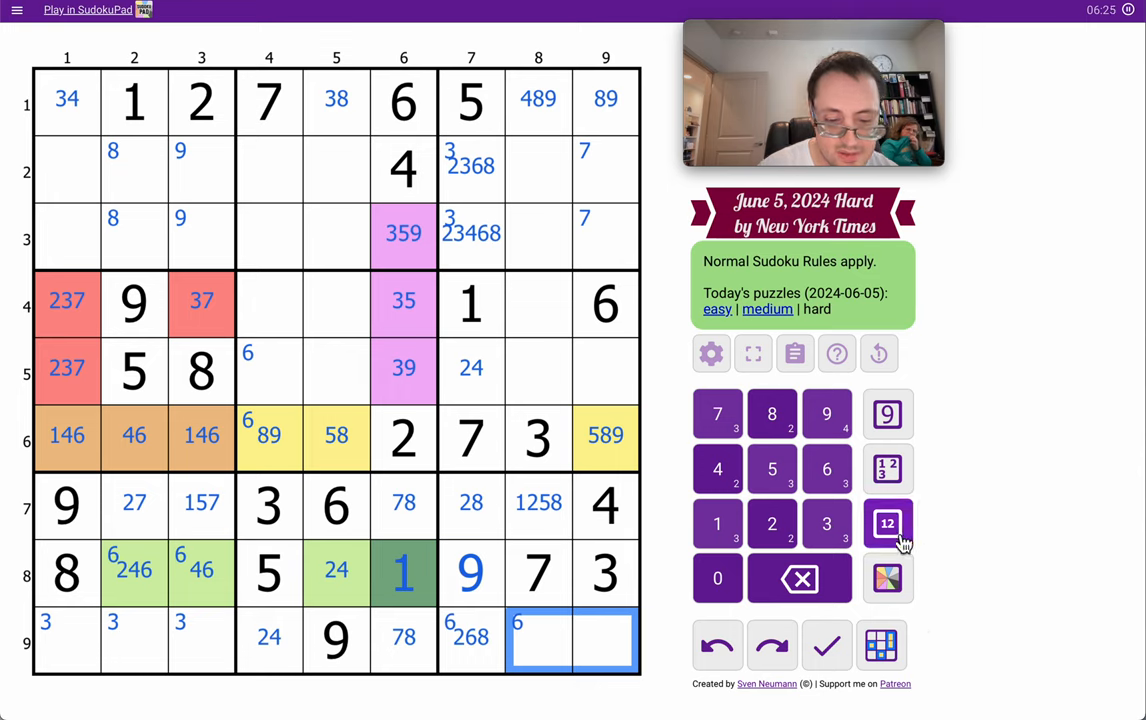
Pencil 12568 and 1258 into R9C8–9 and 1234567, 23467, 134567 into R9C1–3
{"action": "left_click", "coordinate": [886, 524]}
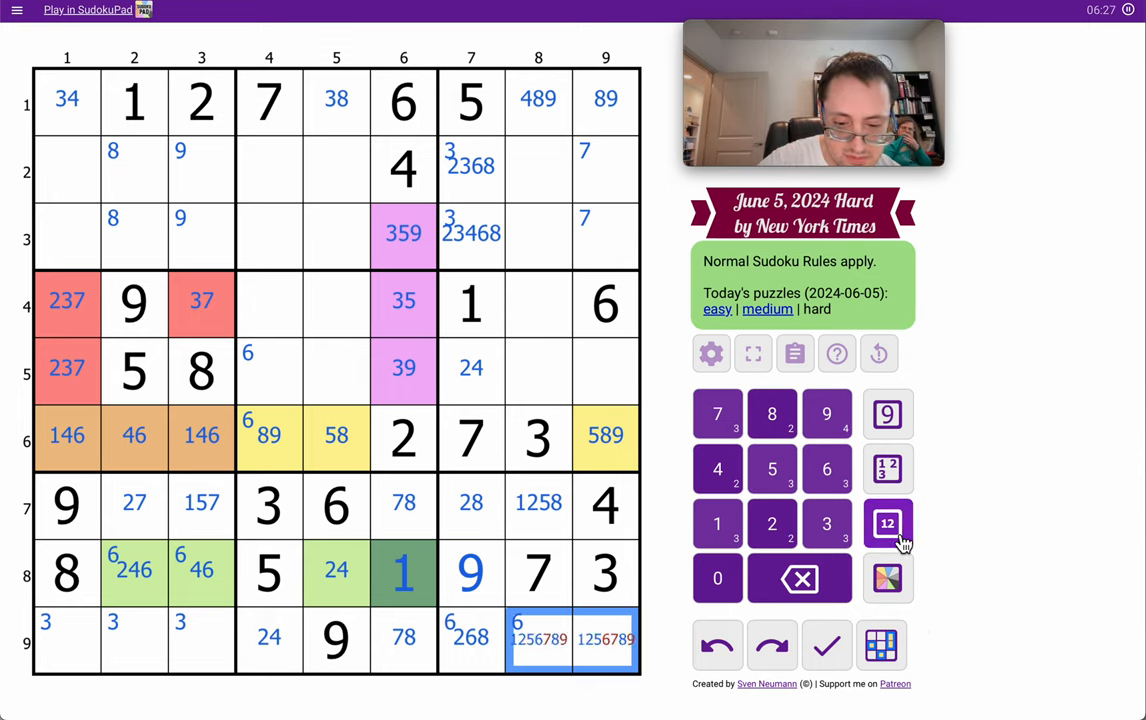
{"action": "left_click", "coordinate": [888, 524]}
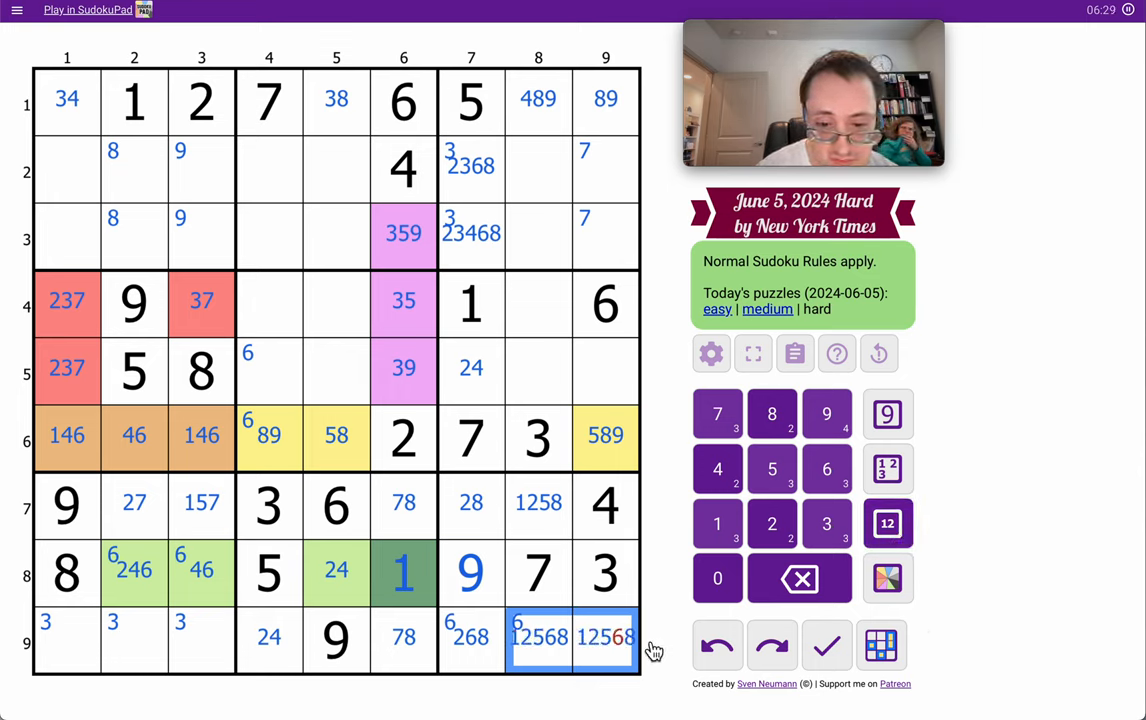
{"action": "left_click", "coordinate": [604, 636]}
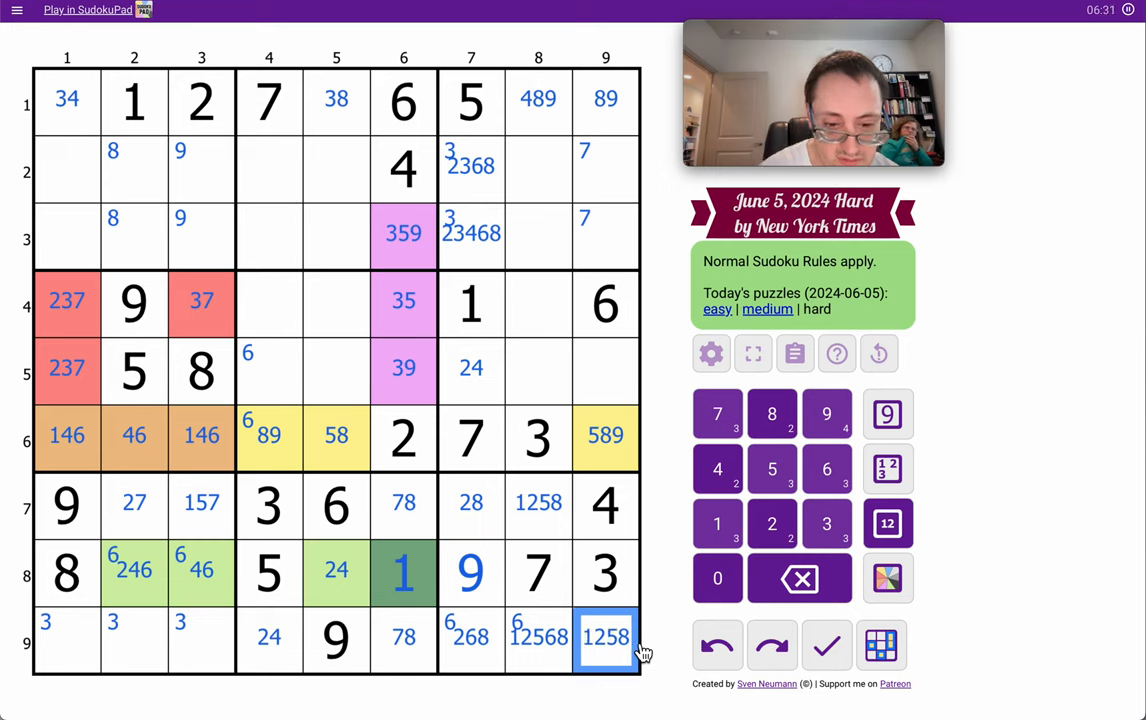
{"action": "mouse_move", "coordinate": [224, 648]}
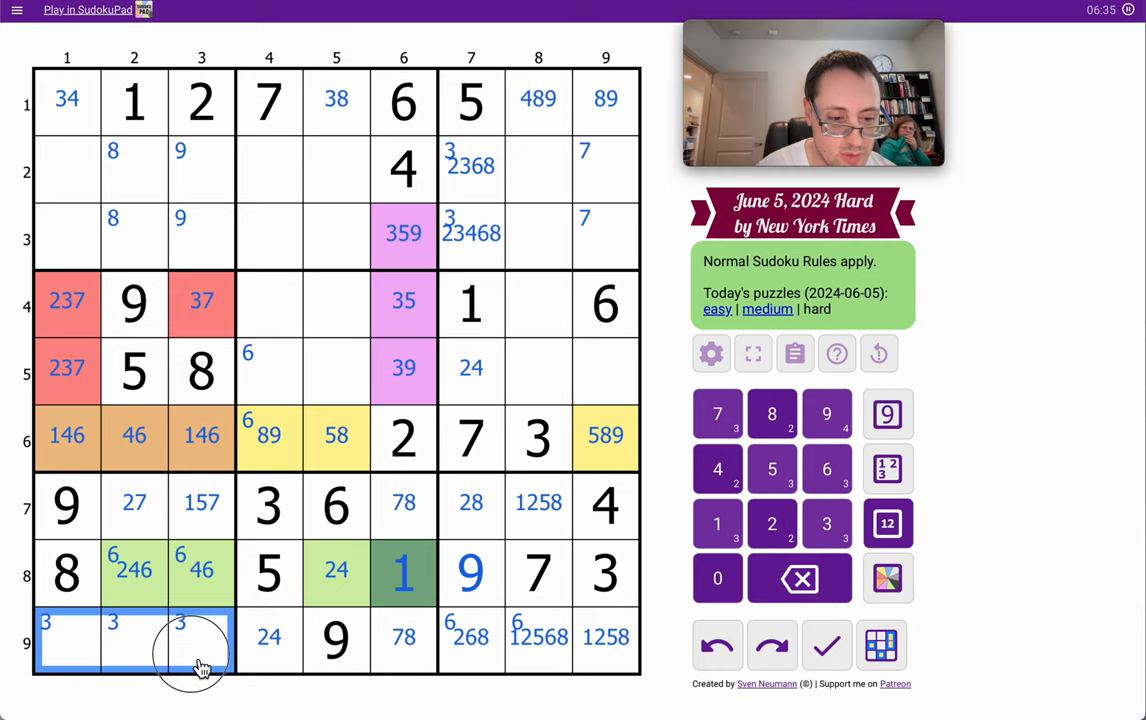
{"action": "left_click", "coordinate": [888, 524]}
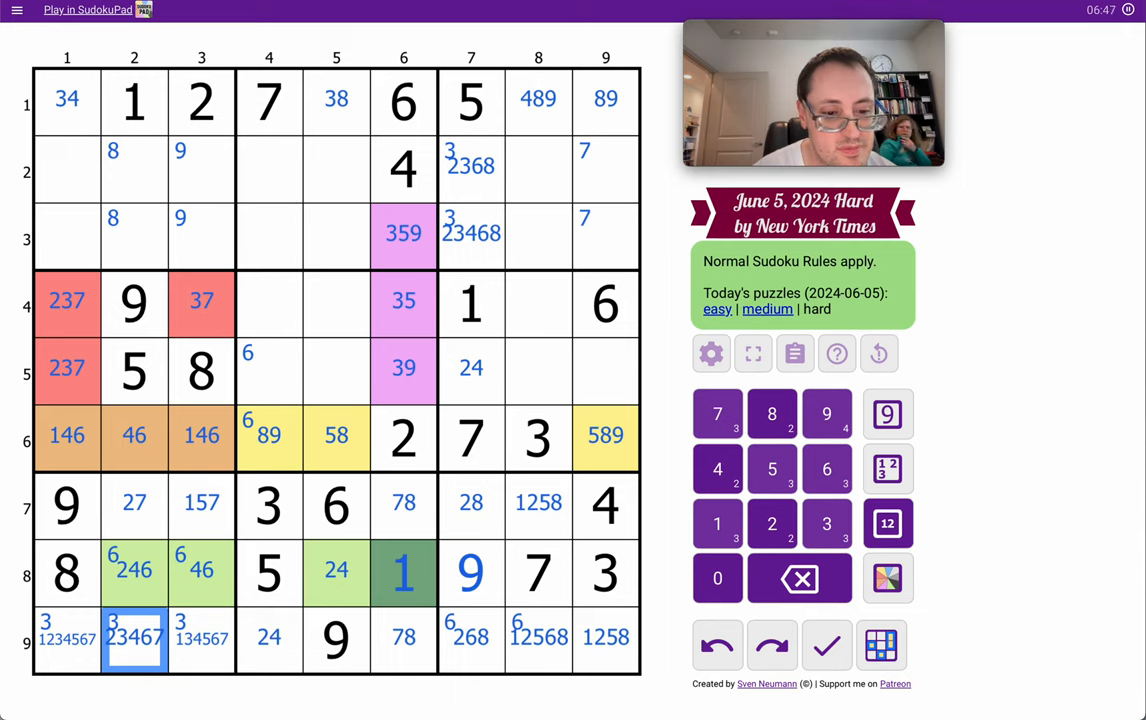
{"action": "mouse_move", "coordinate": [292, 180]}
{"action": "type", "text": "124689"}
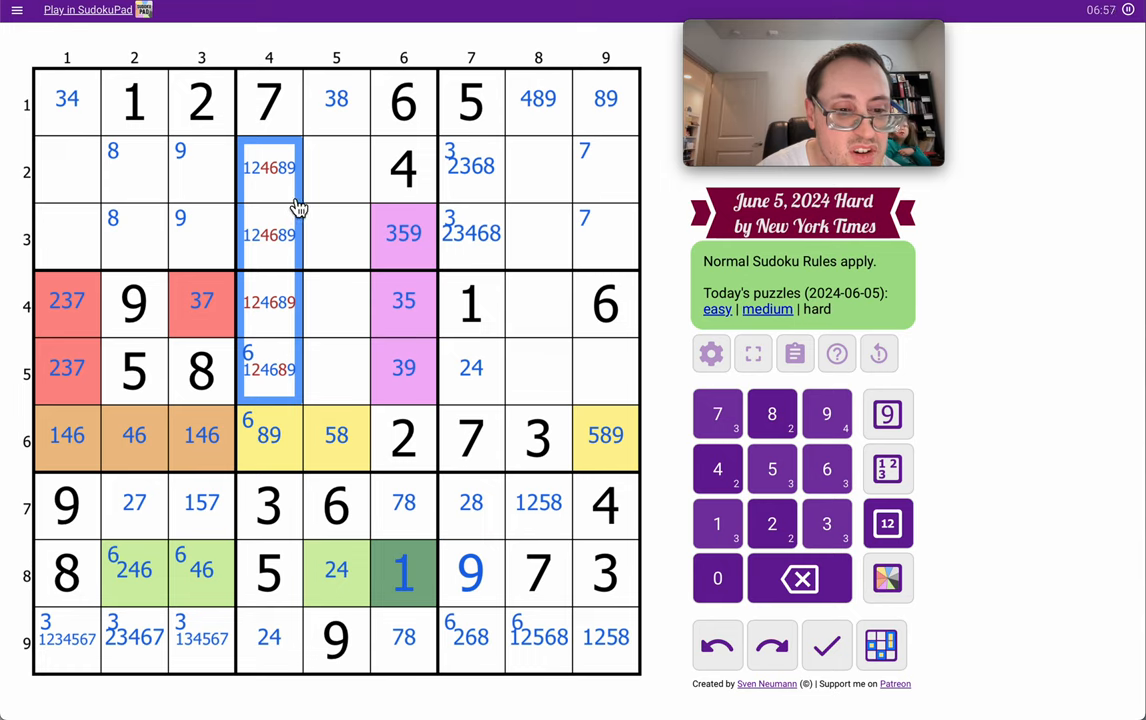
Narrow R2–5C4 candidates to 1289, 1289, 48 and 1469
{"action": "left_click", "coordinate": [268, 236]}
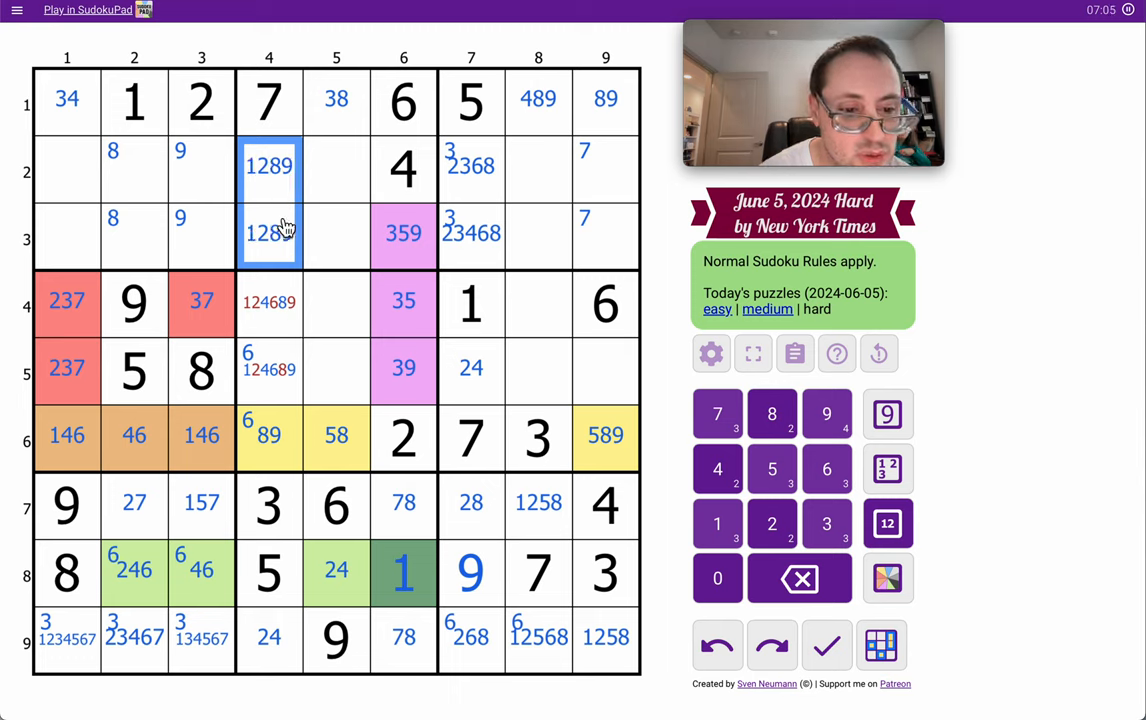
{"action": "left_click", "coordinate": [268, 302]}
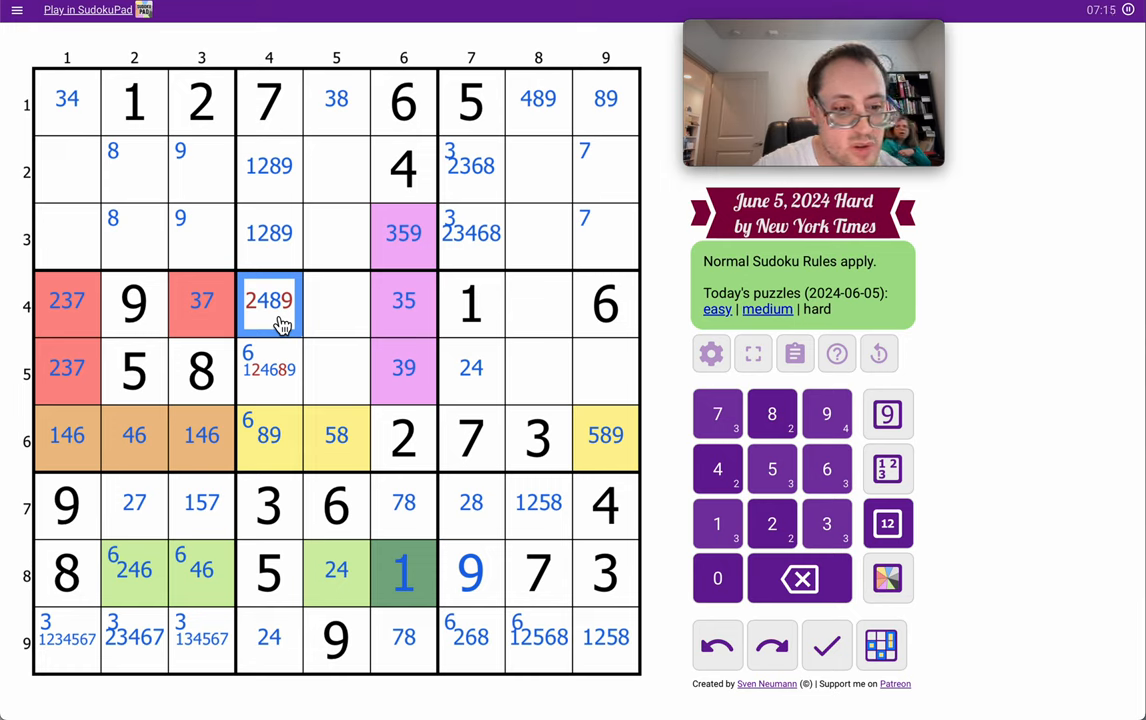
{"action": "left_click", "coordinate": [826, 414]}
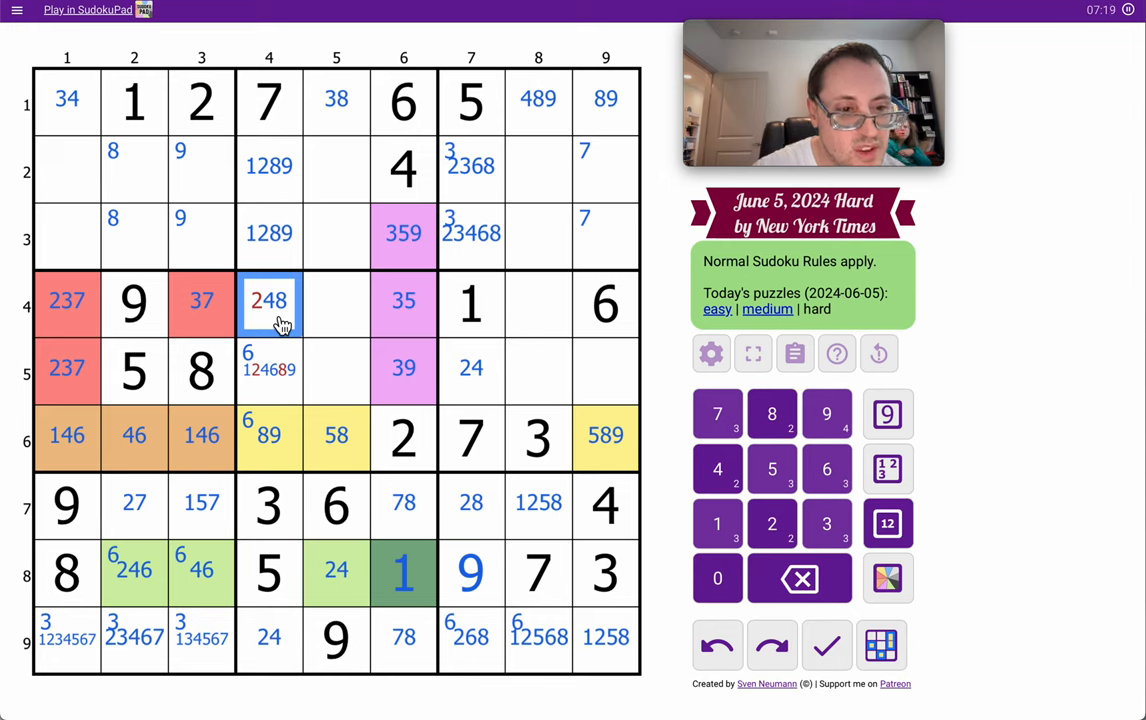
{"action": "left_click", "coordinate": [402, 436]}
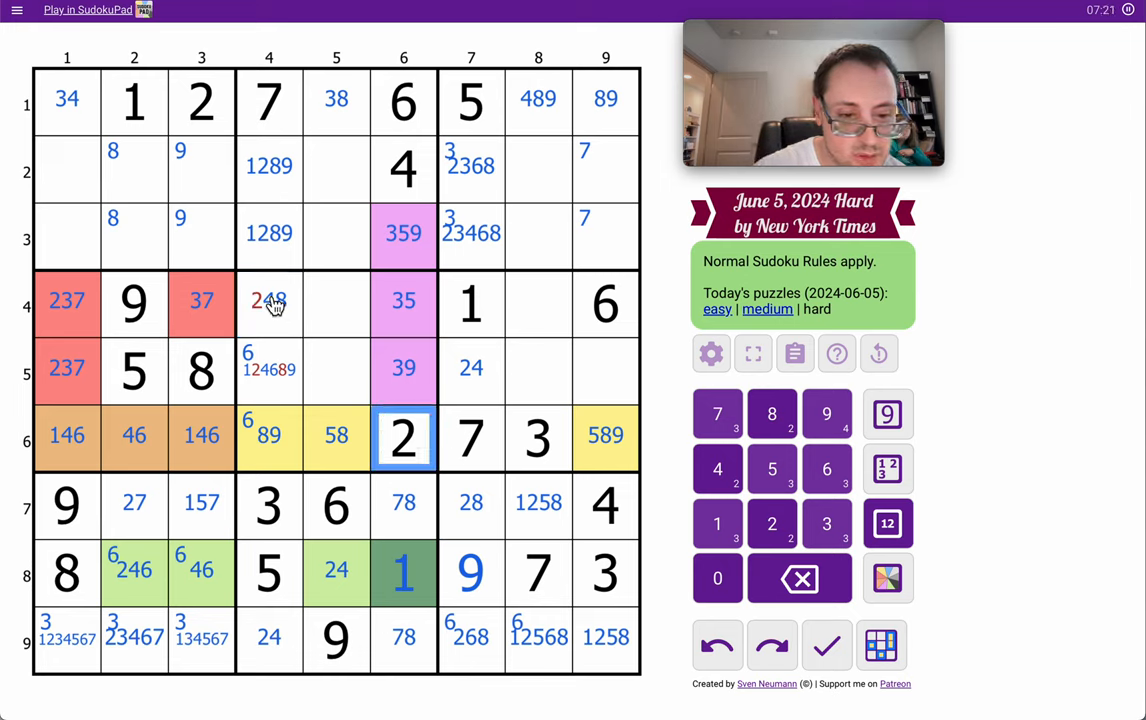
{"action": "left_click", "coordinate": [268, 300]}
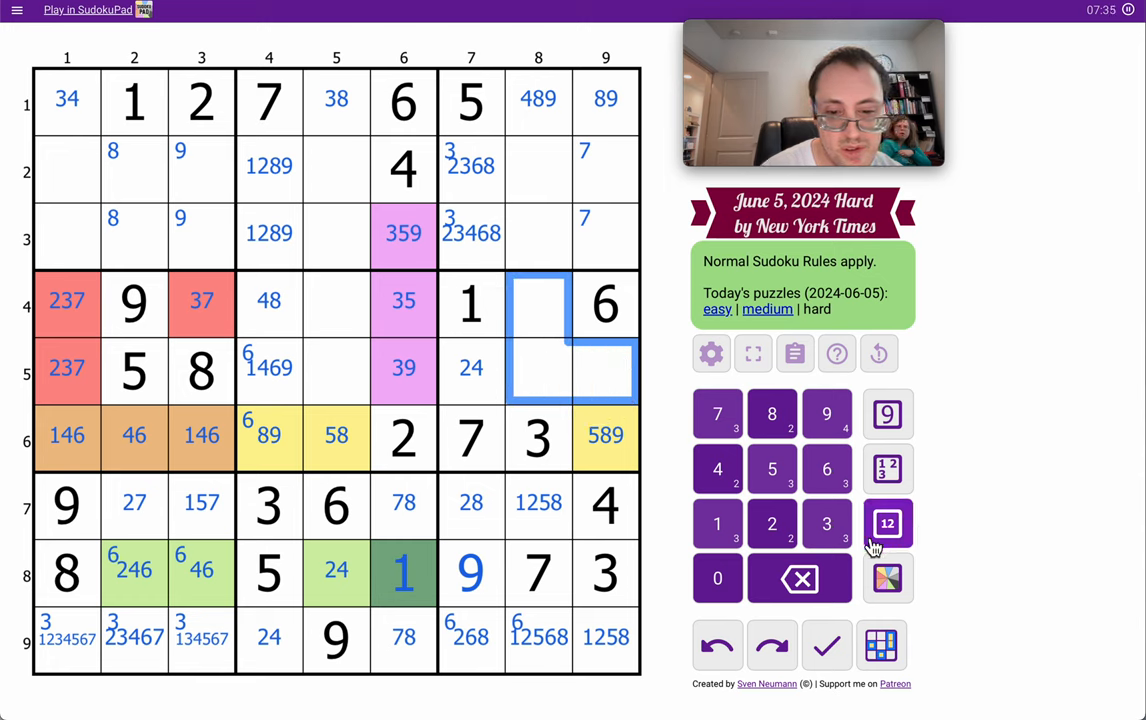
Pencil 2, 4, 5, 8, 9 into box 6 and trim its row 4–5 candidates
{"action": "left_click", "coordinate": [886, 524]}
{"action": "type", "text": "24589"}
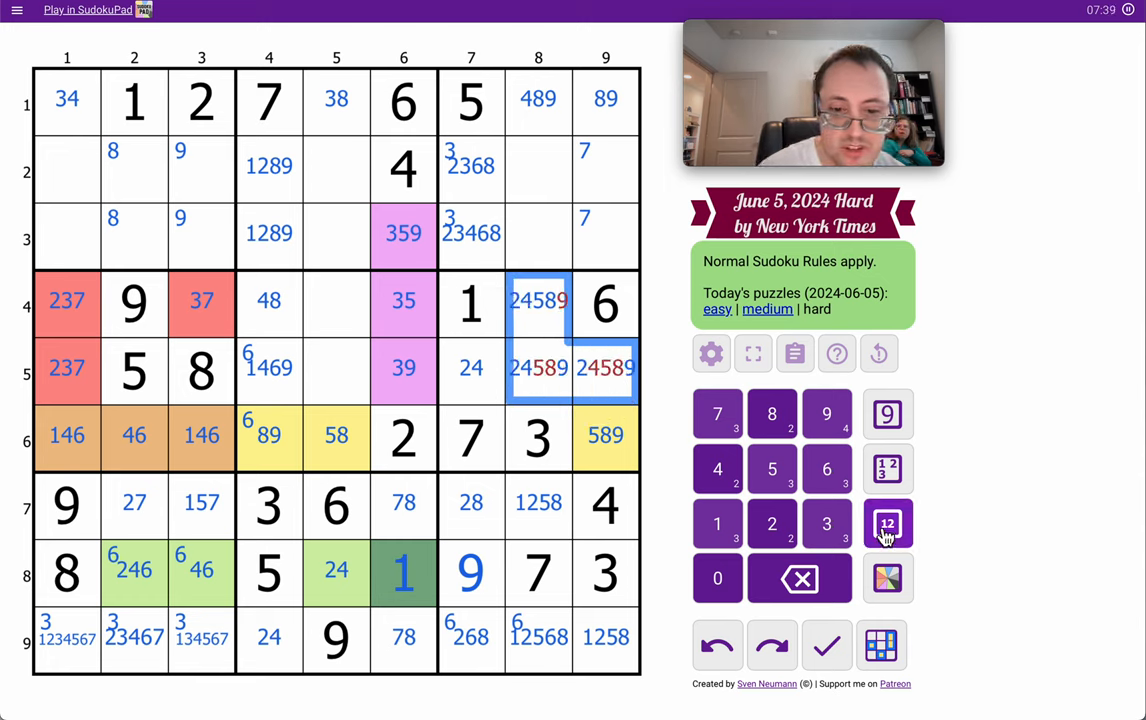
{"action": "left_click", "coordinate": [538, 368]}
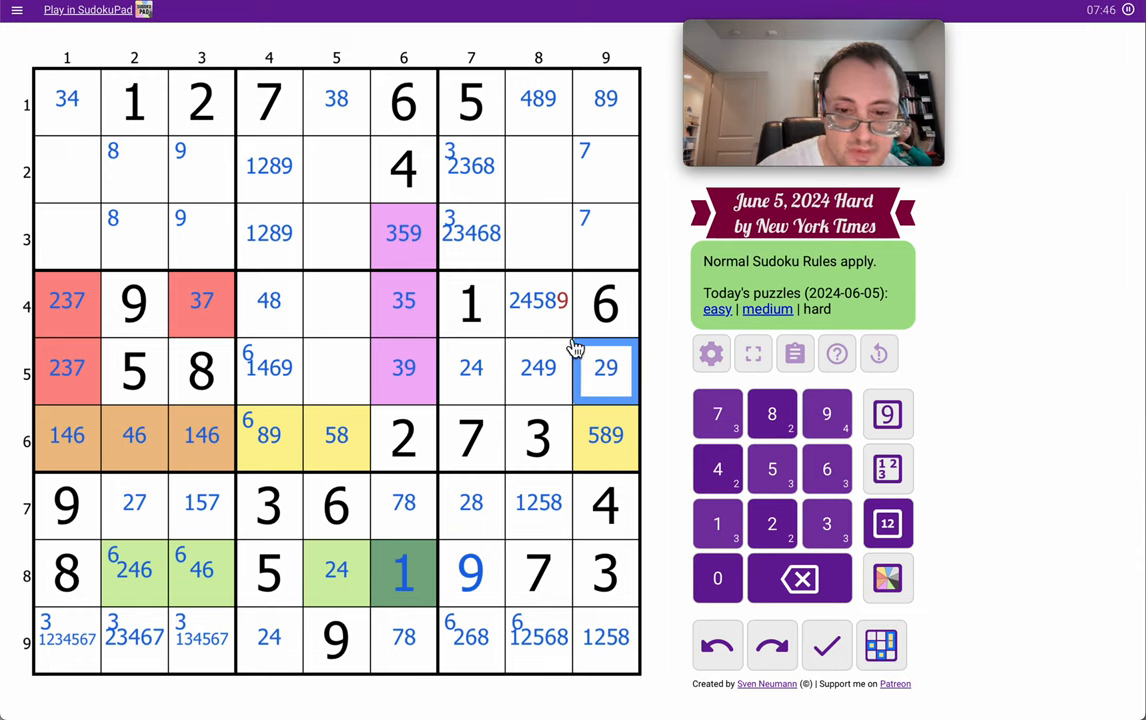
{"action": "left_click", "coordinate": [538, 300]}
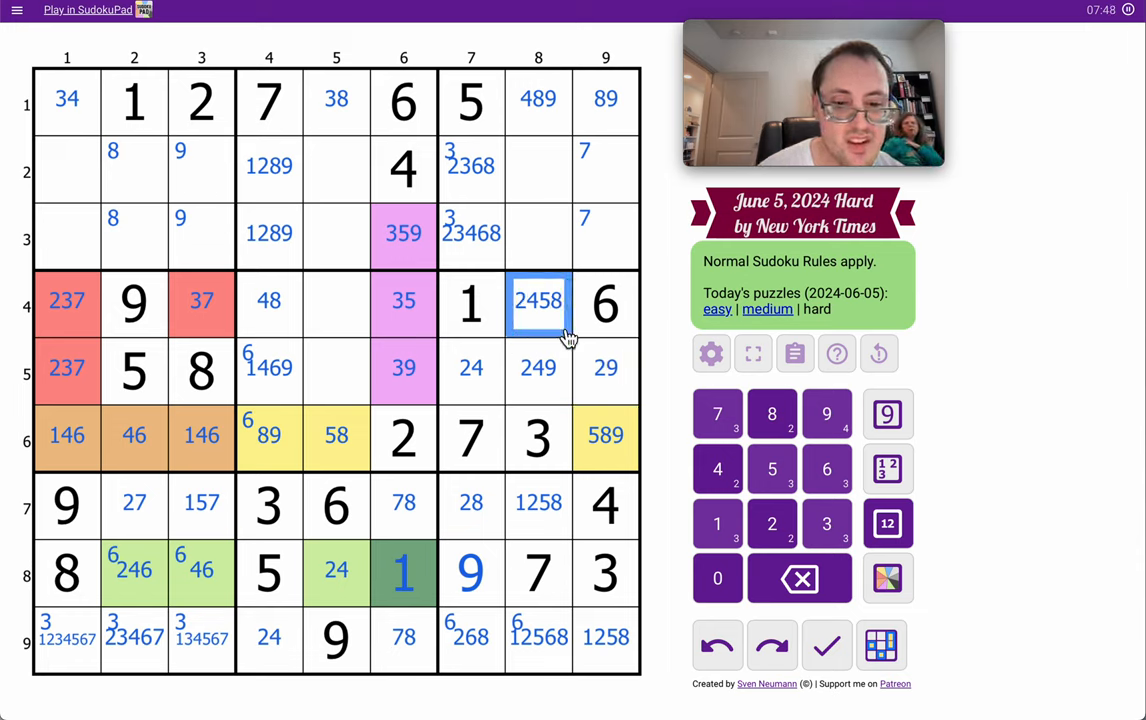
{"action": "mouse_move", "coordinate": [544, 396]}
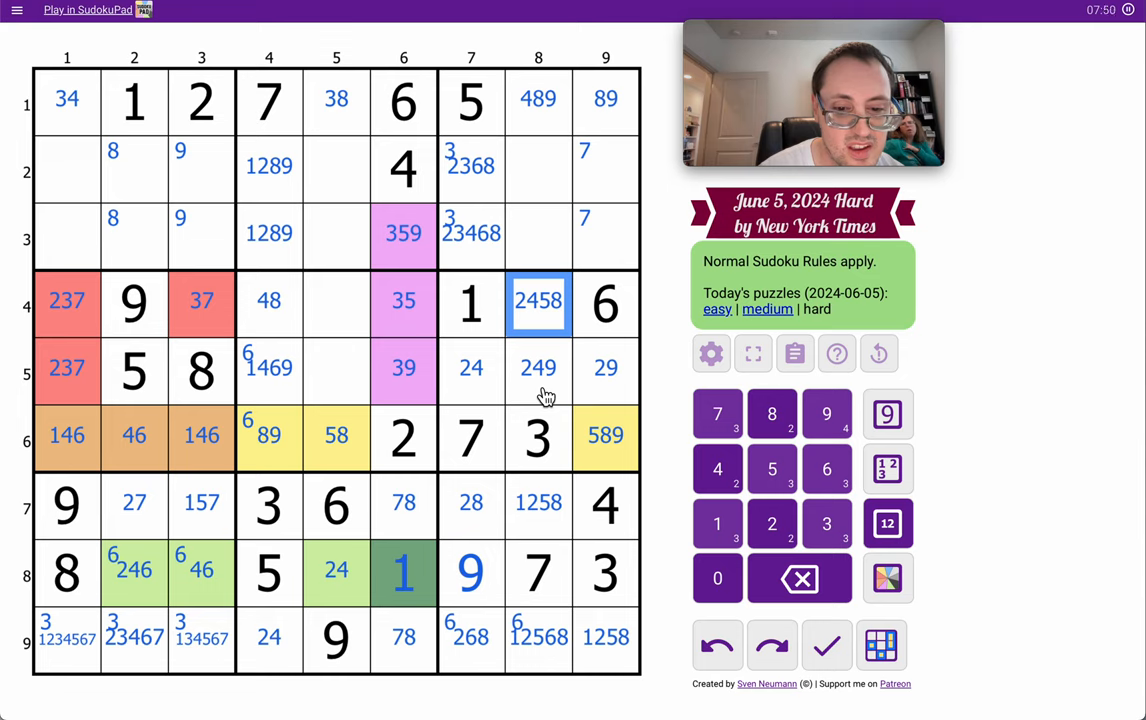
{"action": "left_click", "coordinate": [472, 368]}
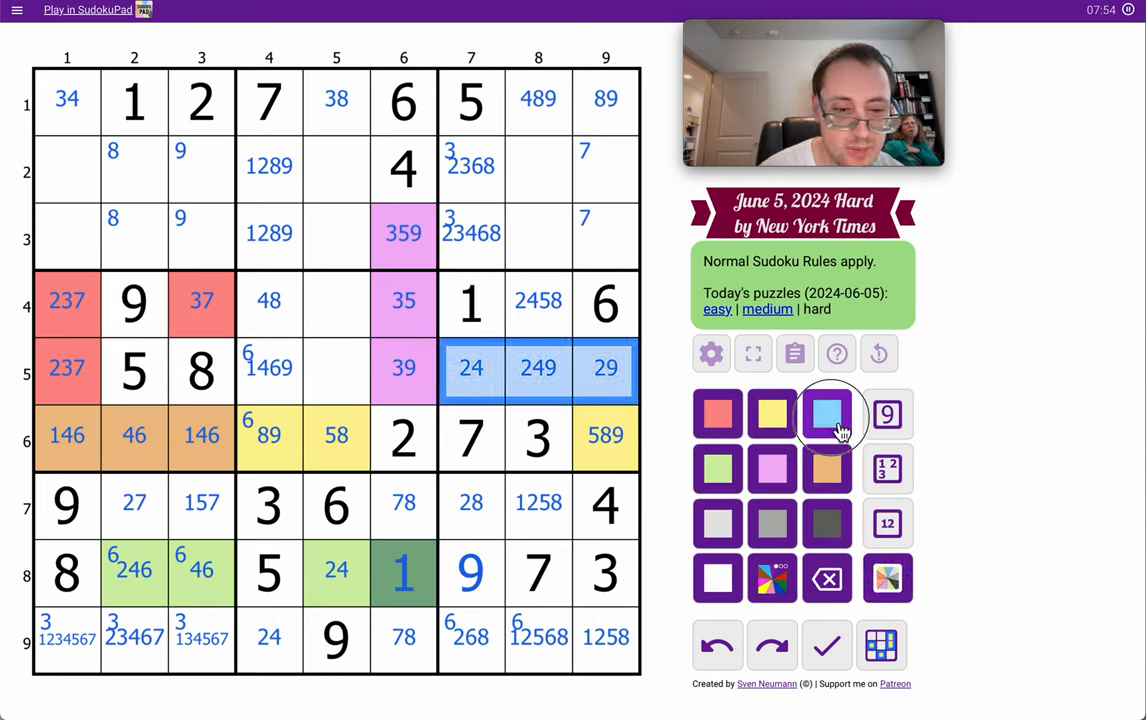
{"action": "left_click", "coordinate": [886, 414]}
{"action": "type", "text": "9"}
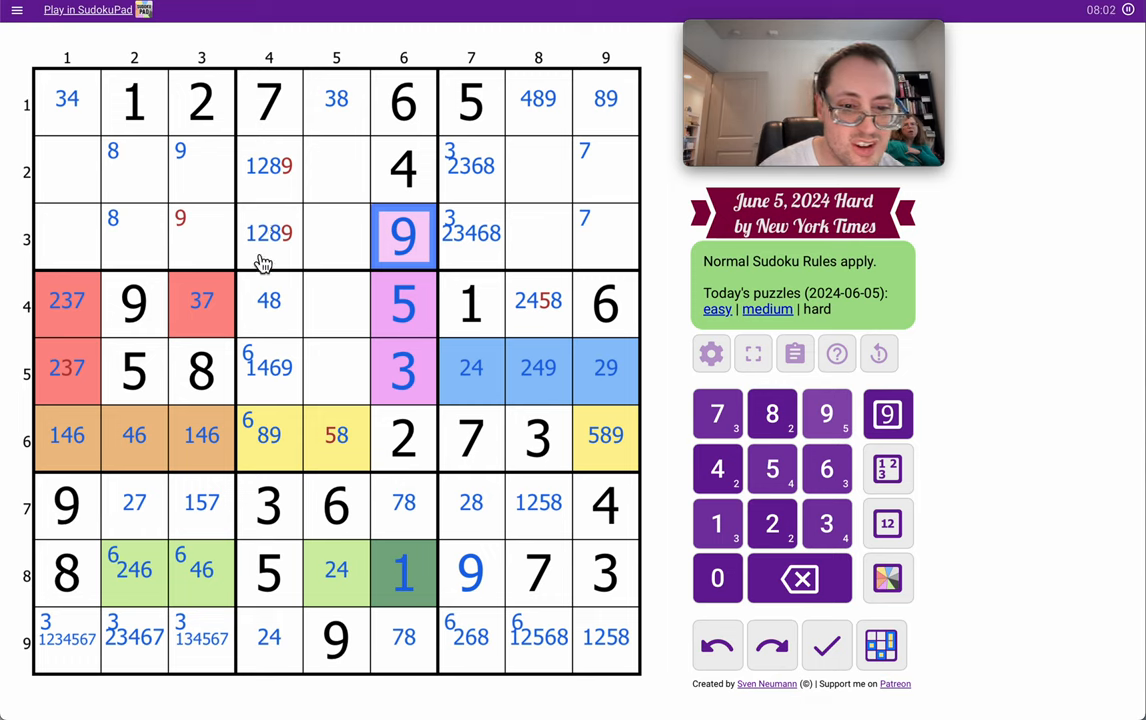
Place 9 in row 2 column 3, 8 in row 6 column 5 and 8 in row 4 column 8, pruning marks
{"action": "left_click", "coordinate": [200, 170]}
{"action": "type", "text": "9"}
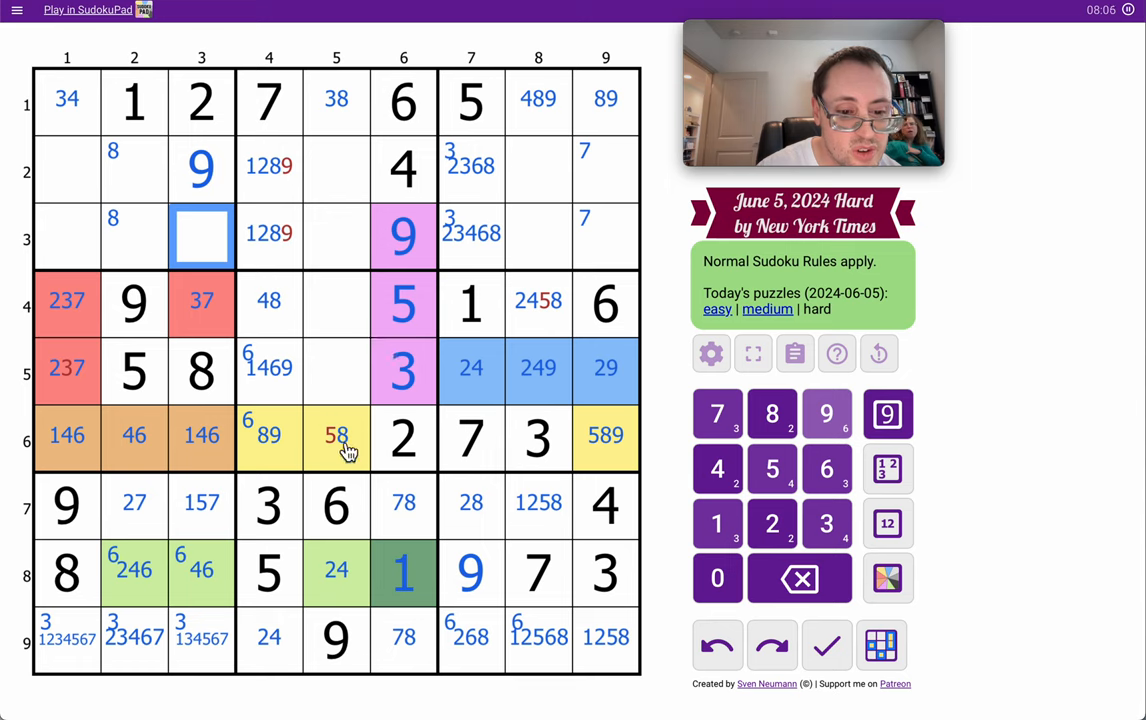
{"action": "left_click", "coordinate": [268, 436]}
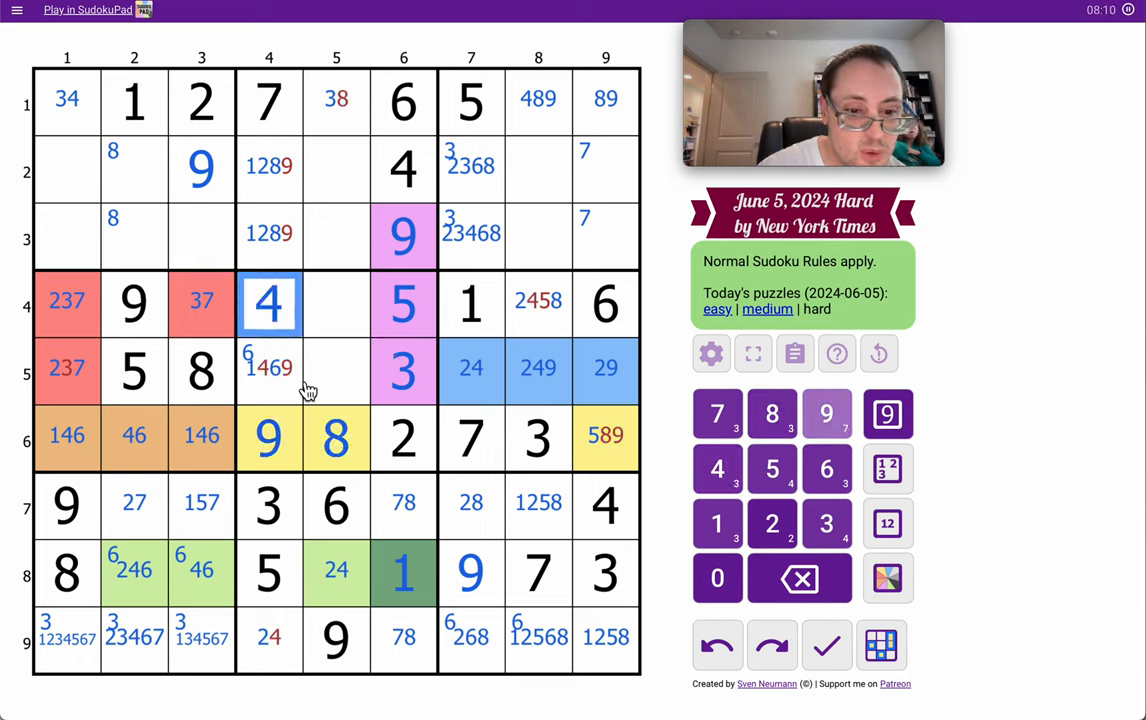
{"action": "left_click", "coordinate": [268, 370]}
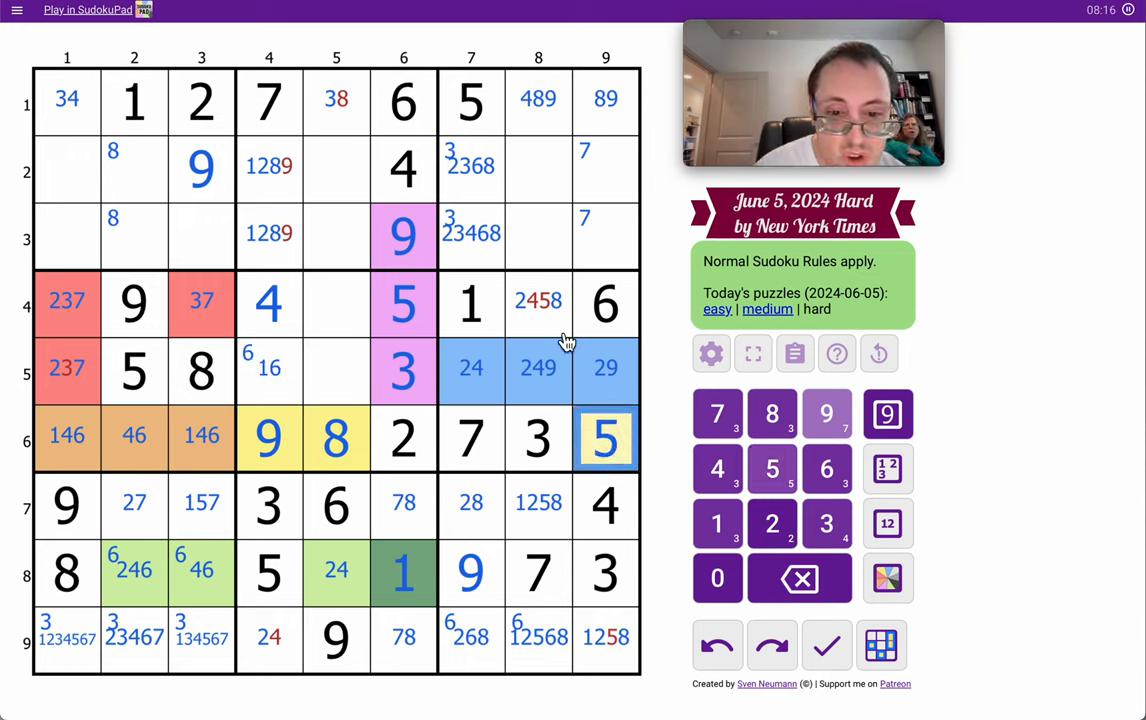
{"action": "left_click", "coordinate": [538, 302]}
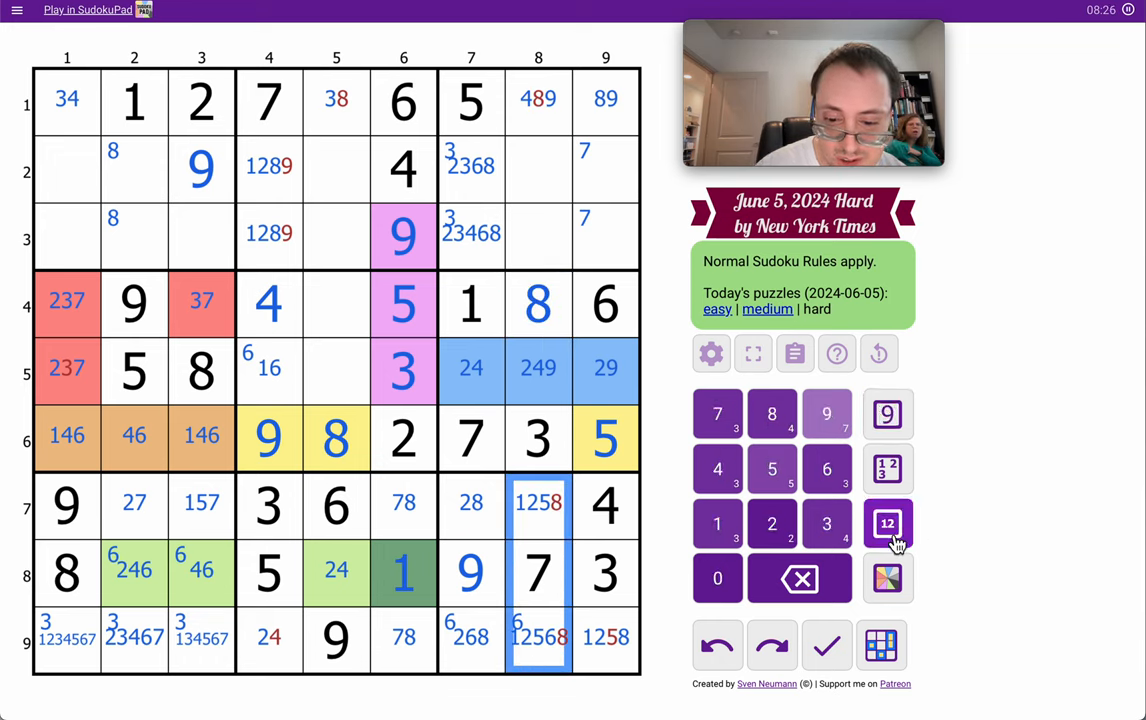
{"action": "left_click", "coordinate": [604, 636]}
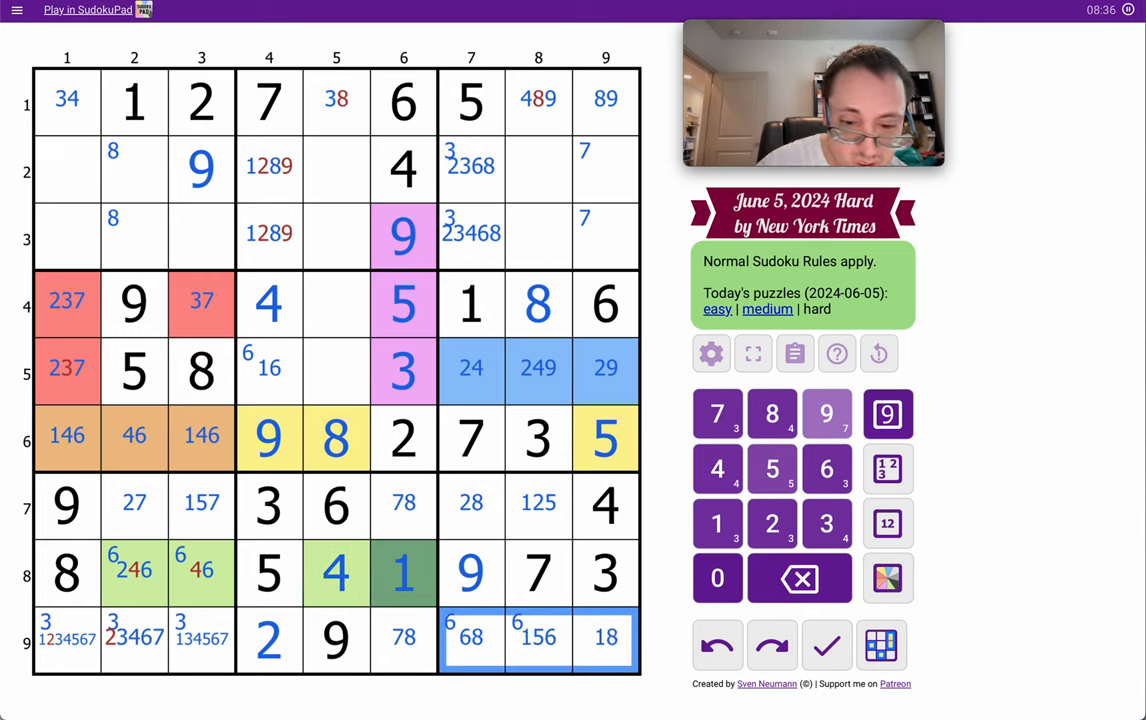
Note 2s in row 7, then place 7 in row 7 column 2, 7 in row 9 column 6 and 2 in row 7 column 7
{"action": "left_click", "coordinate": [538, 504]}
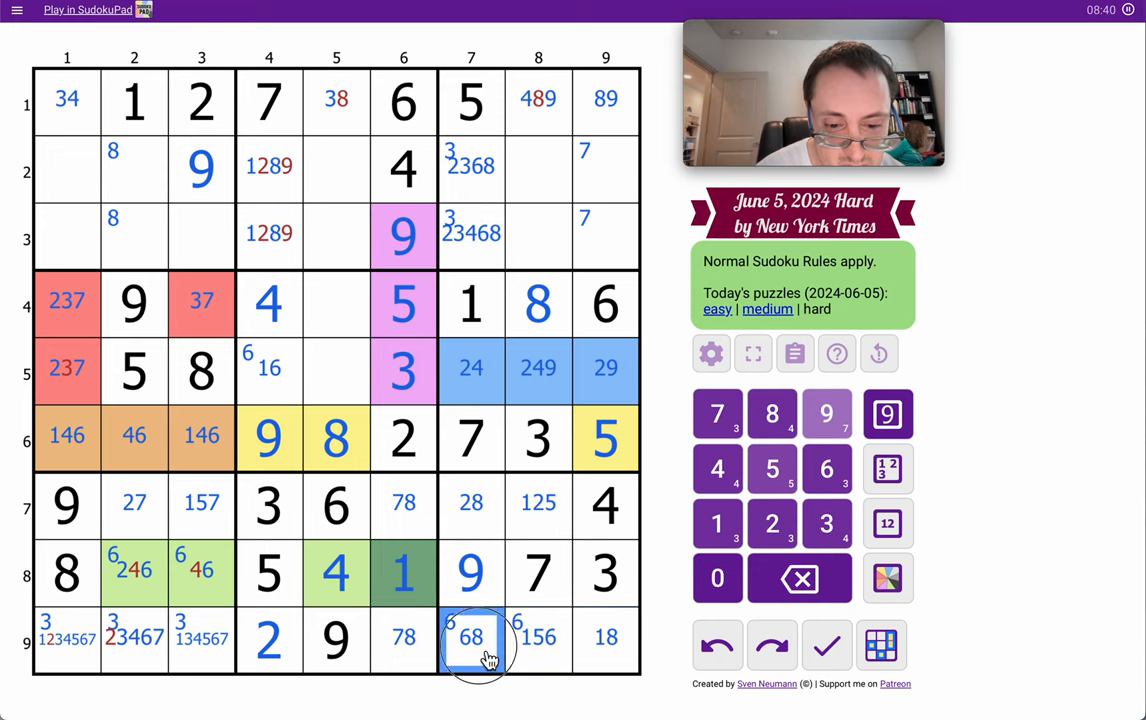
{"action": "left_click", "coordinate": [538, 504]}
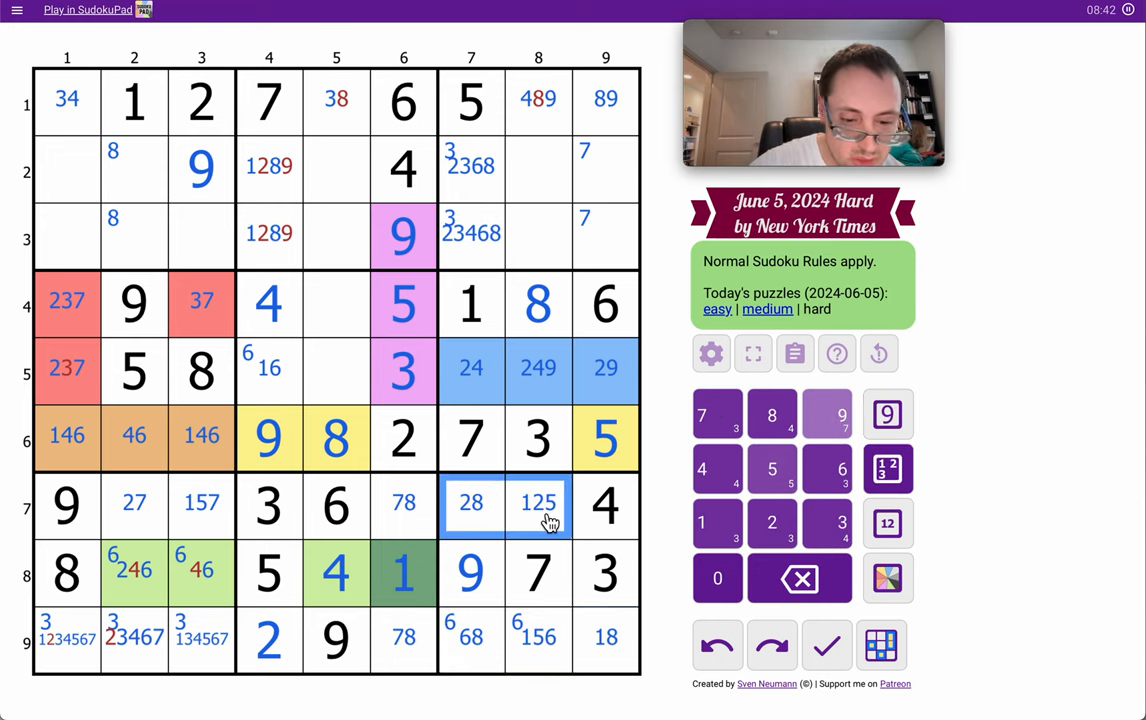
{"action": "left_click", "coordinate": [470, 504]}
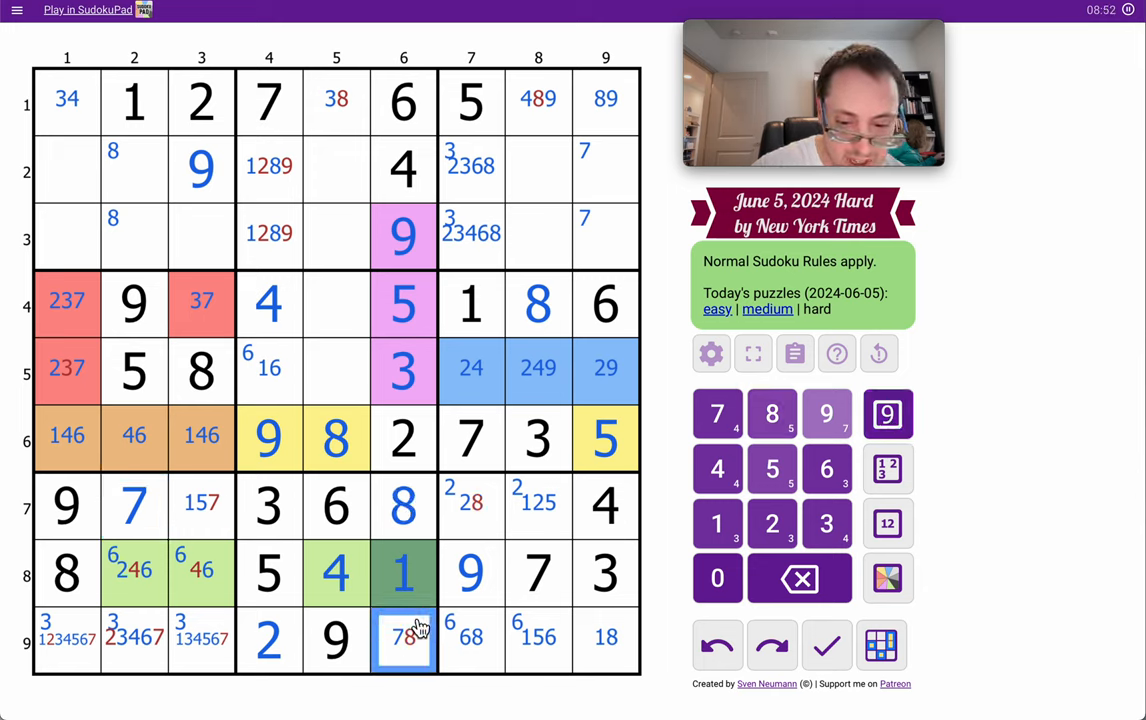
{"action": "left_click", "coordinate": [472, 504]}
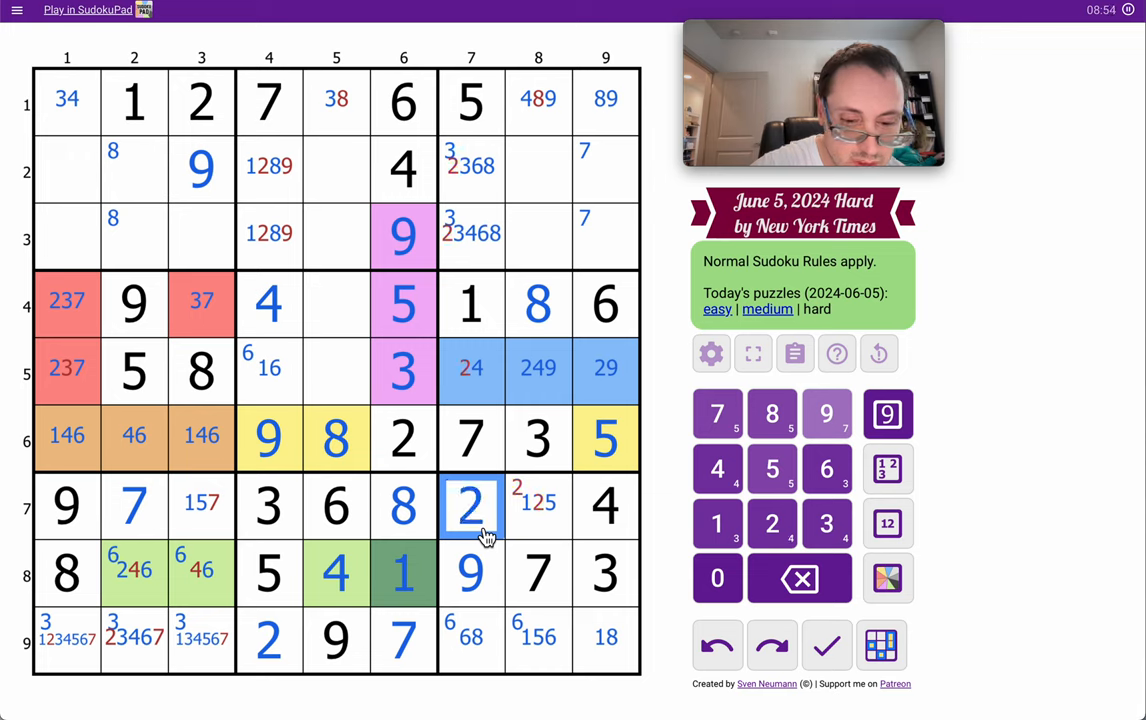
{"action": "left_click", "coordinate": [538, 504]}
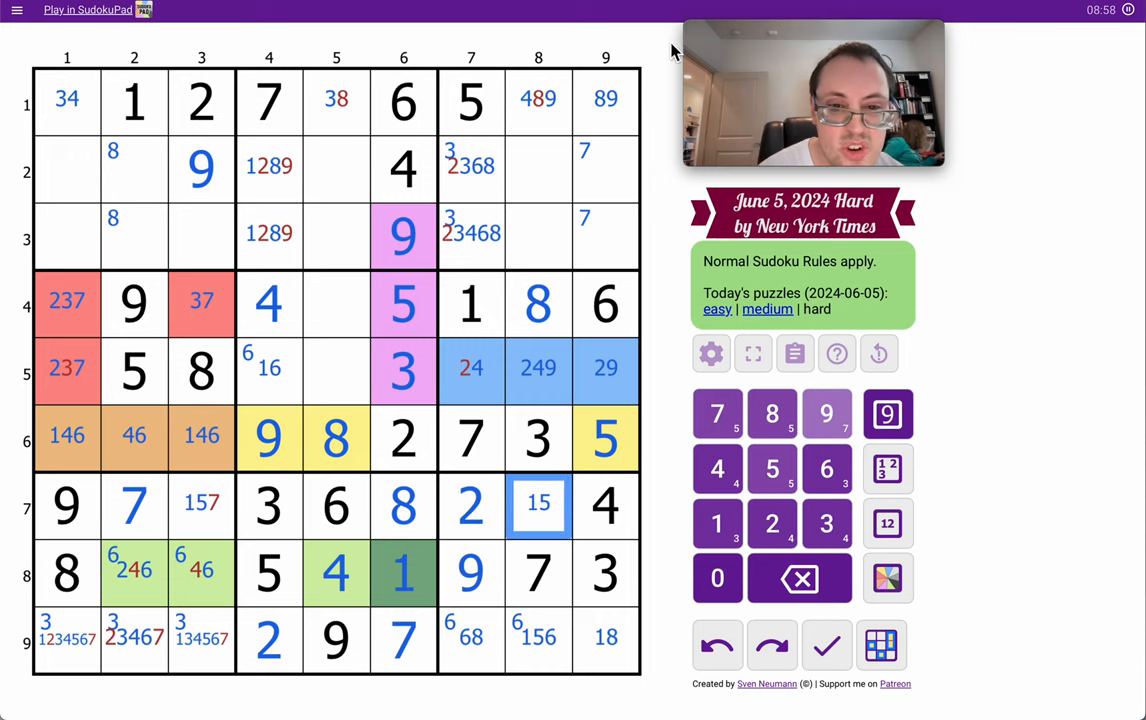
Place 3 in row 1 column 5 and 6 in row 8 column 3, reducing column 4 candidates to 1 and 8
{"action": "left_click", "coordinate": [538, 100]}
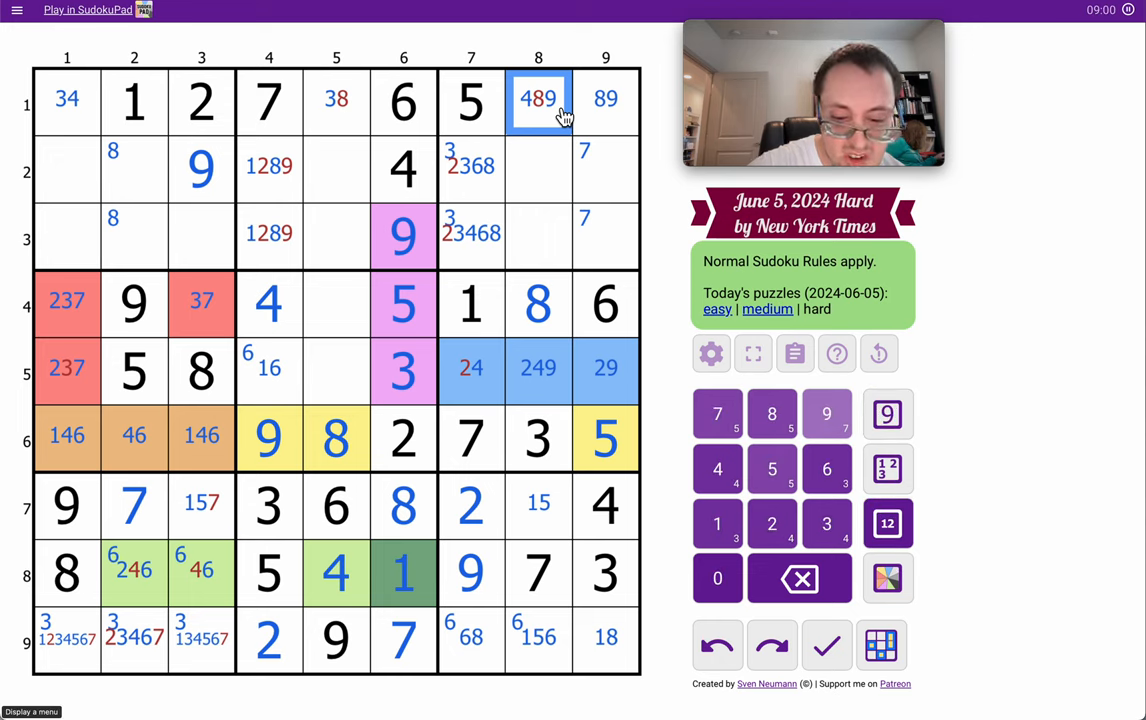
{"action": "left_click", "coordinate": [336, 100]}
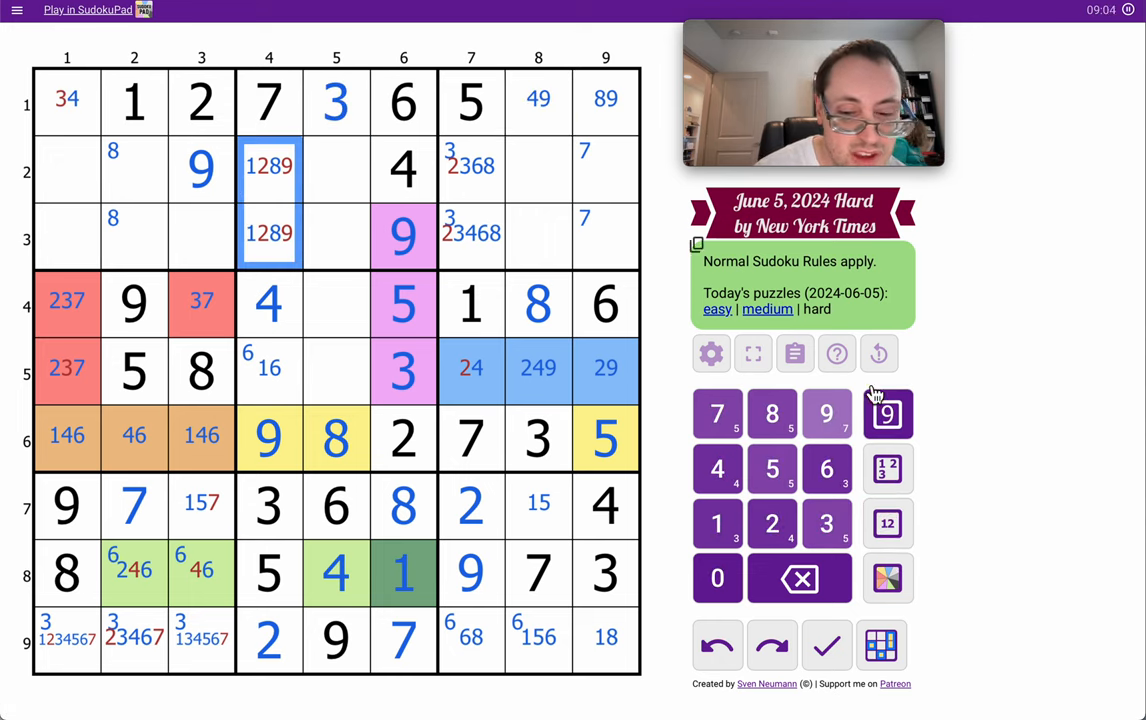
{"action": "left_click", "coordinate": [888, 524]}
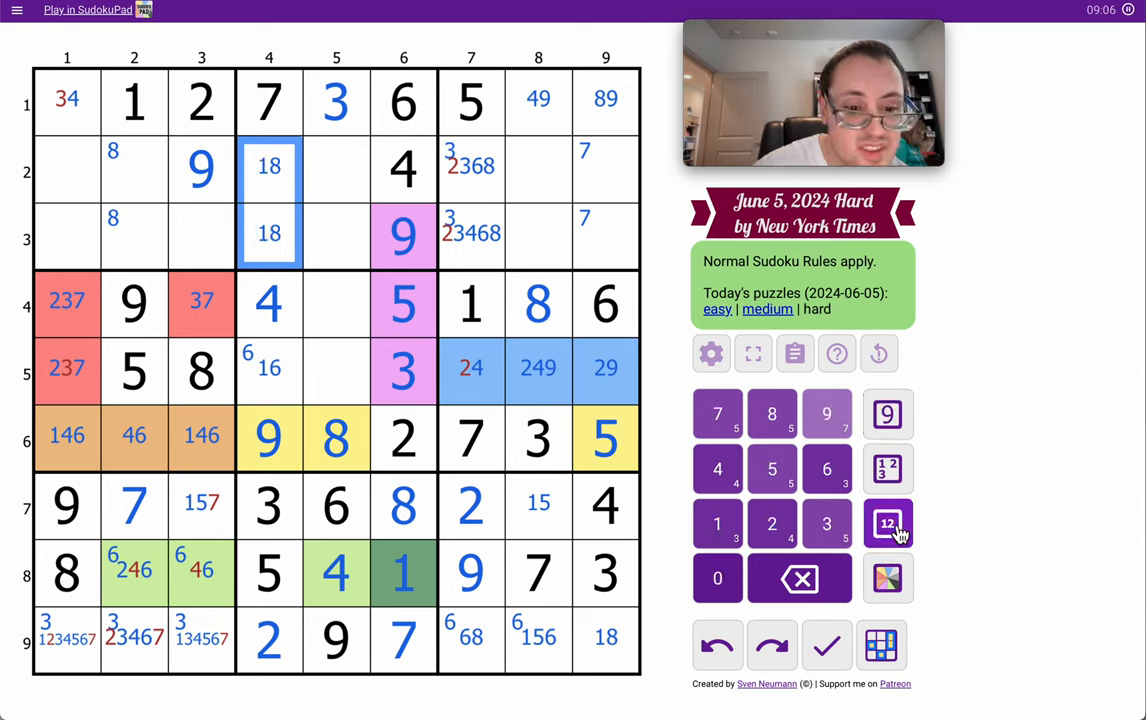
{"action": "left_click", "coordinate": [268, 368]}
{"action": "type", "text": "6"}
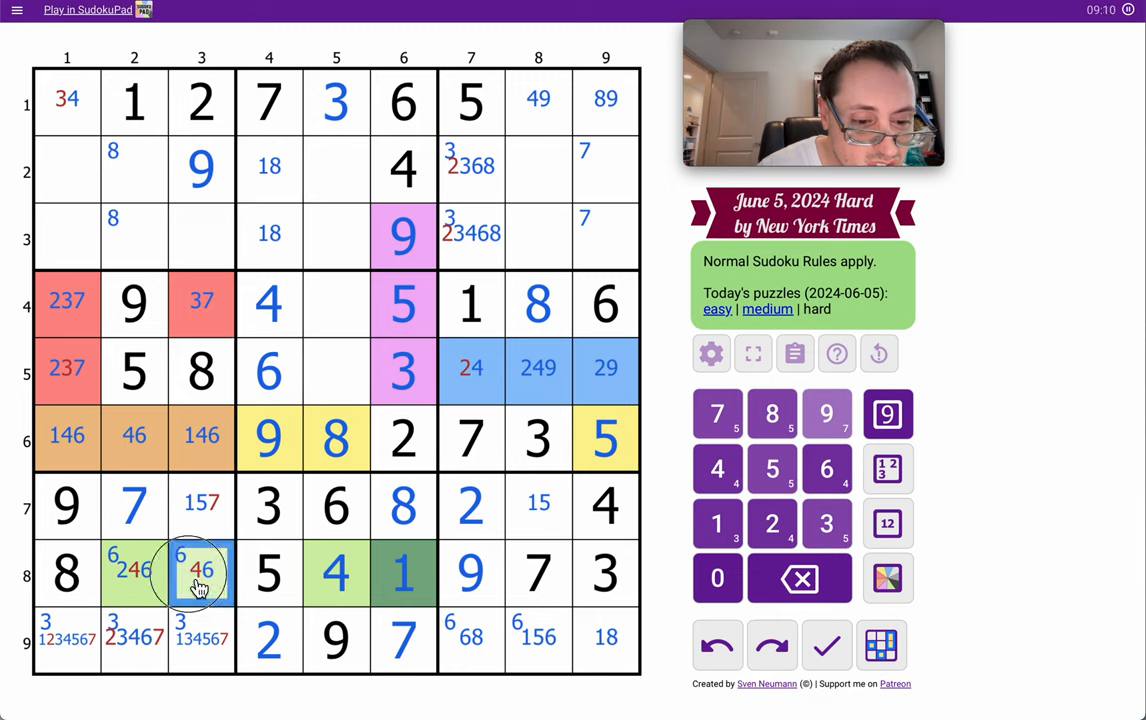
{"action": "left_click", "coordinate": [200, 572]}
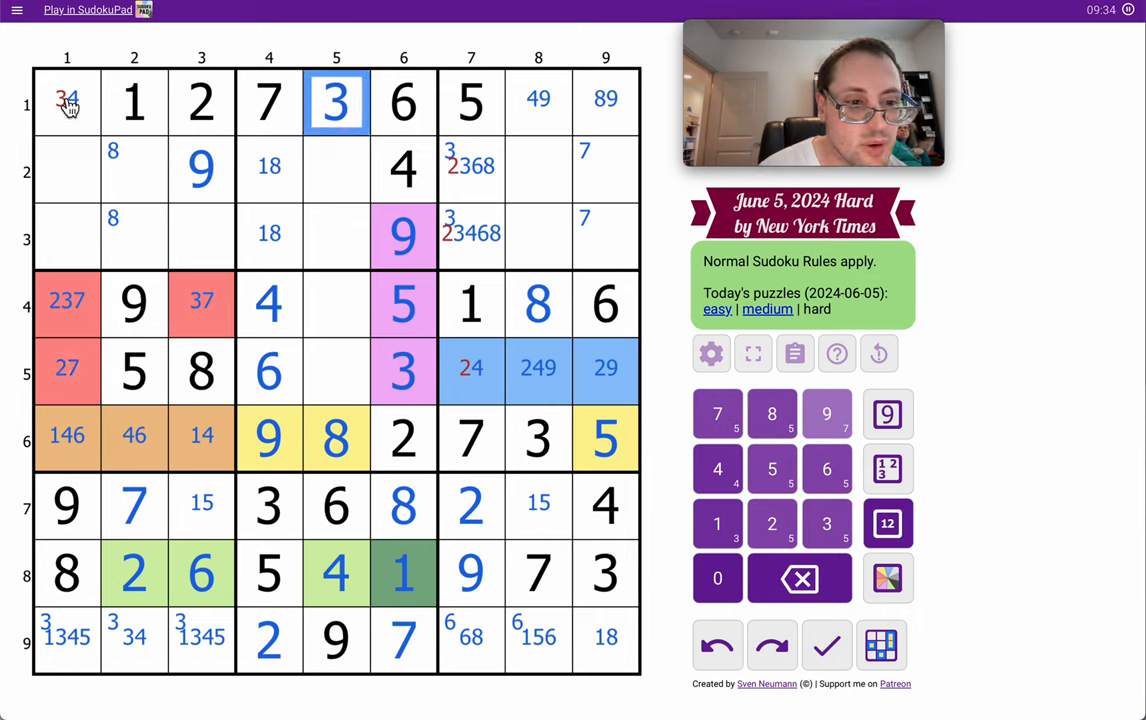
Place 4 top-left, 1 in row 7 column 3, 7 in row 5 column 1, and complete rows 4 and 9
{"action": "left_click", "coordinate": [68, 100]}
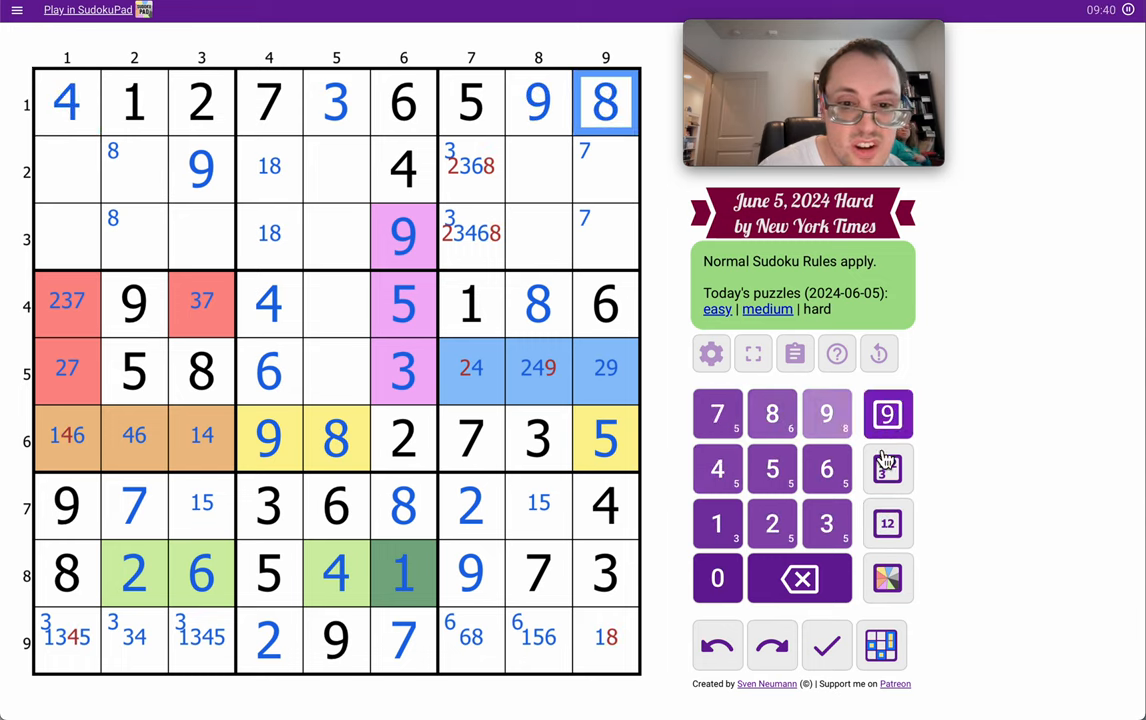
{"action": "left_click", "coordinate": [472, 370]}
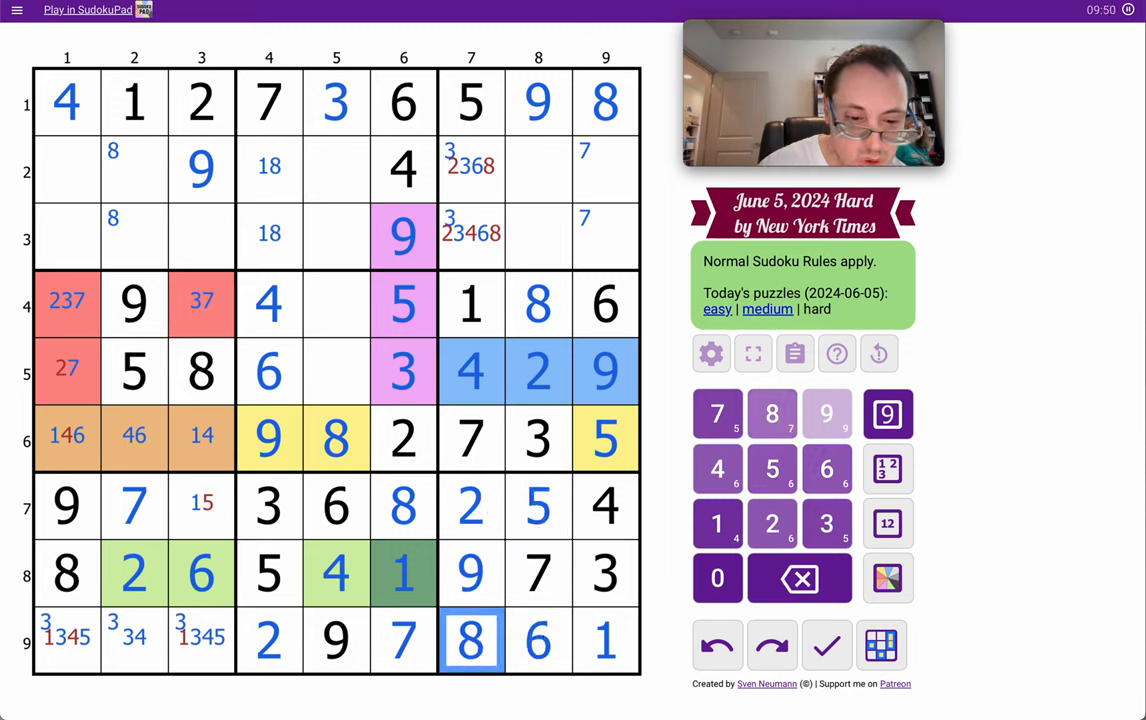
{"action": "left_click", "coordinate": [200, 504]}
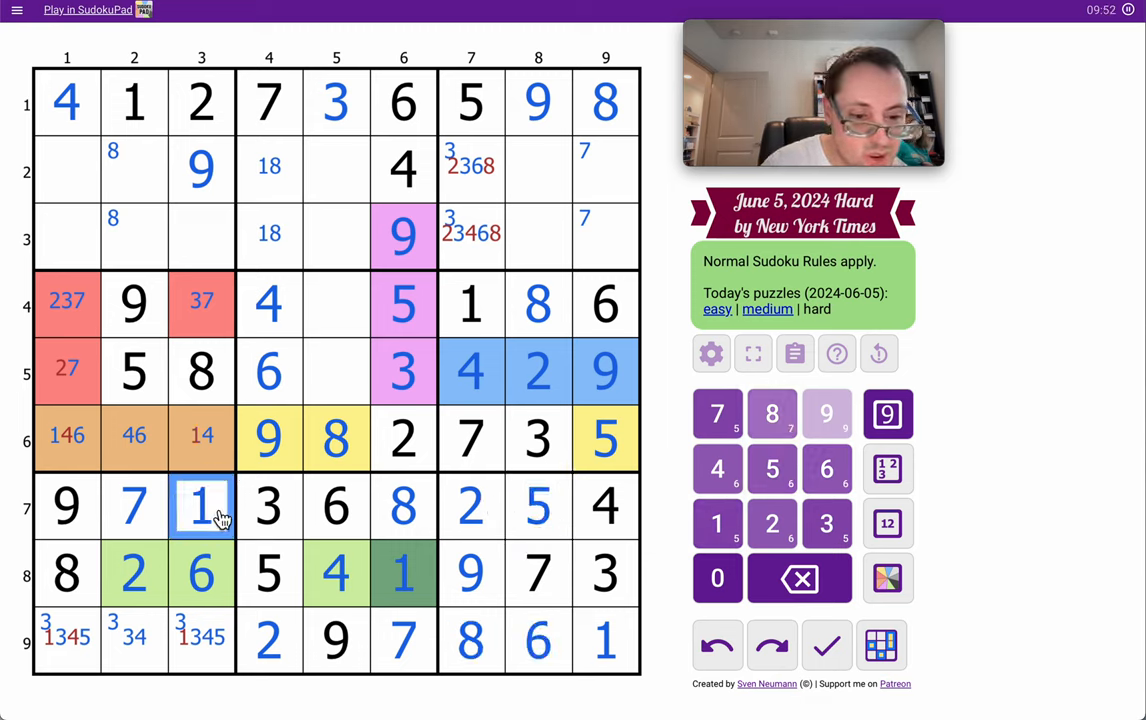
{"action": "left_click", "coordinate": [132, 436]}
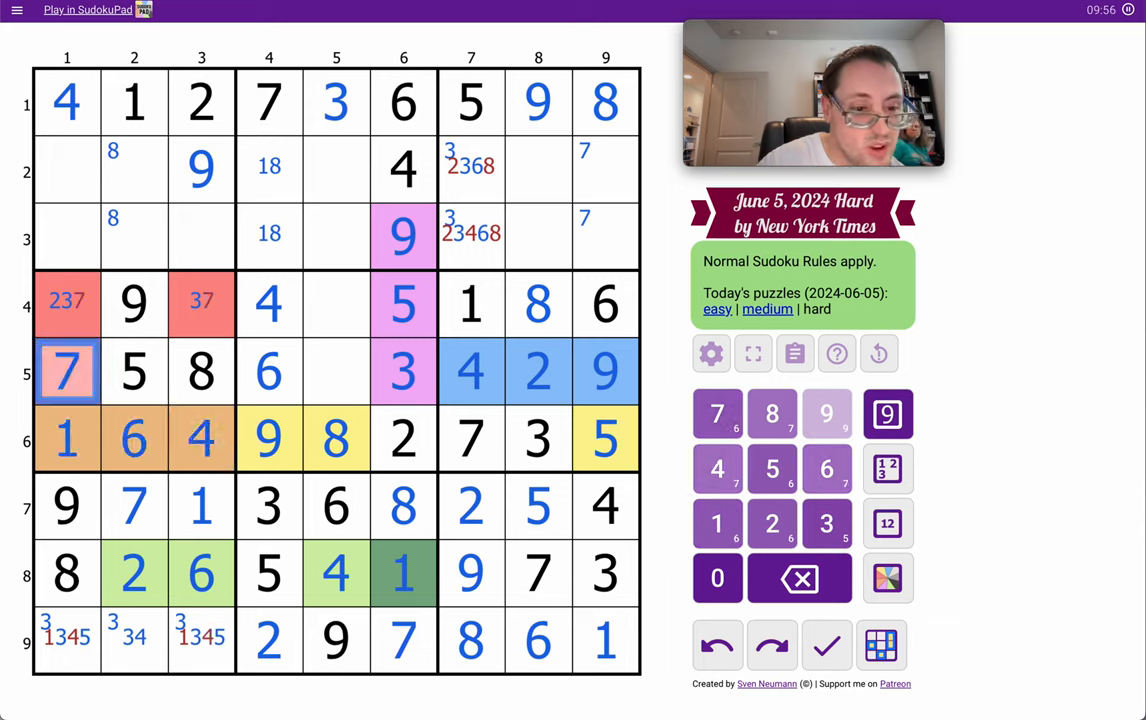
{"action": "left_click", "coordinate": [132, 304]}
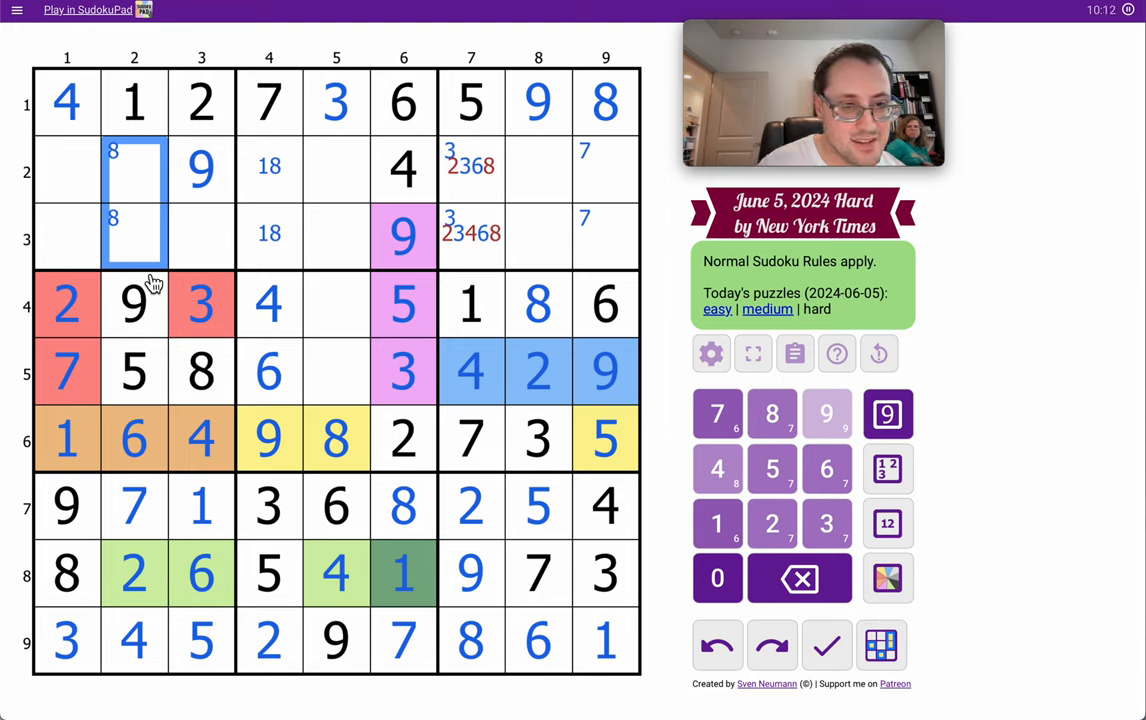
Pencil 38 and 36 into rows 2–3 and place 7 and 1 in column 5's middle box
{"action": "left_click", "coordinate": [888, 522]}
{"action": "type", "text": "38"}
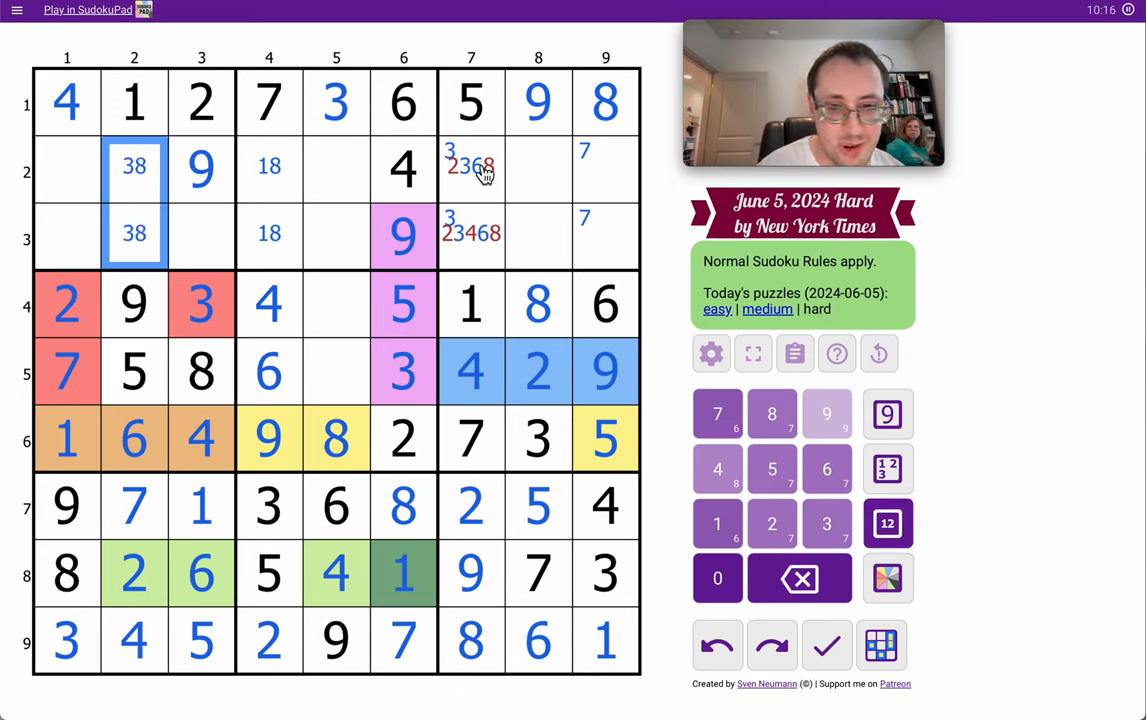
{"action": "left_click", "coordinate": [888, 524]}
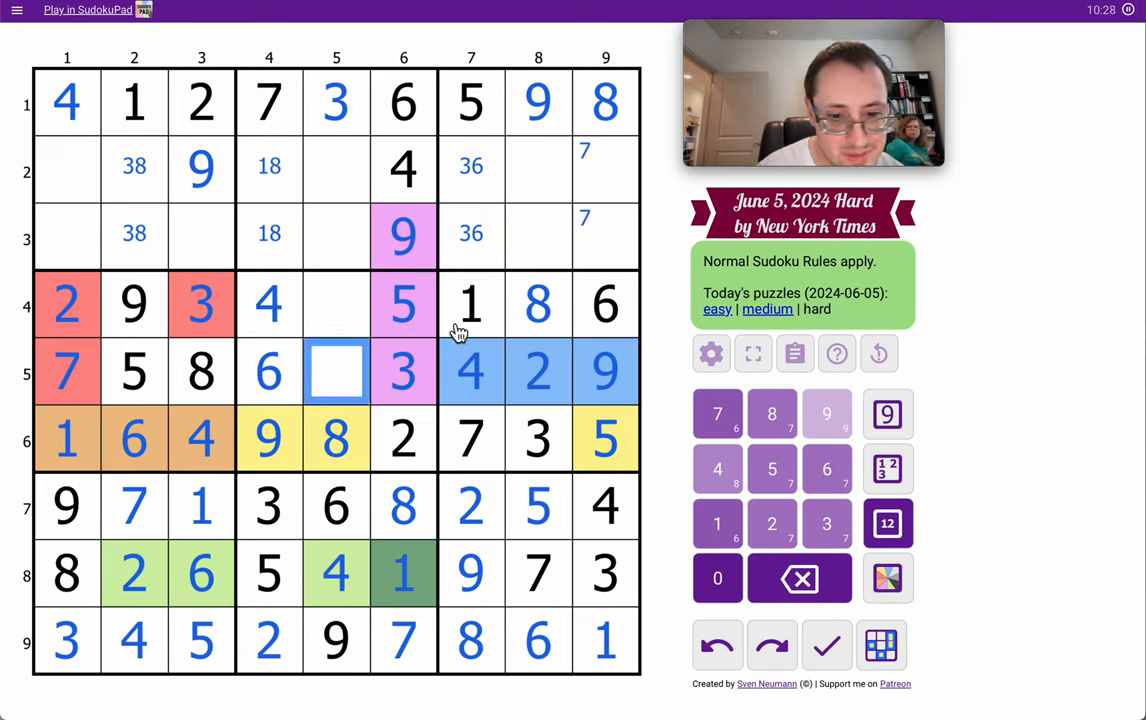
{"action": "left_click", "coordinate": [336, 304]}
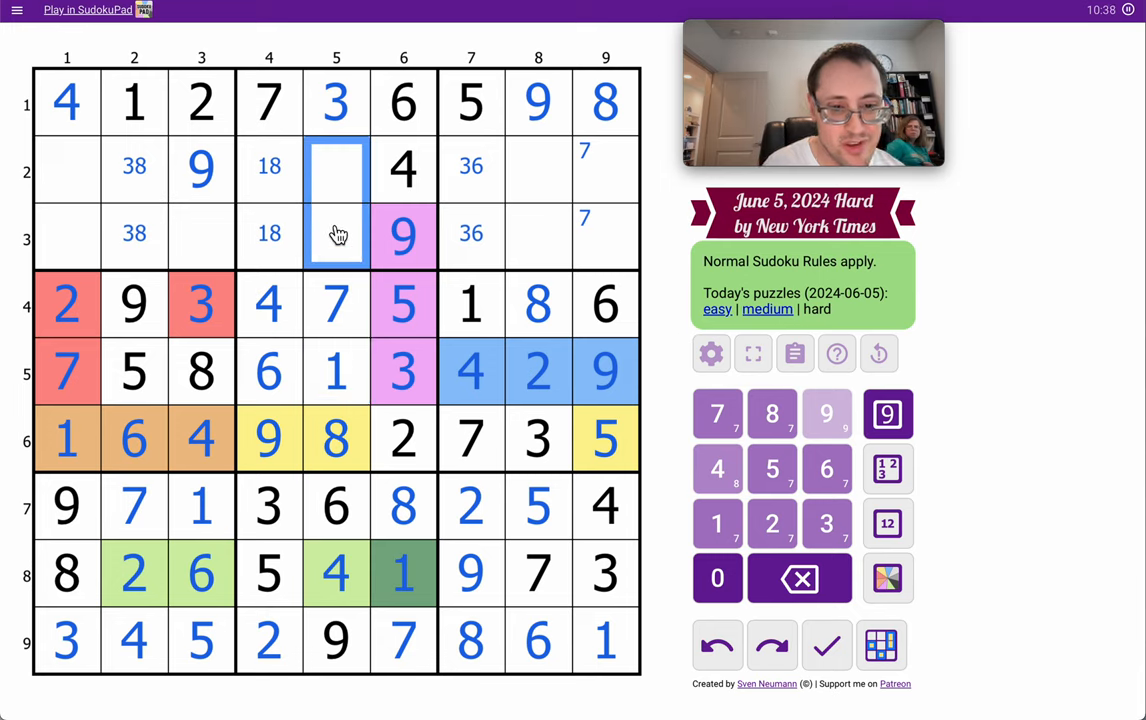
Pencil 25 into column 5, place 1 in row 2 column 8 and fill most of rows 2 and 3
{"action": "left_click", "coordinate": [886, 524]}
{"action": "type", "text": "25"}
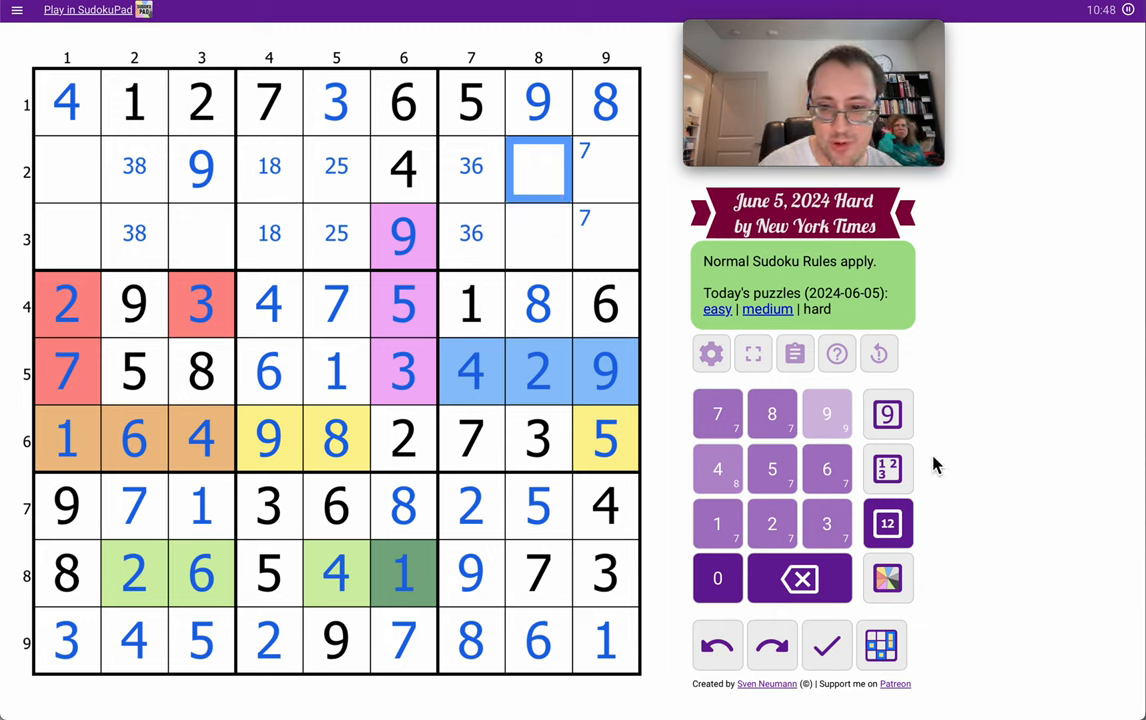
{"action": "left_click", "coordinate": [716, 524]}
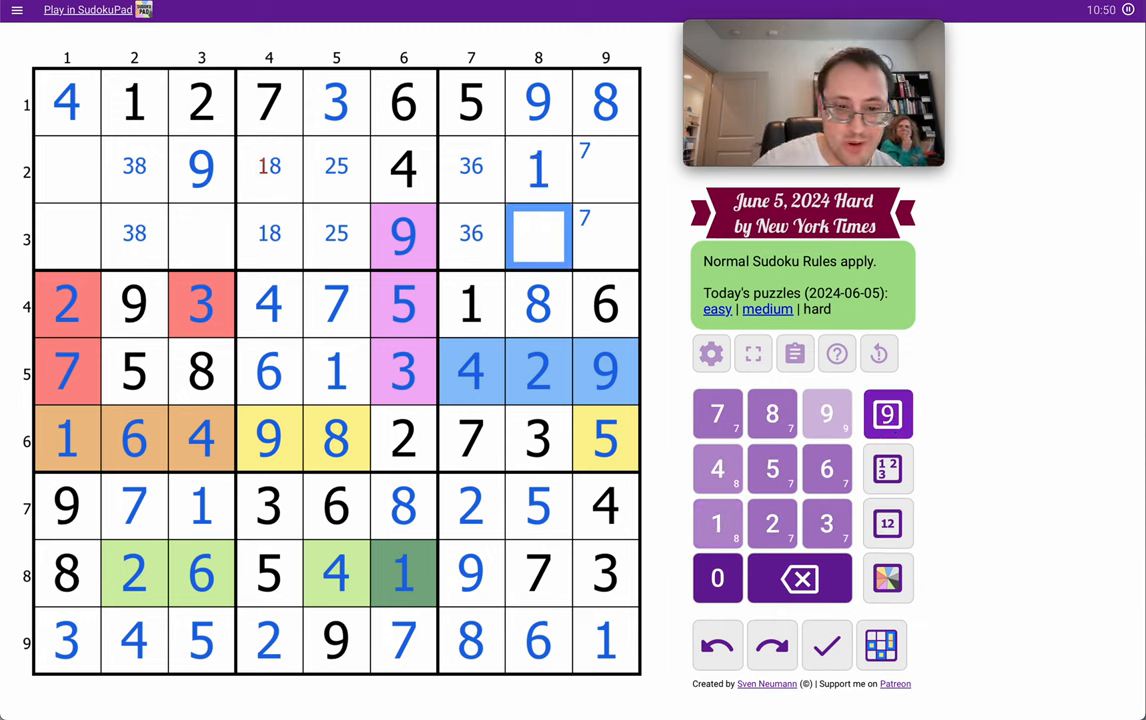
{"action": "left_click", "coordinate": [268, 168]}
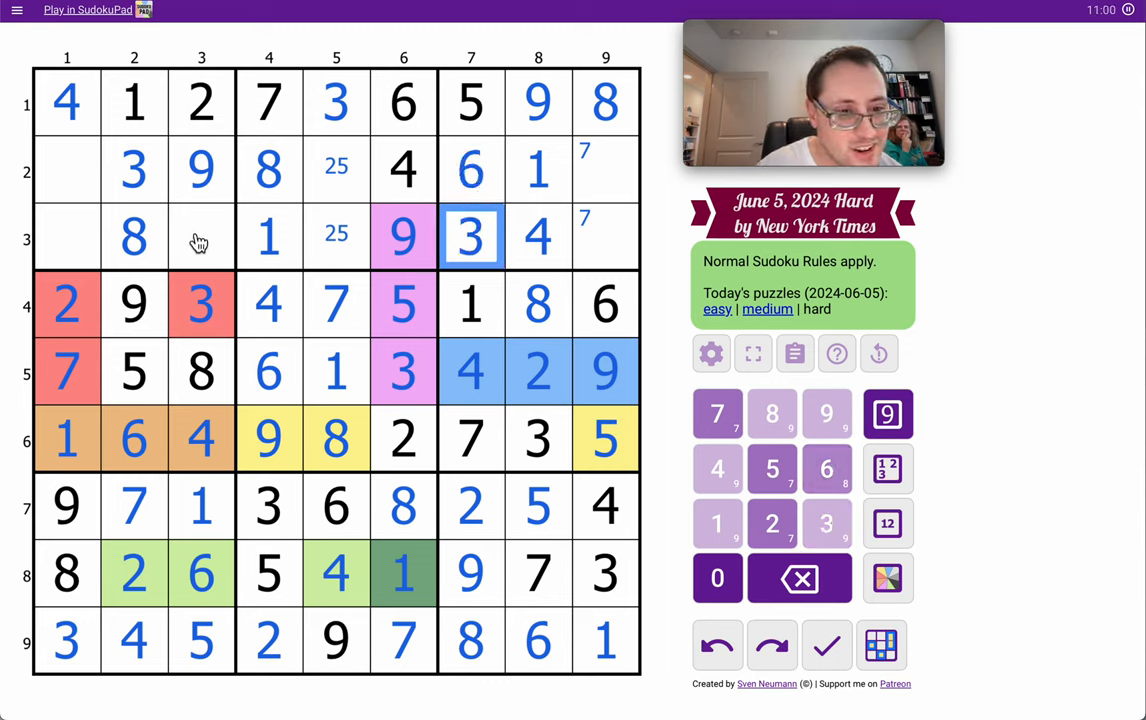
Place 7 in row 3 column 3 and the final digits in column 1 to solve the puzzle
{"action": "left_click", "coordinate": [200, 236]}
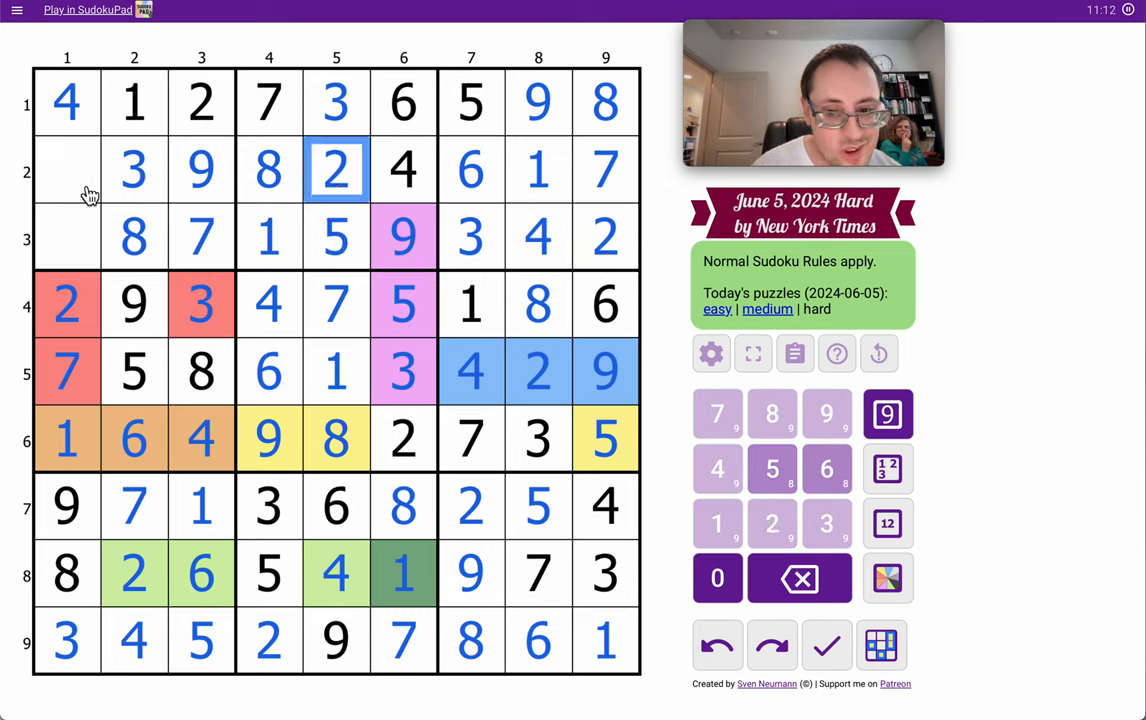
{"action": "left_click", "coordinate": [68, 170]}
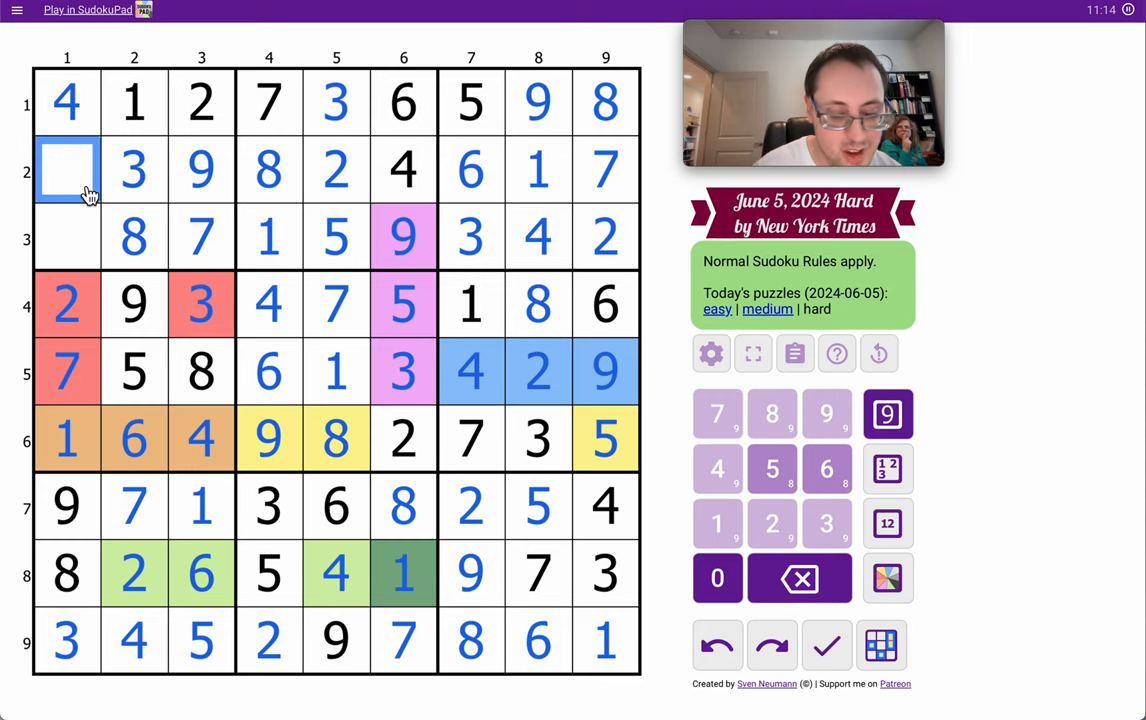
{"action": "left_click", "coordinate": [66, 170]}
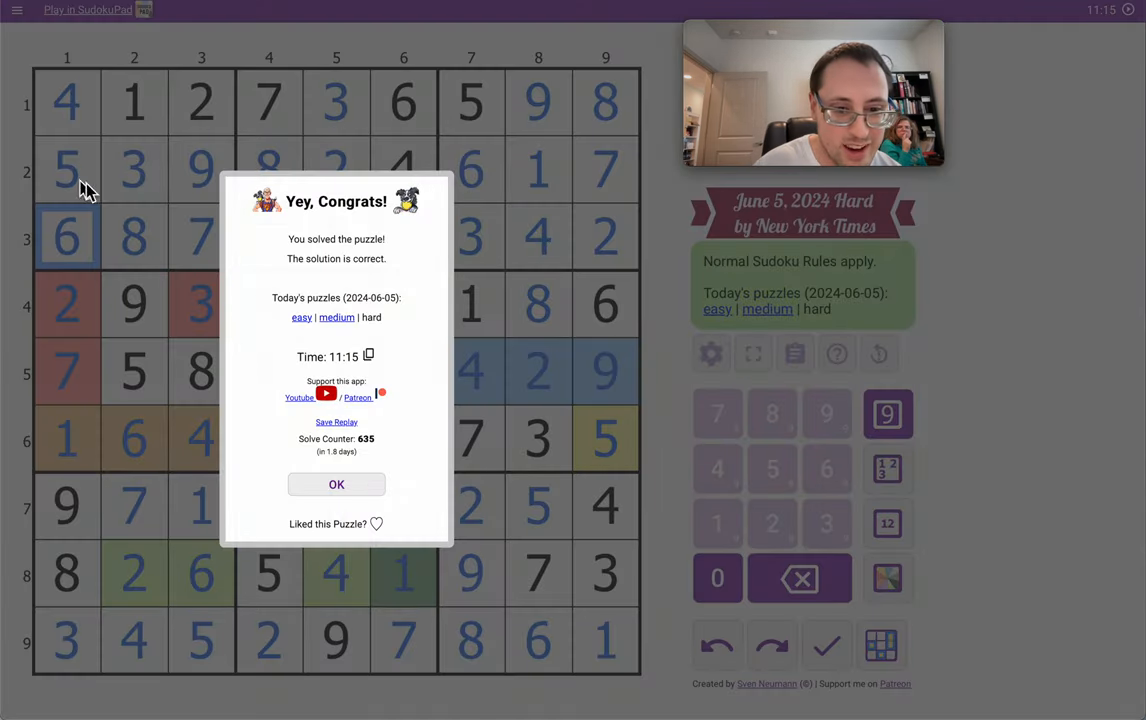